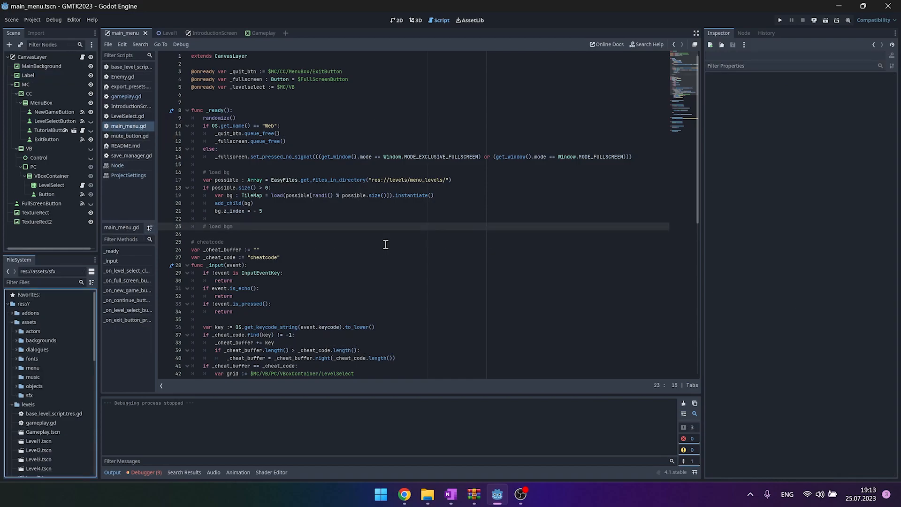
Test-run the game, start a new game from the menu, then stop the run
{"action": "left_click", "coordinate": [779, 20]}
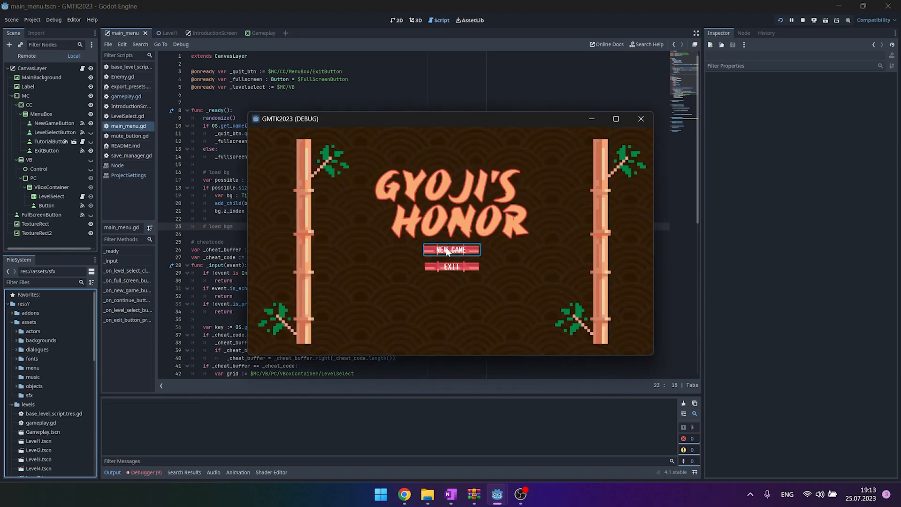
{"action": "left_click", "coordinate": [451, 250]}
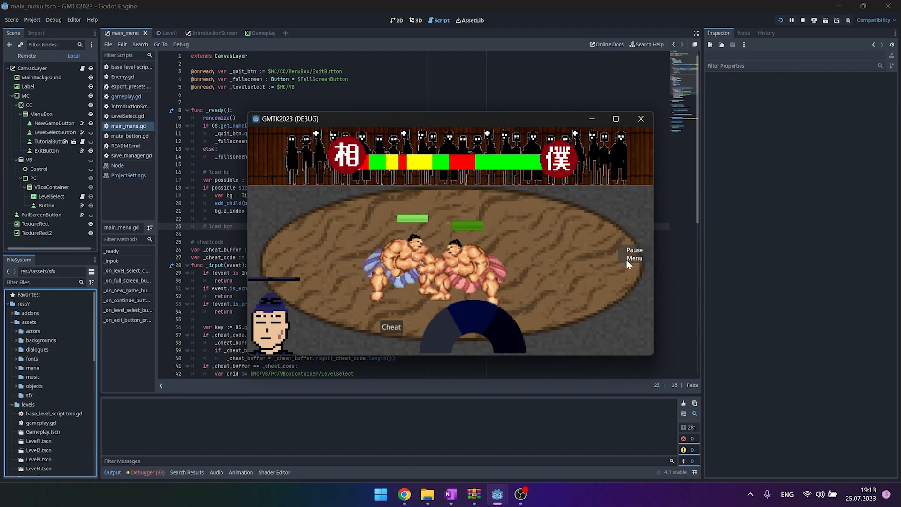
{"action": "left_click", "coordinate": [634, 254]}
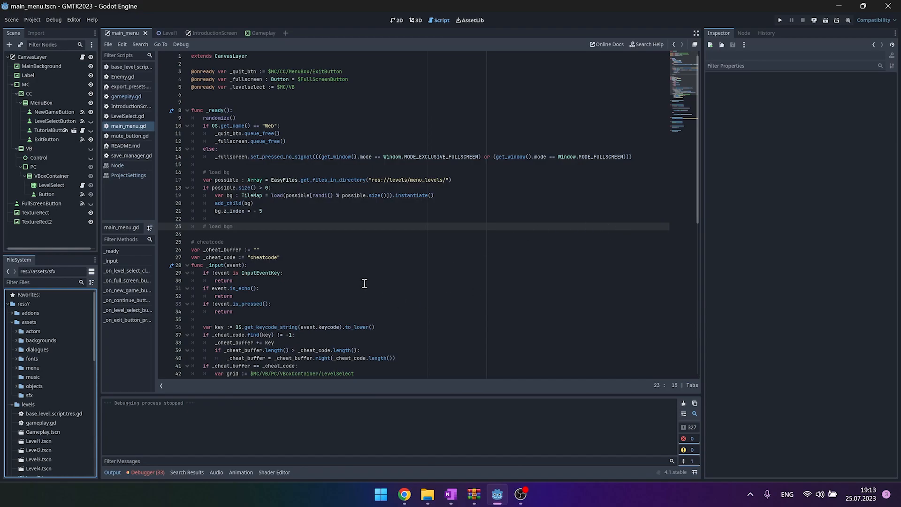
{"action": "mouse_move", "coordinate": [43, 431]}
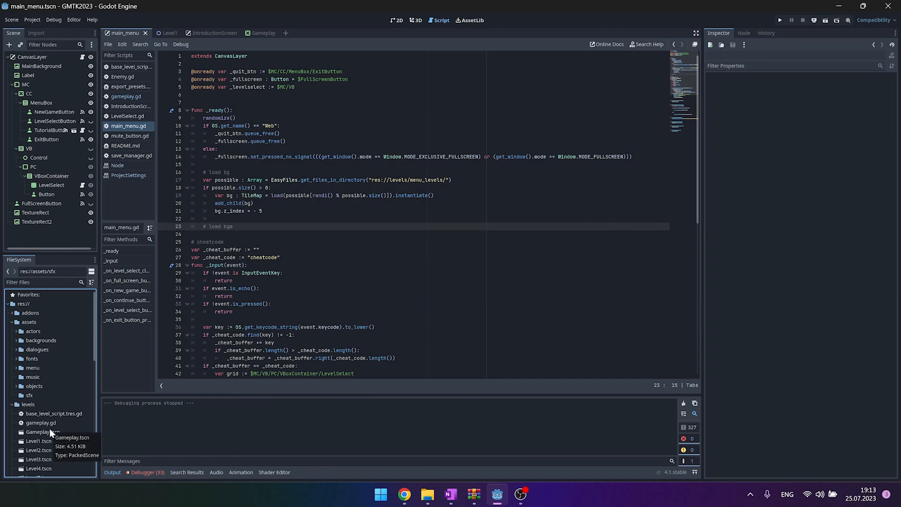
Browse the FileSystem dock and expand the music asset folder
{"action": "scroll", "scroll_direction": "down", "scroll_amount": 3}
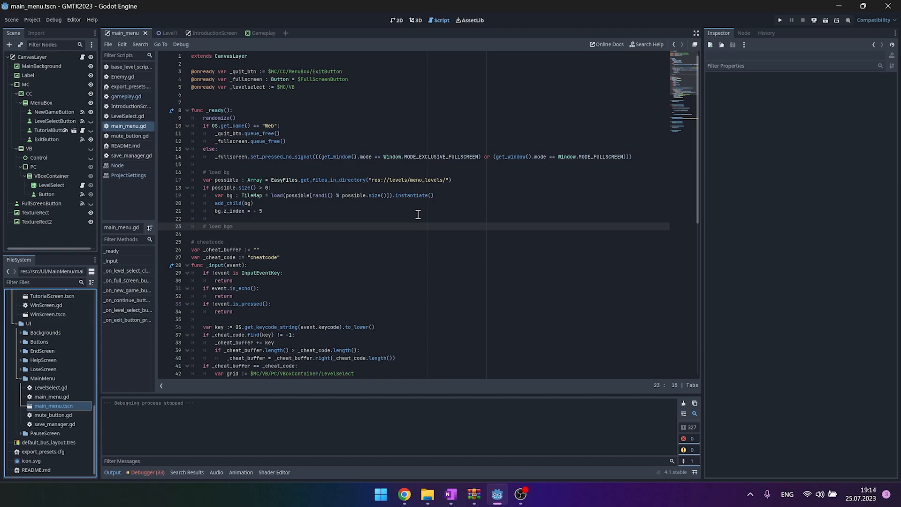
{"action": "left_click", "coordinate": [426, 494]}
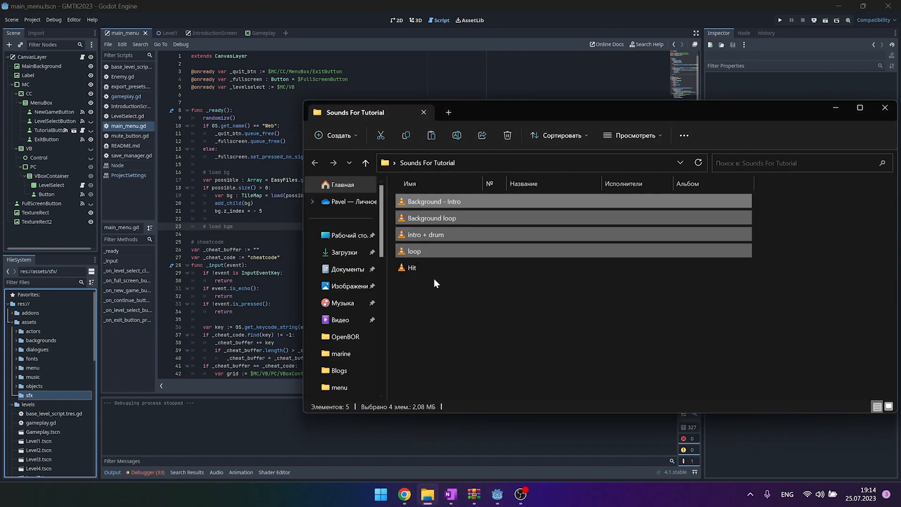
{"action": "left_click", "coordinate": [412, 268]}
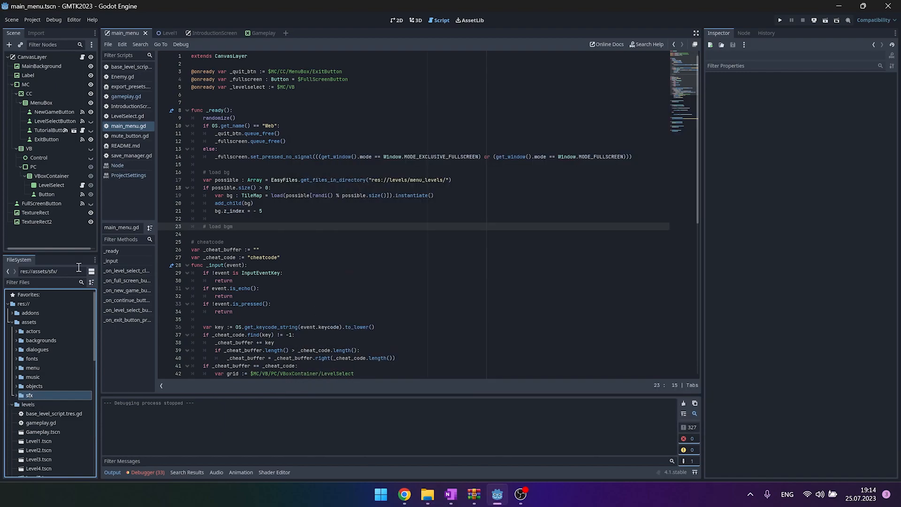
Add an AudioStreamPlayer child node under the root CanvasLayer of the main menu scene
{"action": "left_click", "coordinate": [31, 56]}
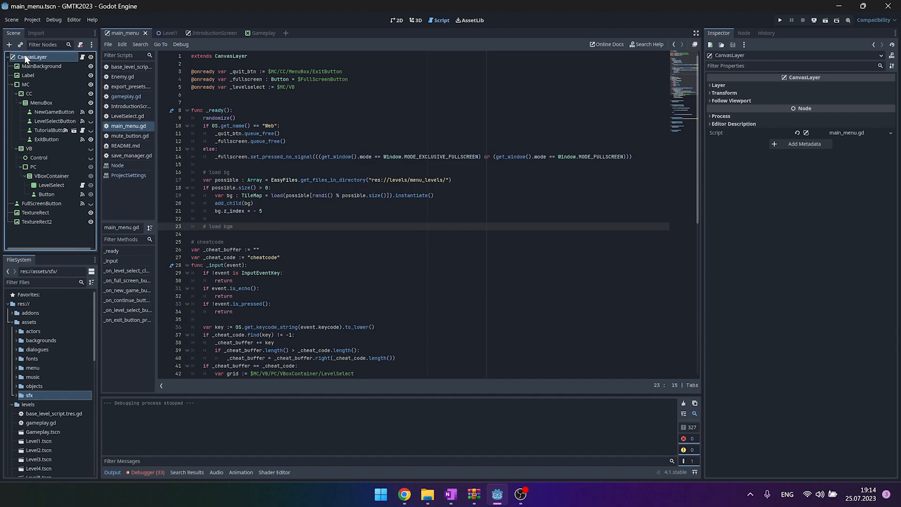
{"action": "right_click", "coordinate": [32, 57]}
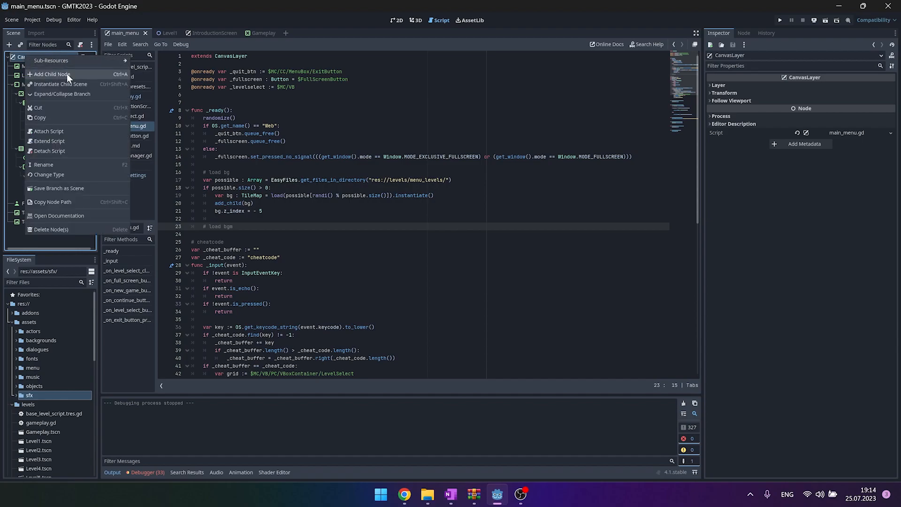
{"action": "left_click", "coordinate": [54, 73]}
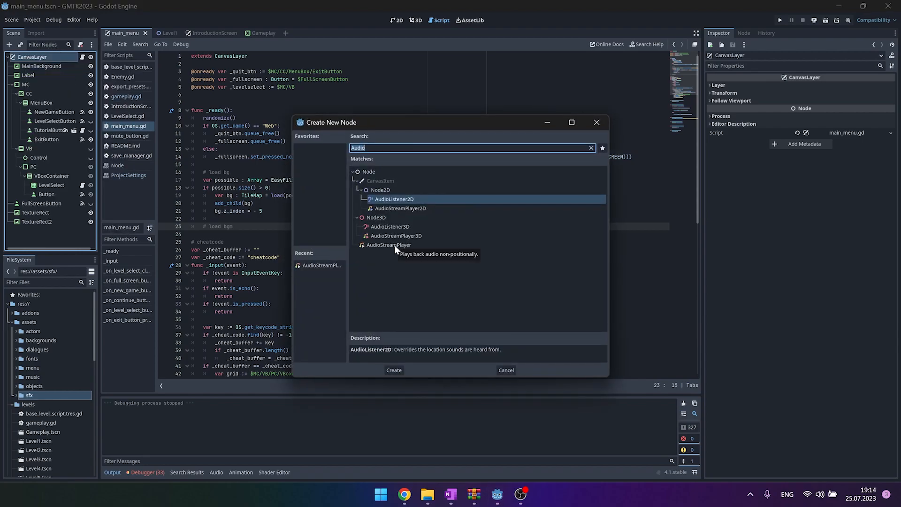
{"action": "mouse_move", "coordinate": [410, 211]}
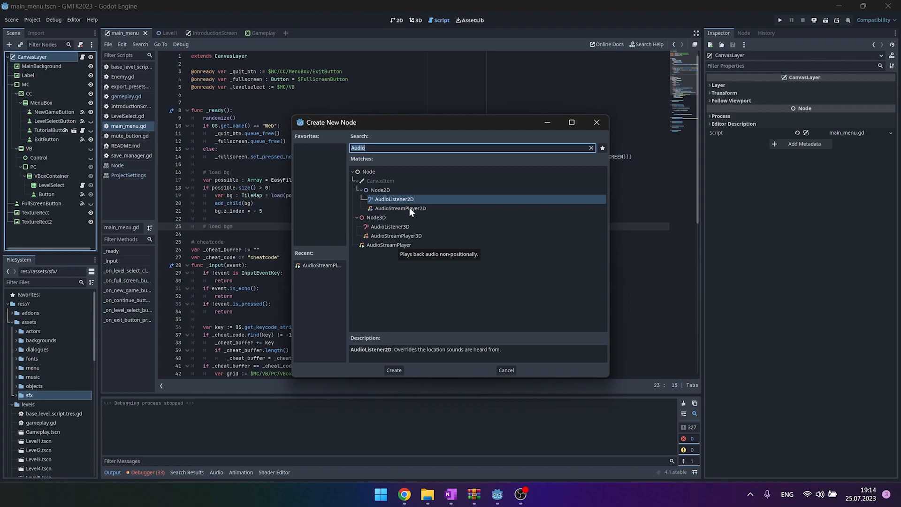
{"action": "mouse_move", "coordinate": [400, 286]}
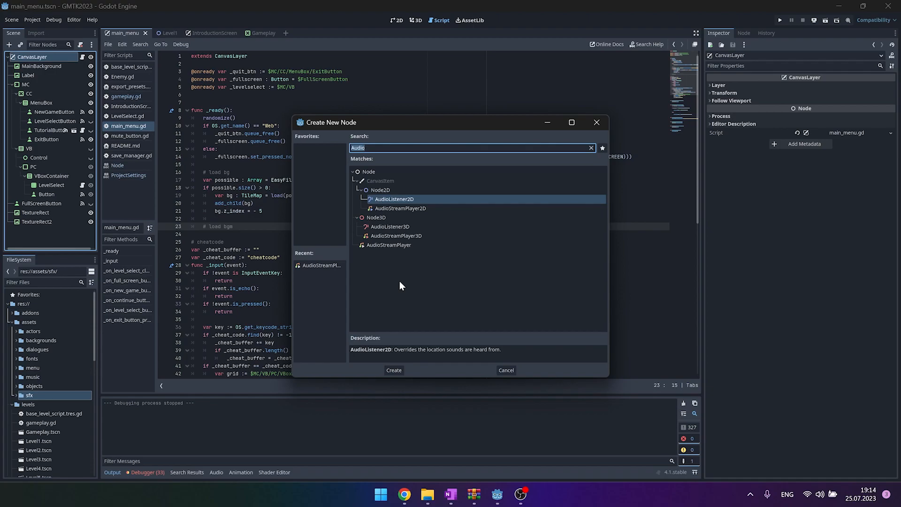
{"action": "left_click", "coordinate": [388, 245]}
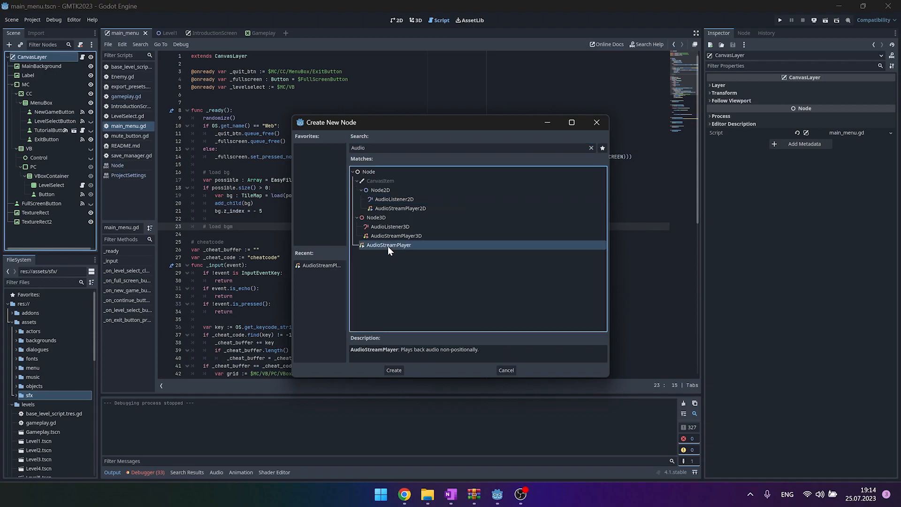
{"action": "mouse_move", "coordinate": [393, 370]}
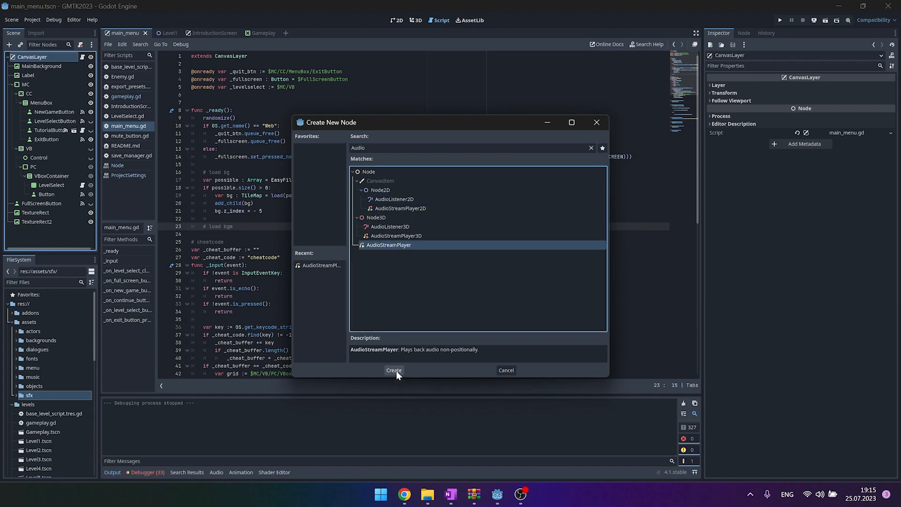
{"action": "left_click", "coordinate": [393, 370]}
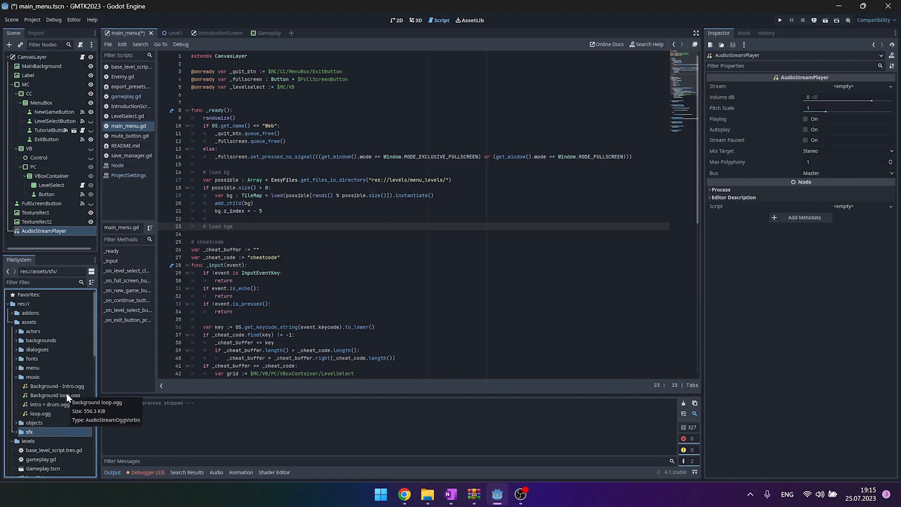
Enable looping on Background loop.ogg, reimport it, assign it as the stream and preview playback
{"action": "left_click", "coordinate": [55, 395]}
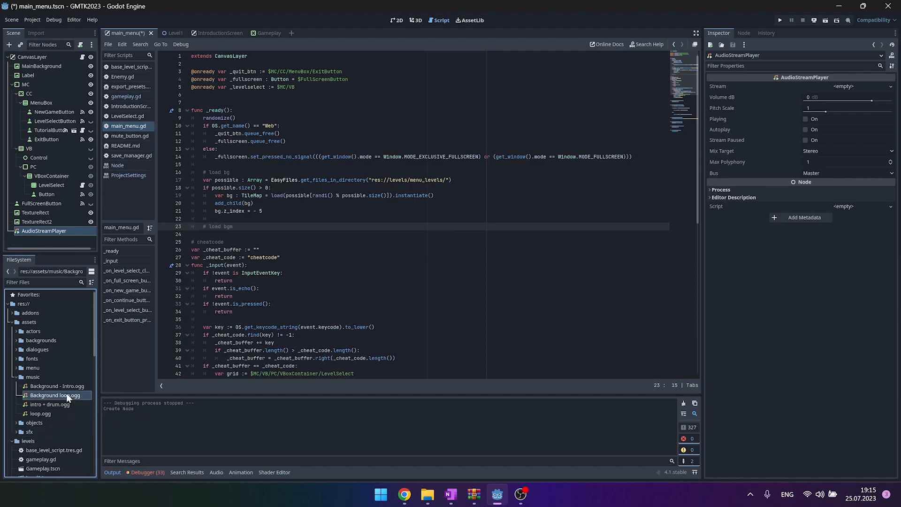
{"action": "double_click", "coordinate": [56, 395]}
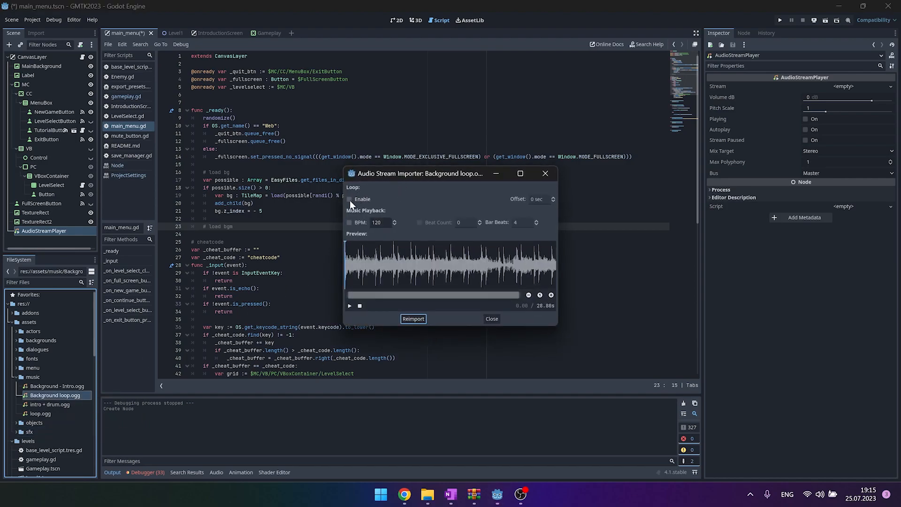
{"action": "left_click", "coordinate": [349, 199]}
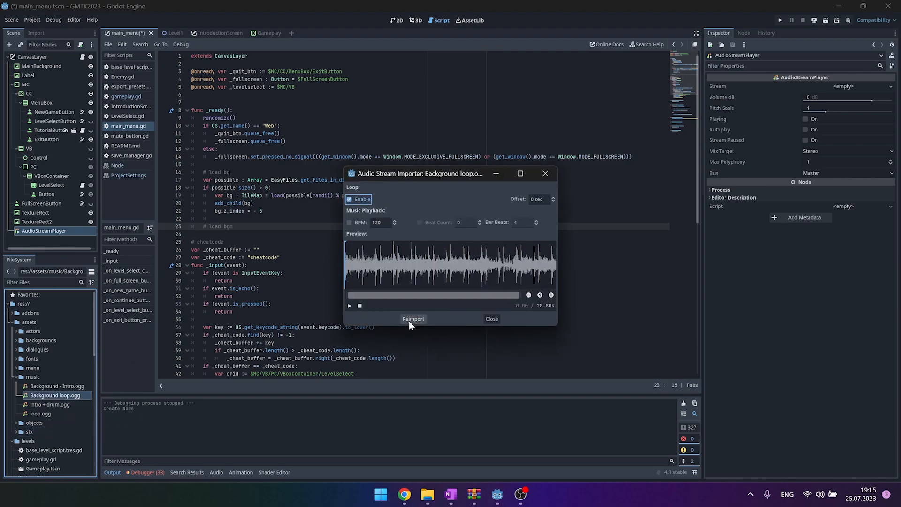
{"action": "left_click", "coordinate": [491, 318]}
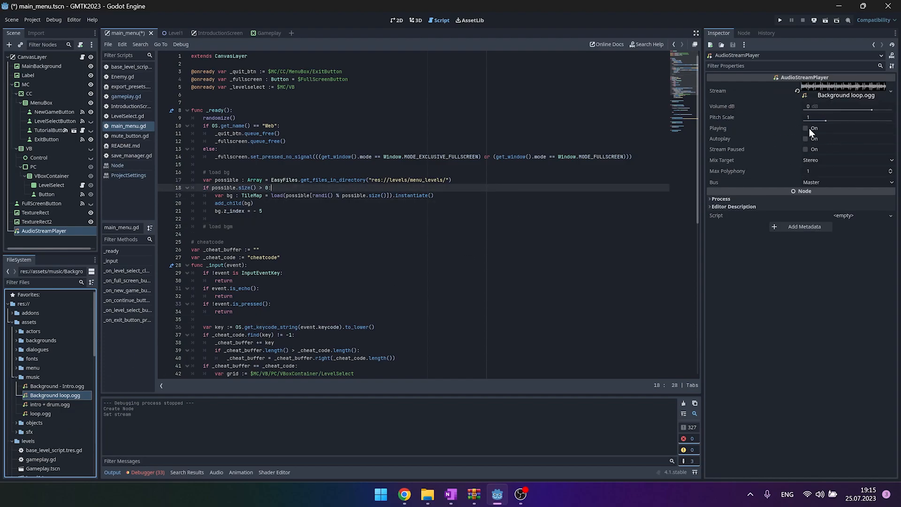
{"action": "left_click", "coordinate": [804, 128]}
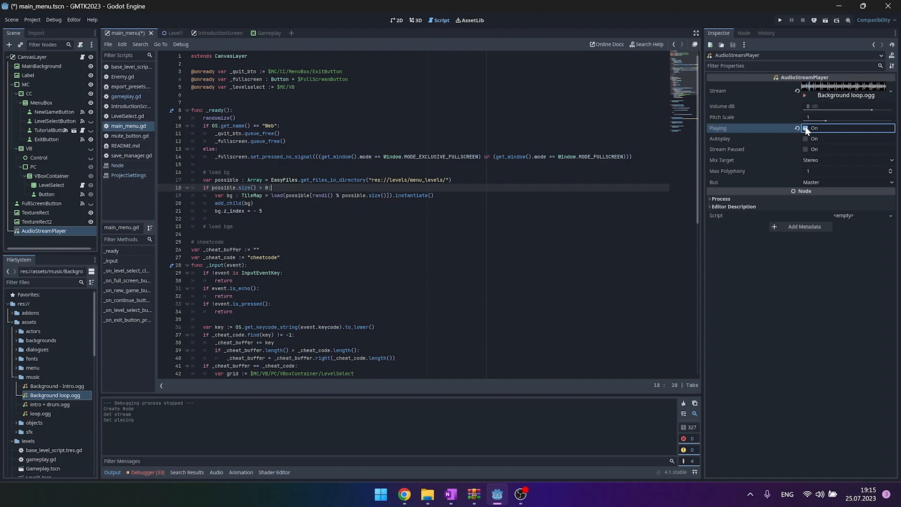
{"action": "left_click", "coordinate": [805, 128]}
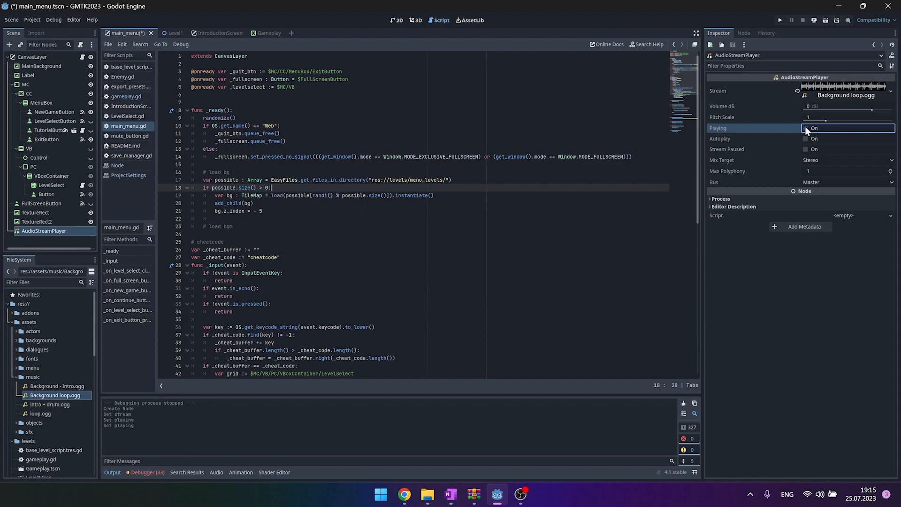
{"action": "mouse_move", "coordinate": [543, 267]}
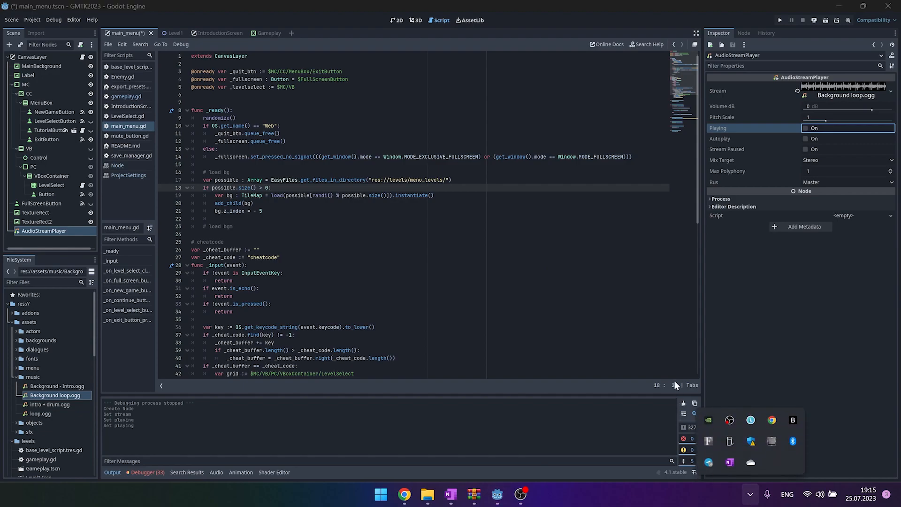
{"action": "right_click", "coordinate": [709, 441]}
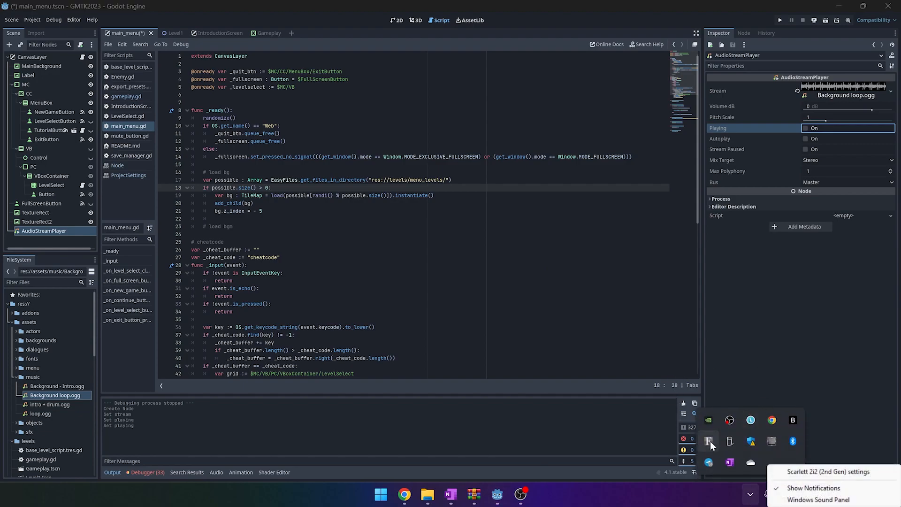
{"action": "left_click", "coordinate": [828, 471]}
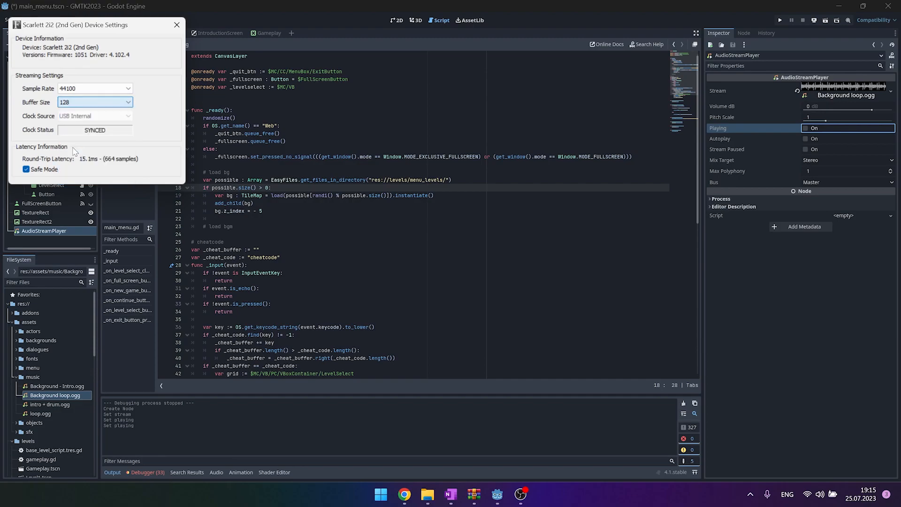
{"action": "left_click", "coordinate": [177, 25]}
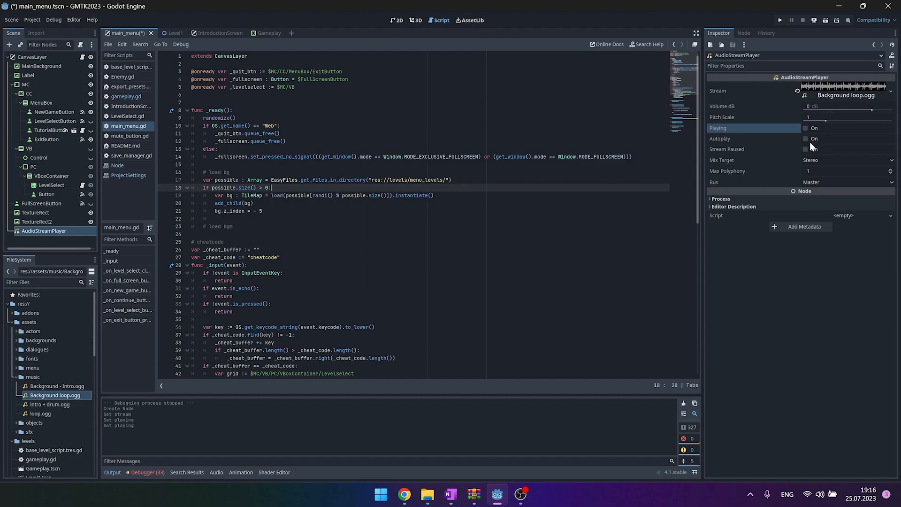
Enable Autoplay on the audio player, save the scene and launch the game to hear the music
{"action": "left_click", "coordinate": [805, 139]}
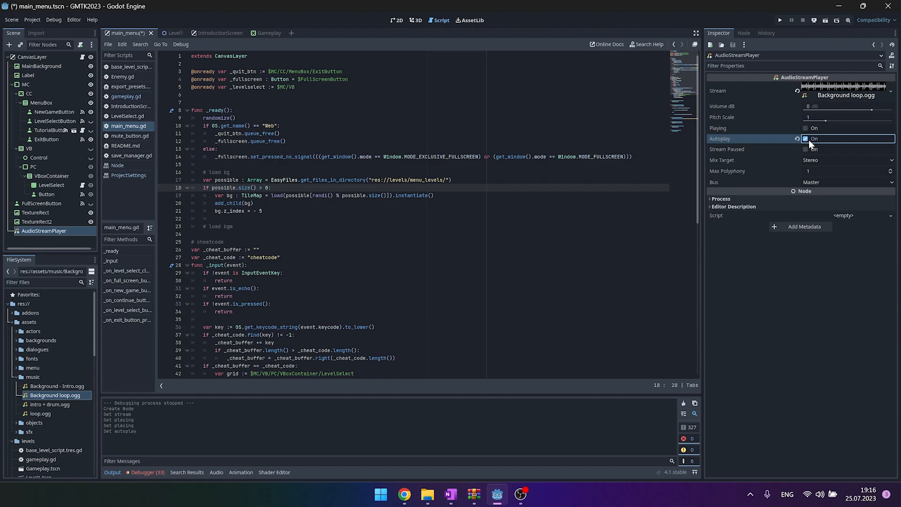
{"action": "key", "text": "ctrl+s"}
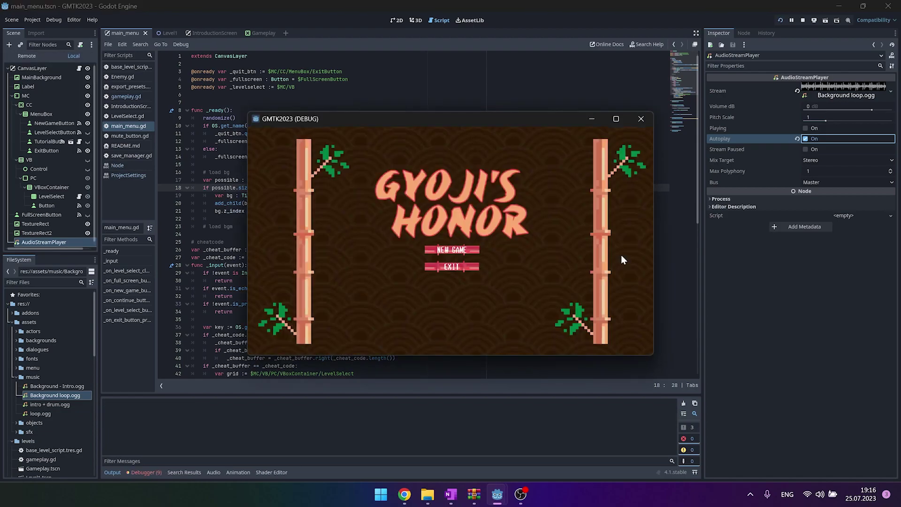
{"action": "mouse_move", "coordinate": [621, 258]}
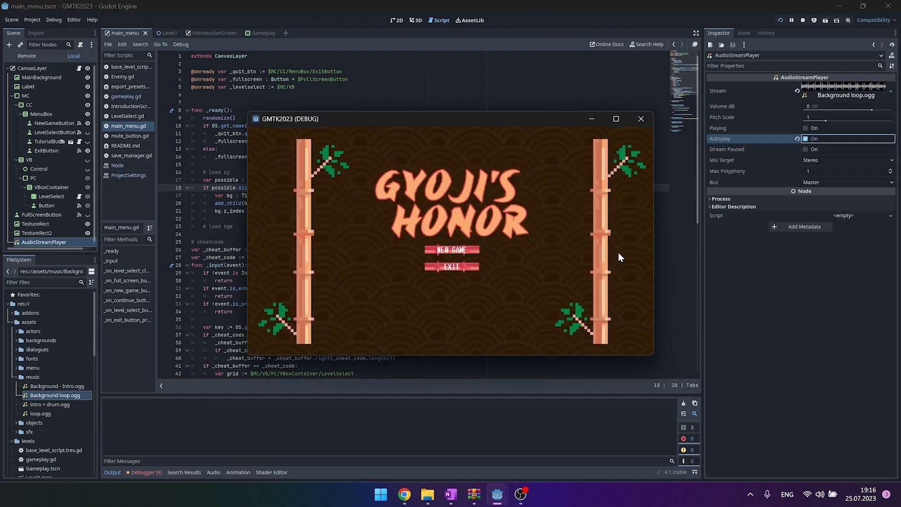
{"action": "mouse_move", "coordinate": [453, 271]}
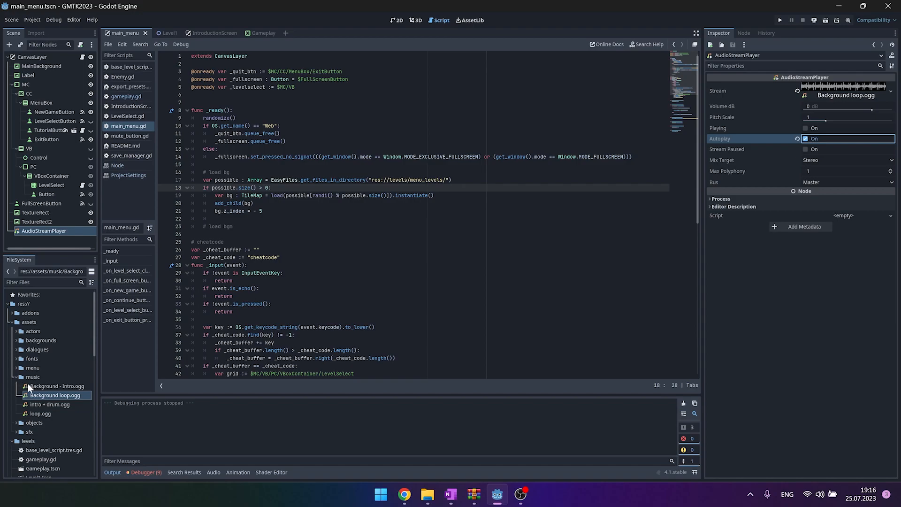
Recheck Background loop.ogg's import settings showing looping enabled, then close them unchanged
{"action": "double_click", "coordinate": [56, 395]}
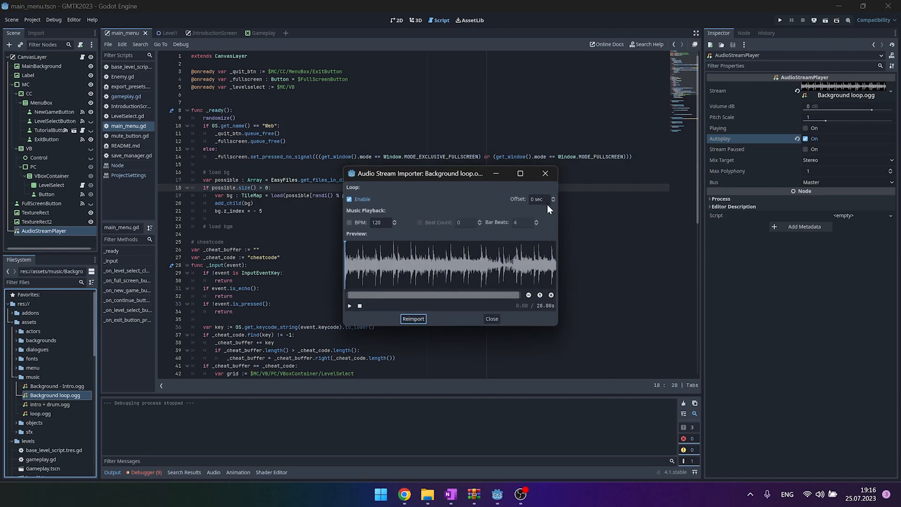
{"action": "left_click", "coordinate": [490, 318]}
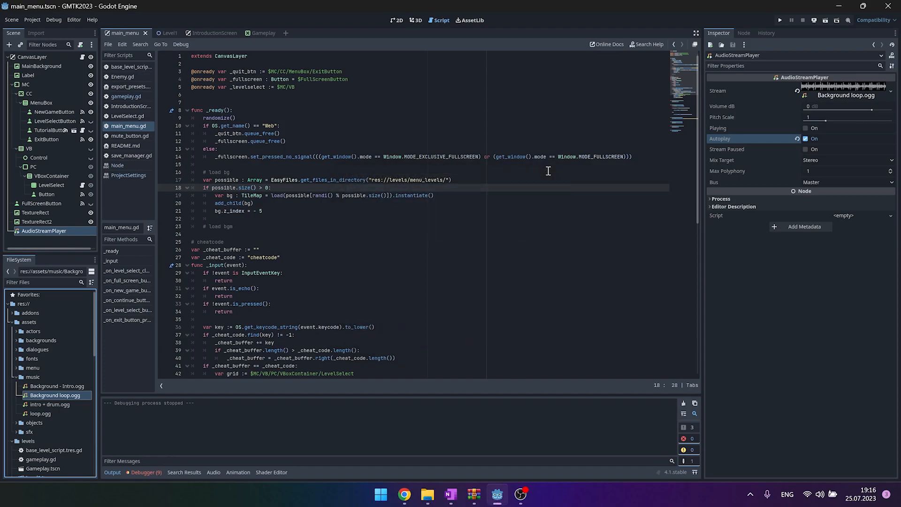
{"action": "mouse_move", "coordinate": [315, 294]}
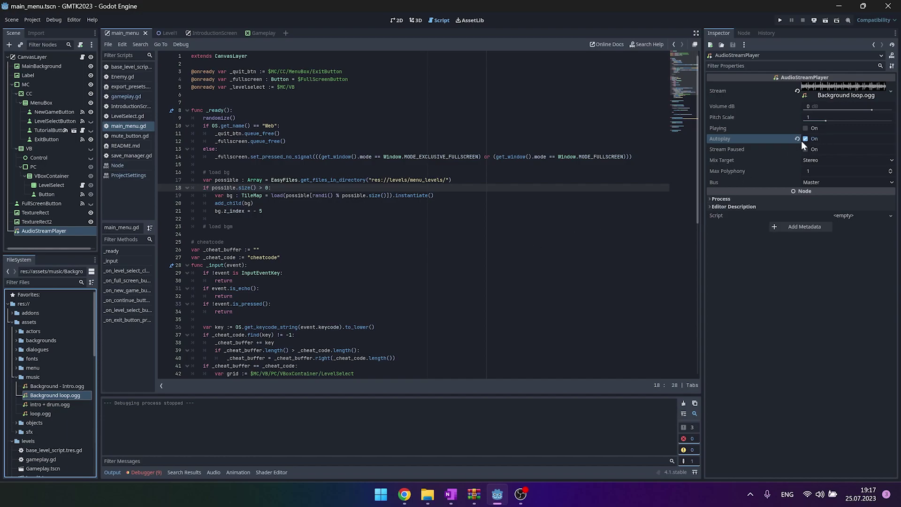
Disable Autoplay, add a second AudioStreamPlayer renamed bgm_intro holding Background - Intro.ogg alongside bgm_loop
{"action": "left_click", "coordinate": [806, 139]}
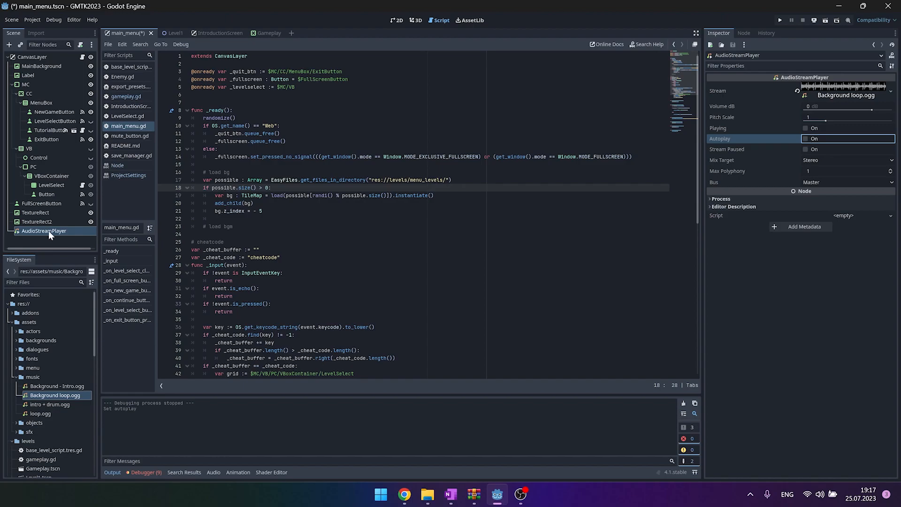
{"action": "mouse_move", "coordinate": [44, 230]}
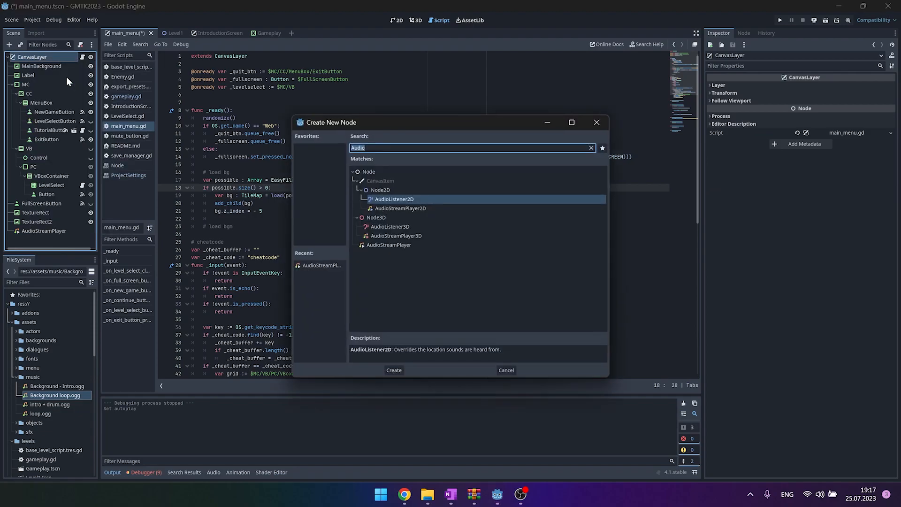
{"action": "left_click", "coordinate": [393, 370]}
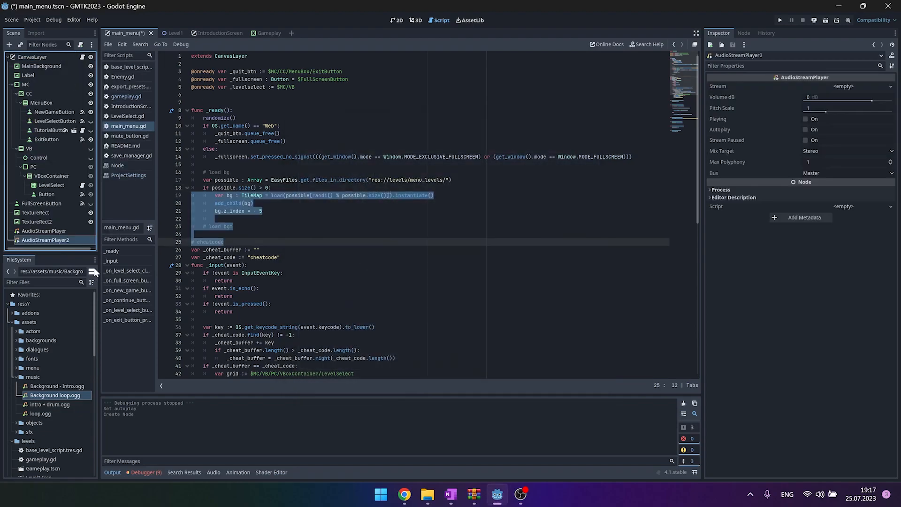
{"action": "left_click", "coordinate": [44, 230]}
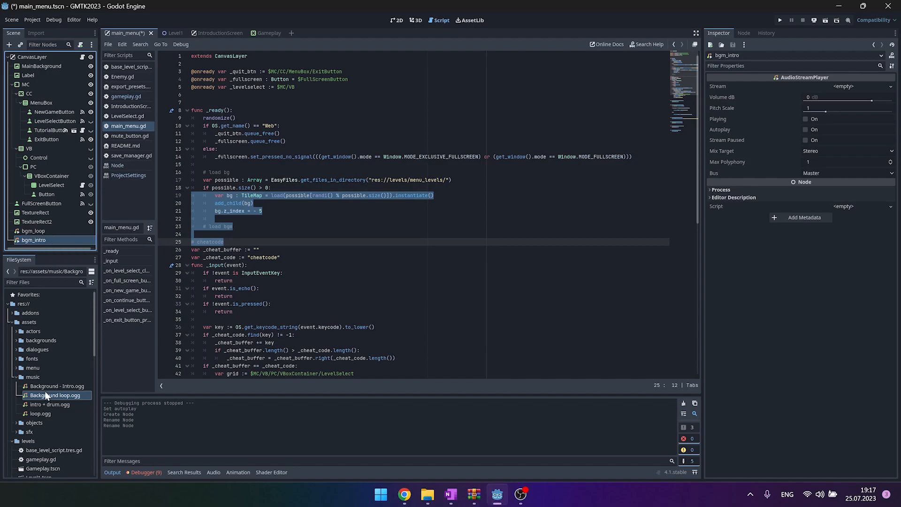
{"action": "left_click", "coordinate": [58, 386]}
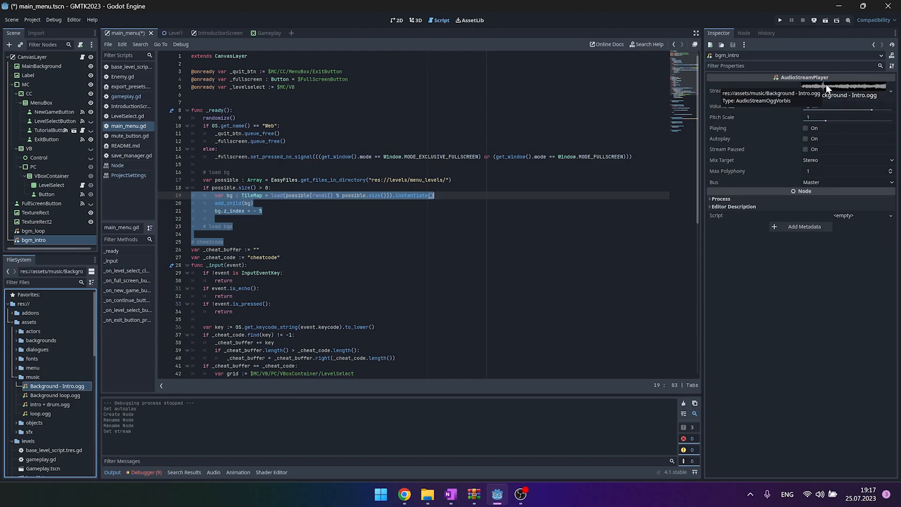
Place the caret after the '# load bgm' comment in main_menu.gd ready for new code
{"action": "right_click", "coordinate": [296, 228]}
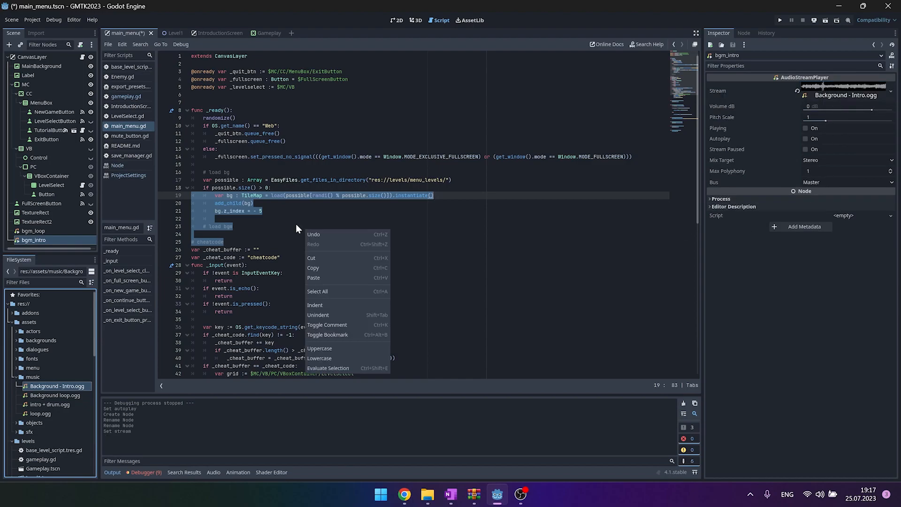
{"action": "left_click", "coordinate": [313, 217]}
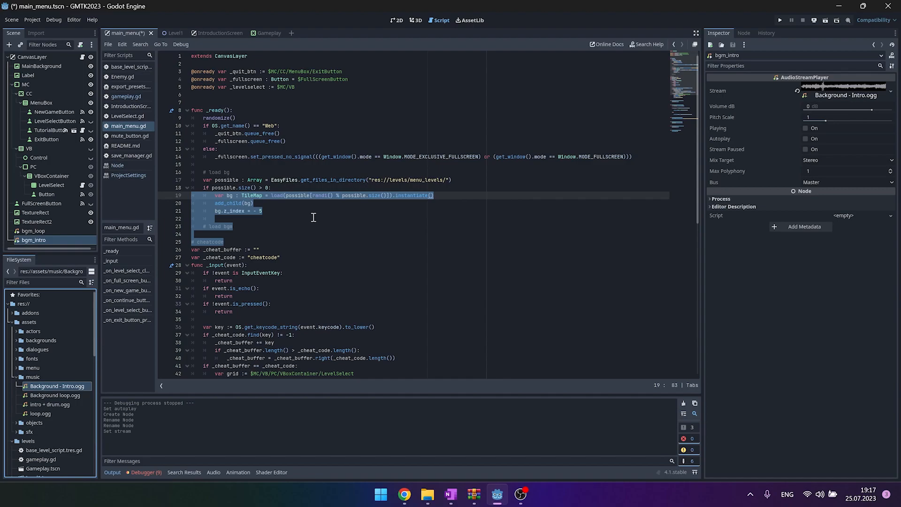
{"action": "left_click", "coordinate": [239, 226]}
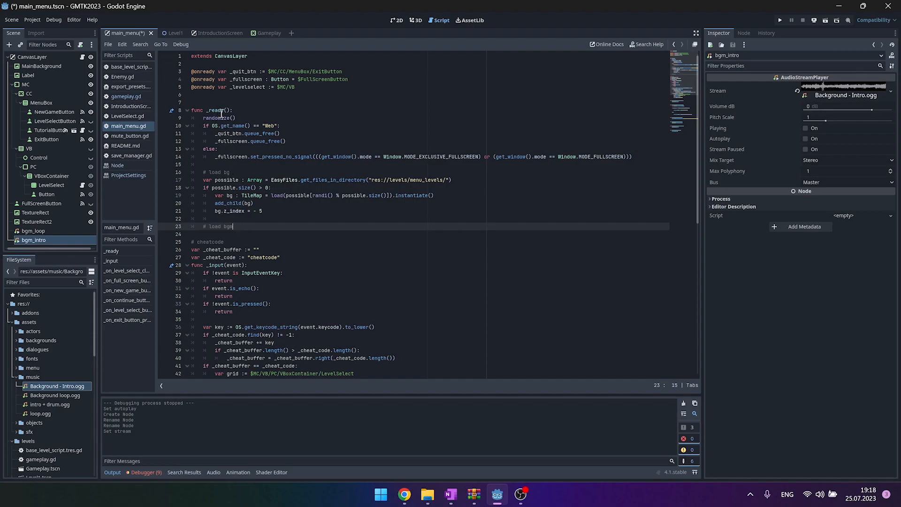
{"action": "mouse_move", "coordinate": [280, 211]}
{"action": "type", "text": "$bgm_intro"}
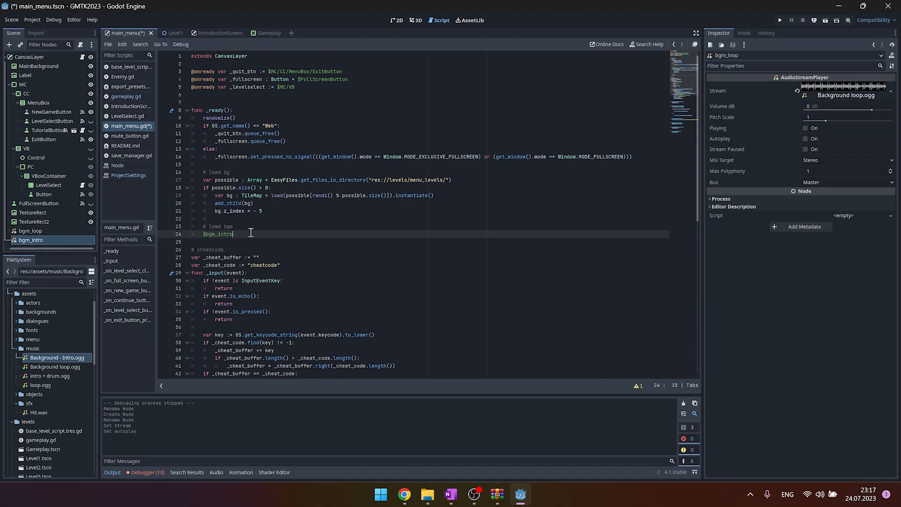
Write $bgm_intro.play(), await $bgm_intro.finished and $bgm_loop.play() under '# load bgm'
{"action": "type", "text": ".play("}
{"action": "type", "text": "awit"}
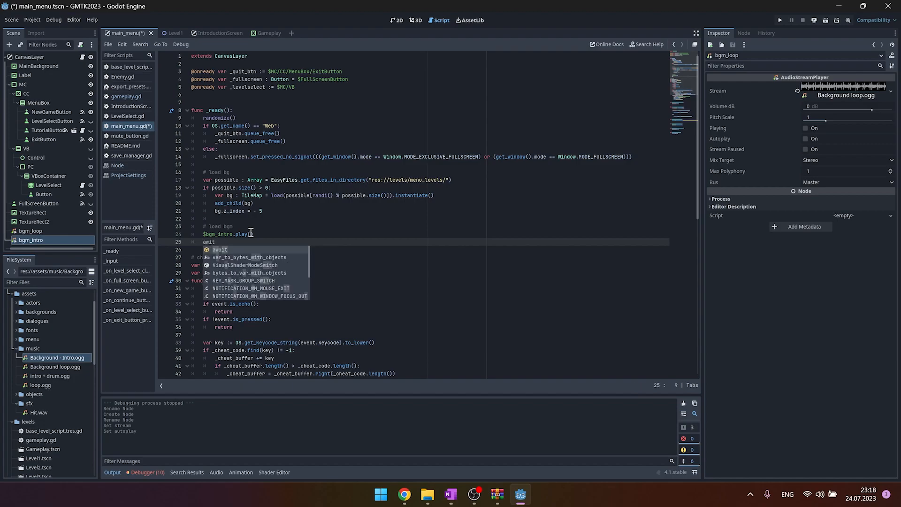
{"action": "type", "text": "p"}
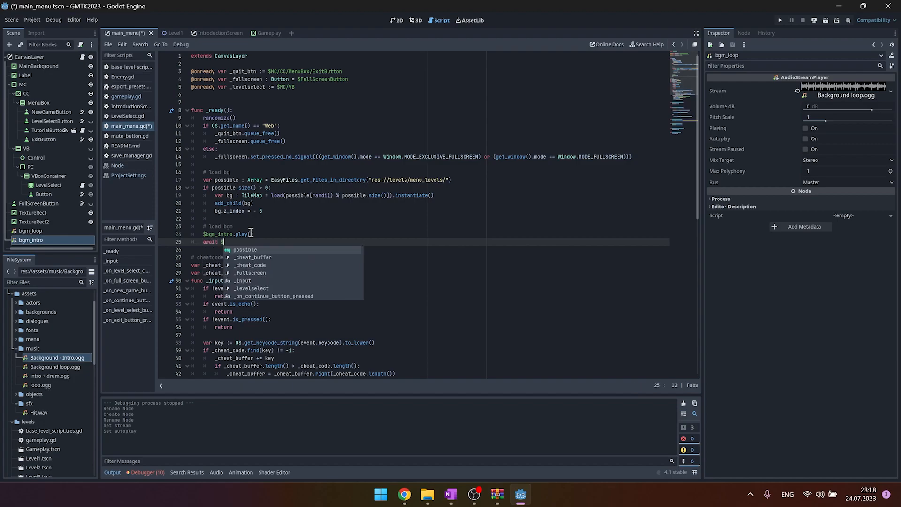
{"action": "type", "text": "$bgm_intro.finished"}
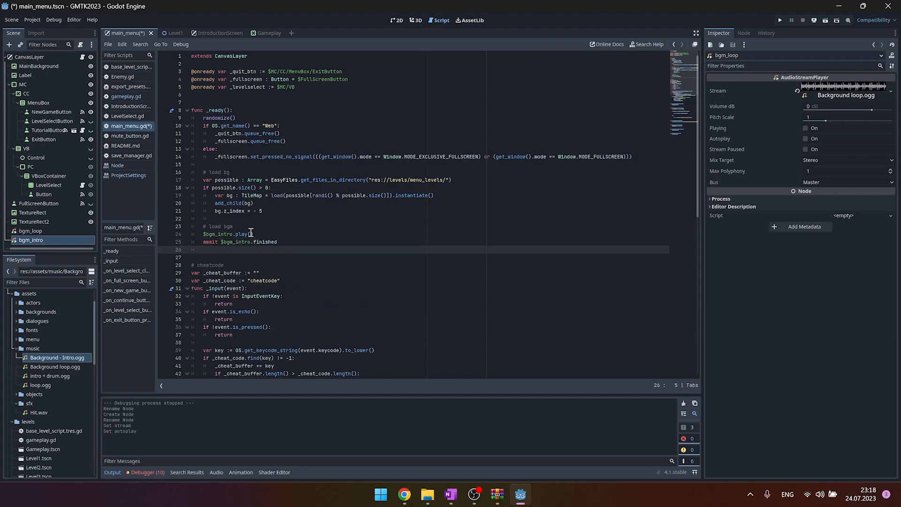
{"action": "type", "text": "$bgm_loop.f"}
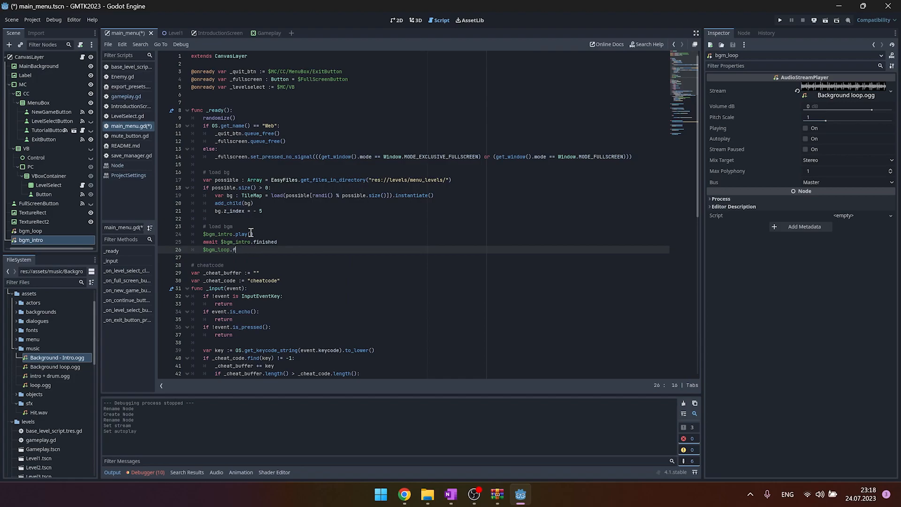
{"action": "type", "text": "lay()"}
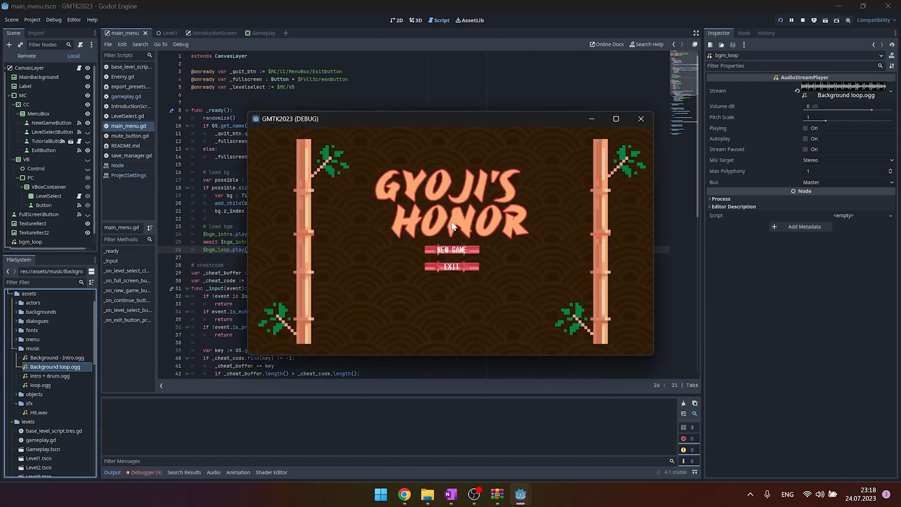
{"action": "mouse_move", "coordinate": [490, 215]}
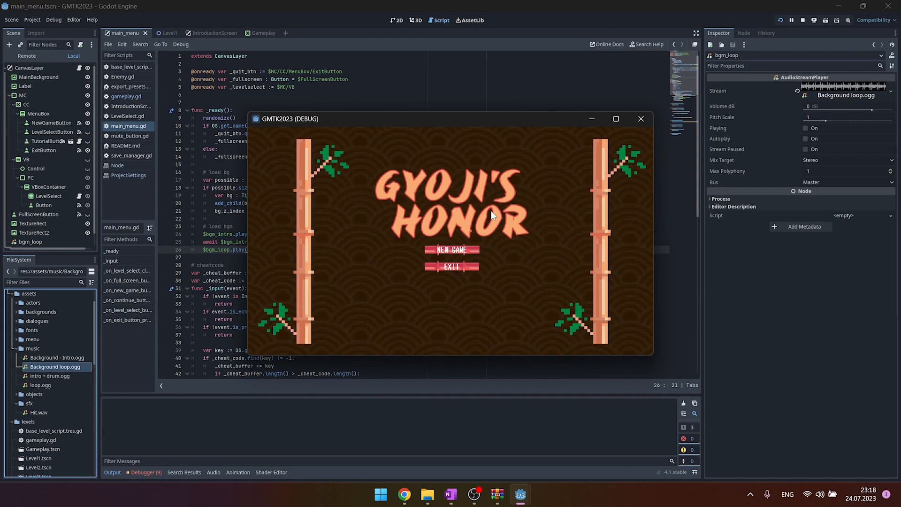
{"action": "mouse_move", "coordinate": [492, 216]}
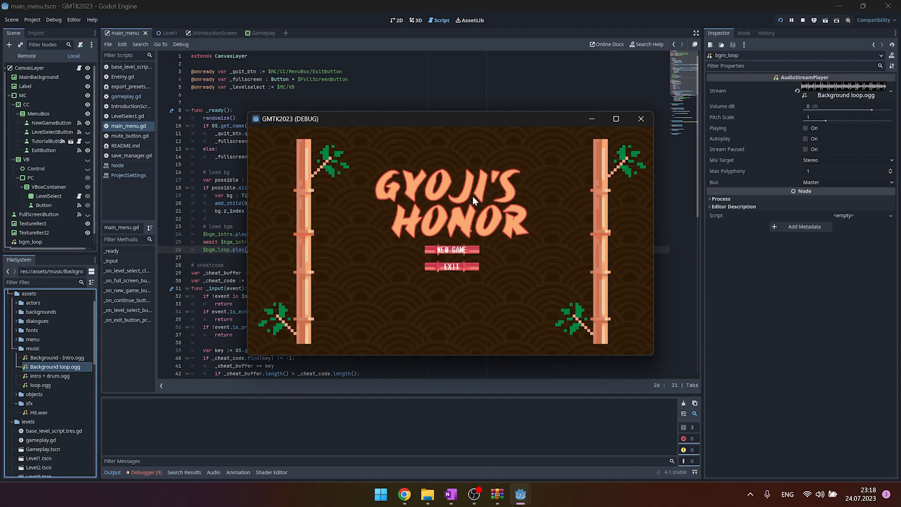
{"action": "mouse_move", "coordinate": [551, 236]}
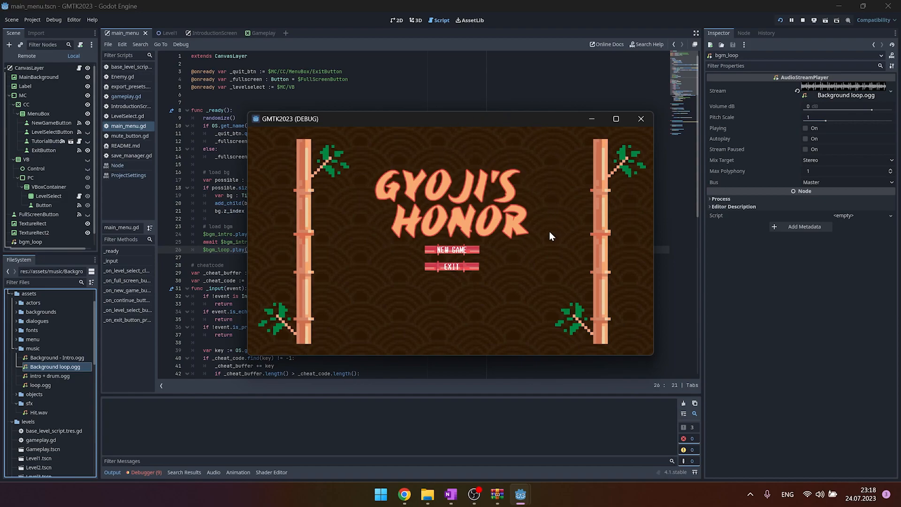
{"action": "mouse_move", "coordinate": [498, 181]}
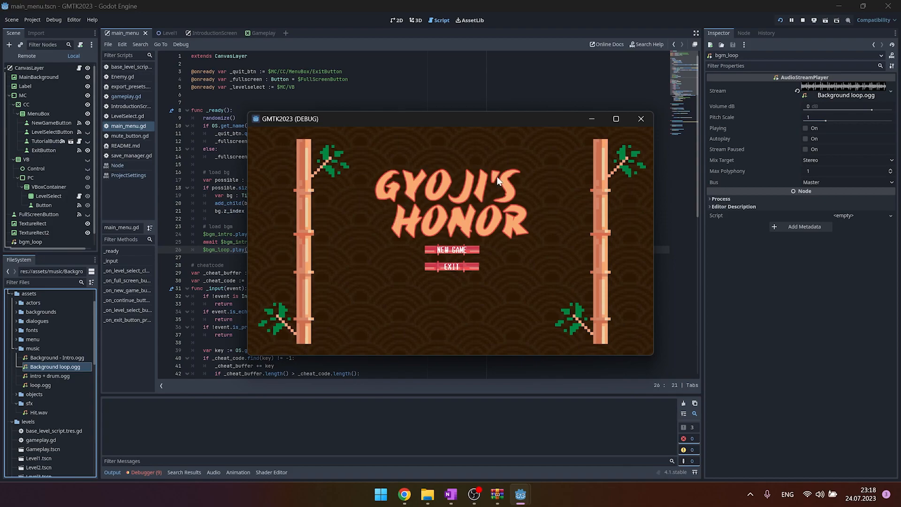
{"action": "mouse_move", "coordinate": [435, 278]}
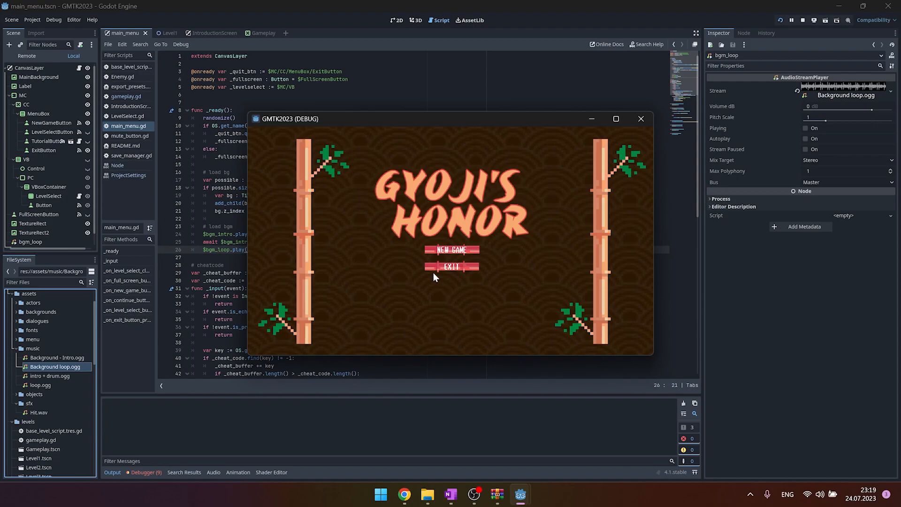
{"action": "left_click", "coordinate": [451, 250]}
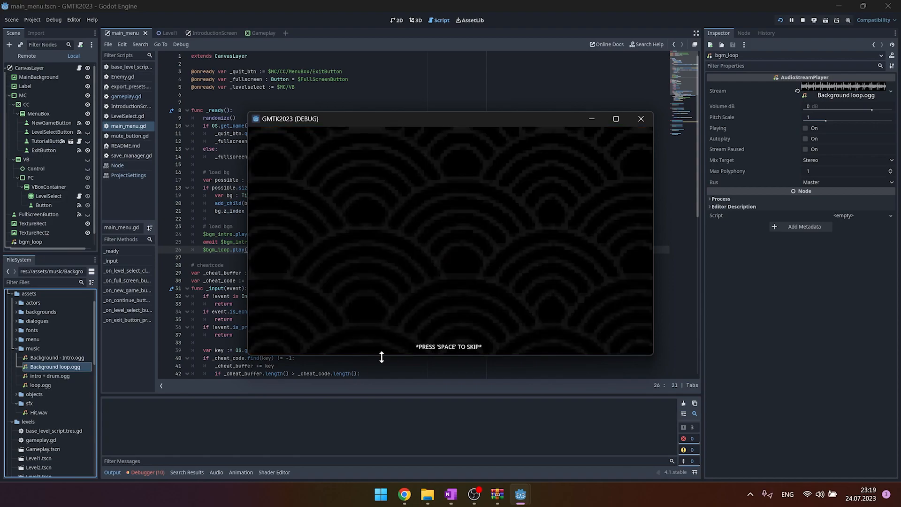
{"action": "mouse_move", "coordinate": [555, 263]}
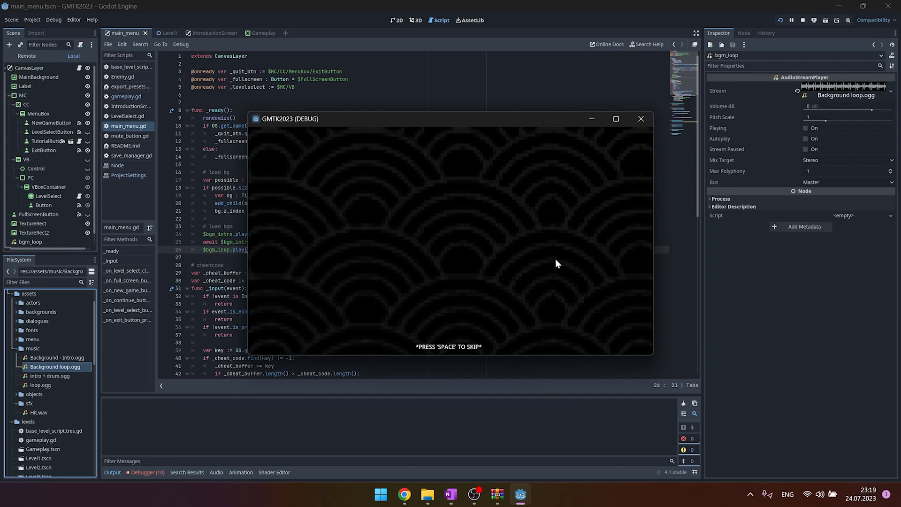
{"action": "left_click", "coordinate": [641, 119]}
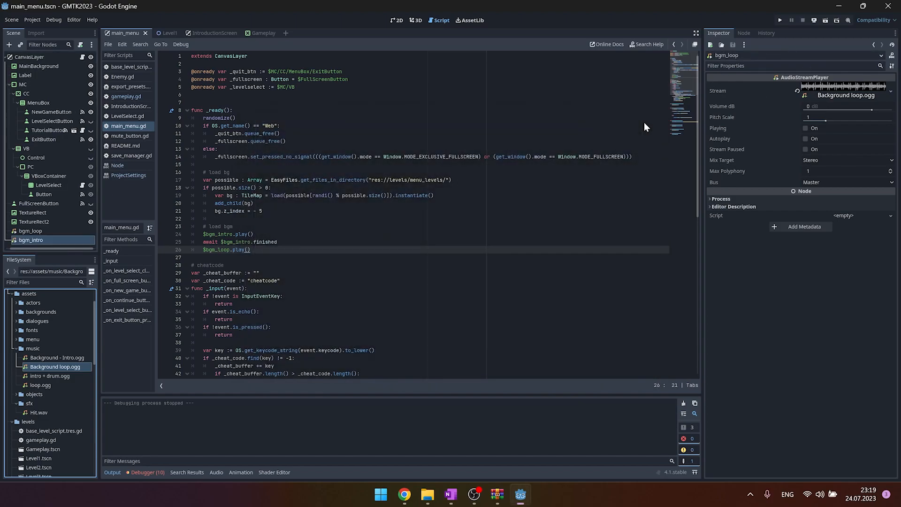
{"action": "mouse_move", "coordinate": [326, 275]}
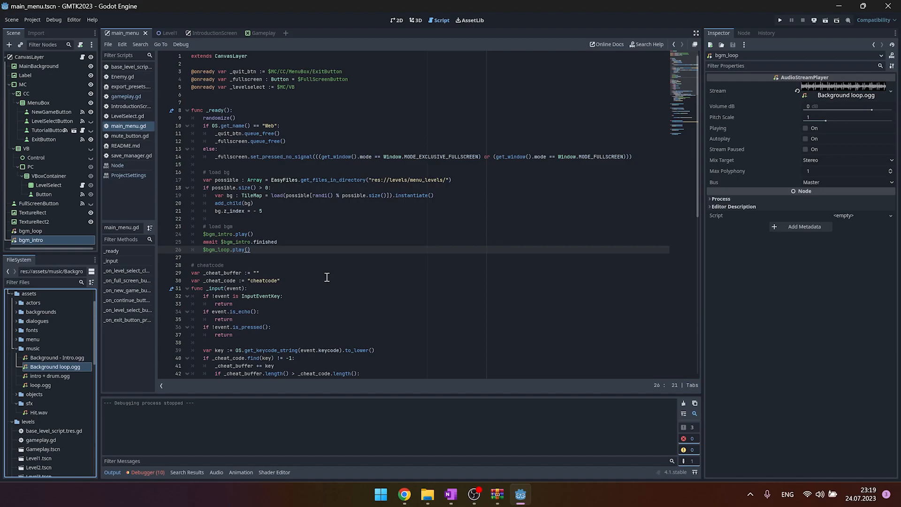
{"action": "mouse_move", "coordinate": [98, 204]}
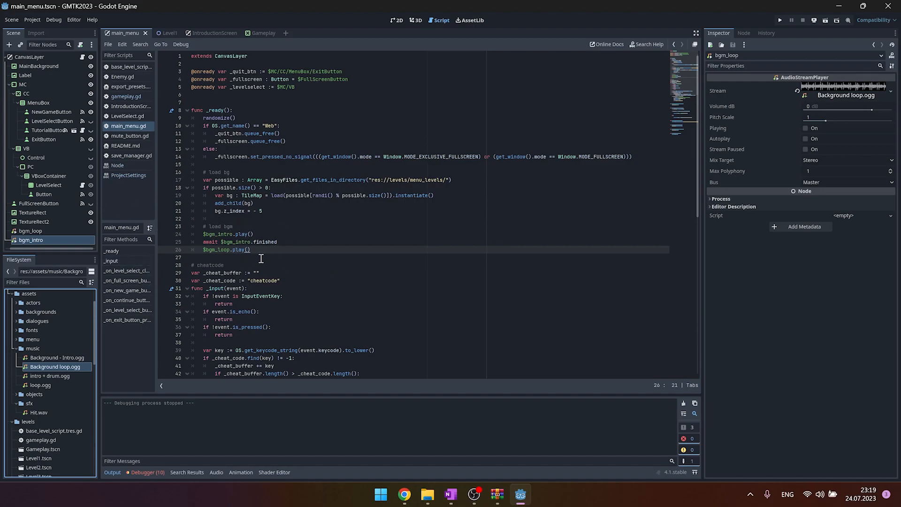
{"action": "mouse_move", "coordinate": [296, 259]}
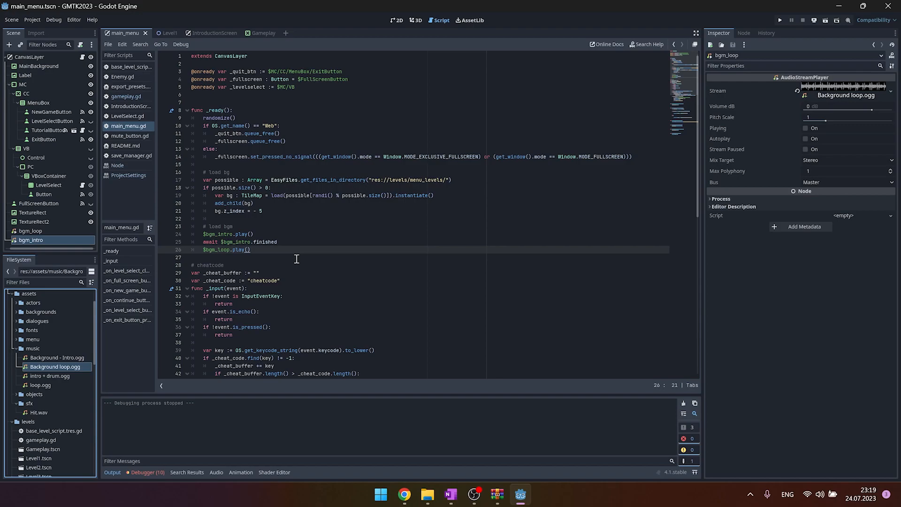
{"action": "mouse_move", "coordinate": [3, 103]}
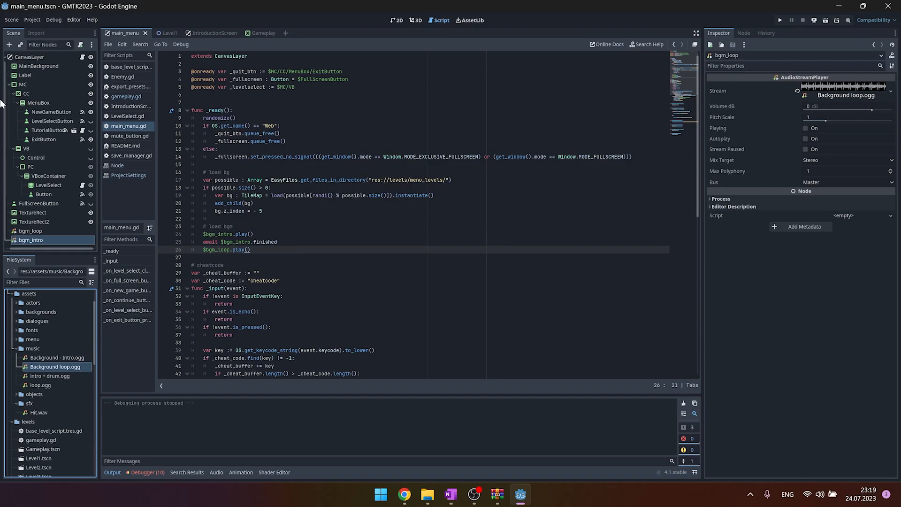
{"action": "scroll", "scroll_direction": "down", "scroll_amount": 3}
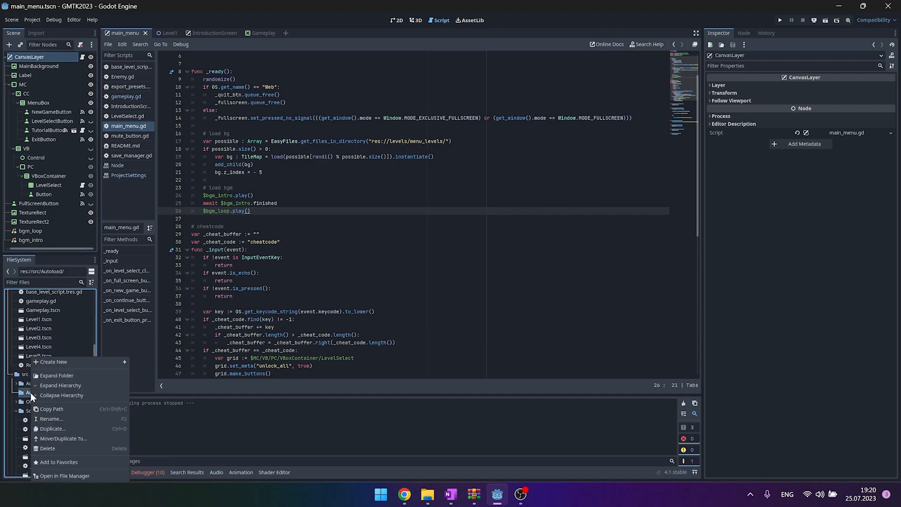
Create a new MusicController scene with a Node root in the Autoload folder
{"action": "left_click", "coordinate": [53, 361]}
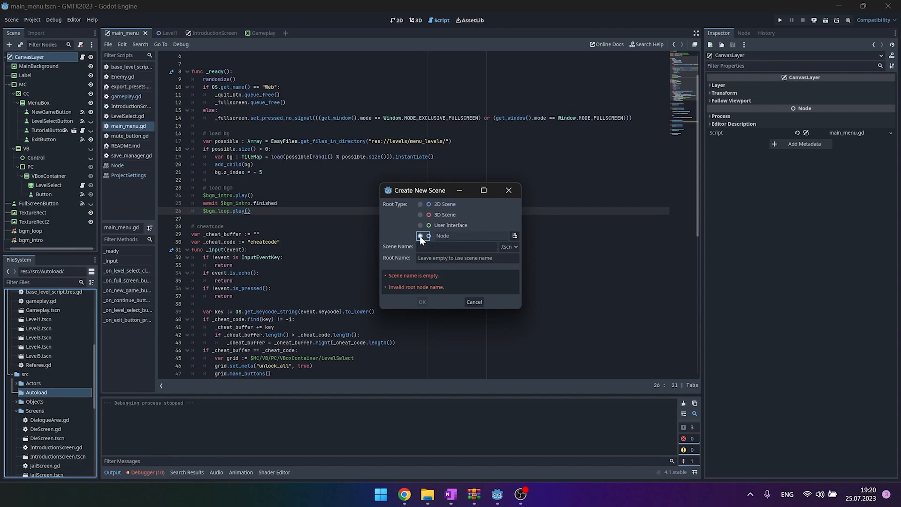
{"action": "type", "text": "AudioStream"}
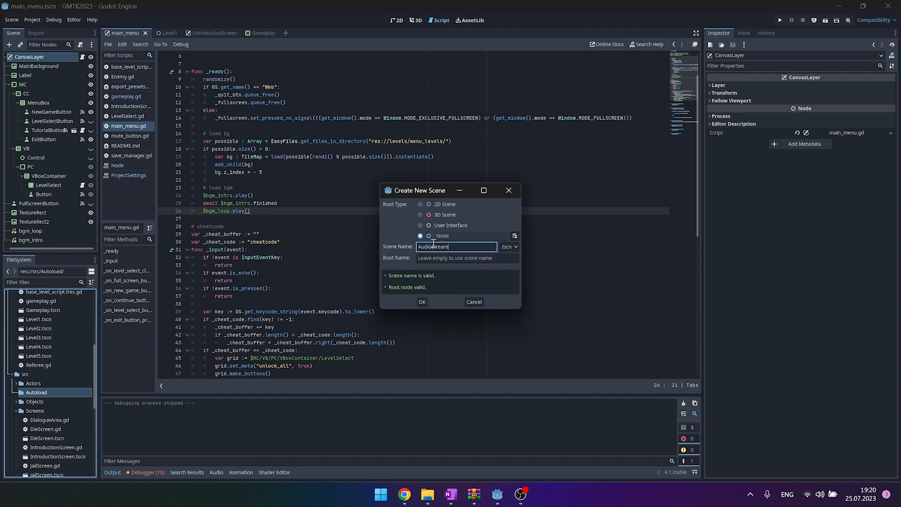
{"action": "type", "text": "MusicT"}
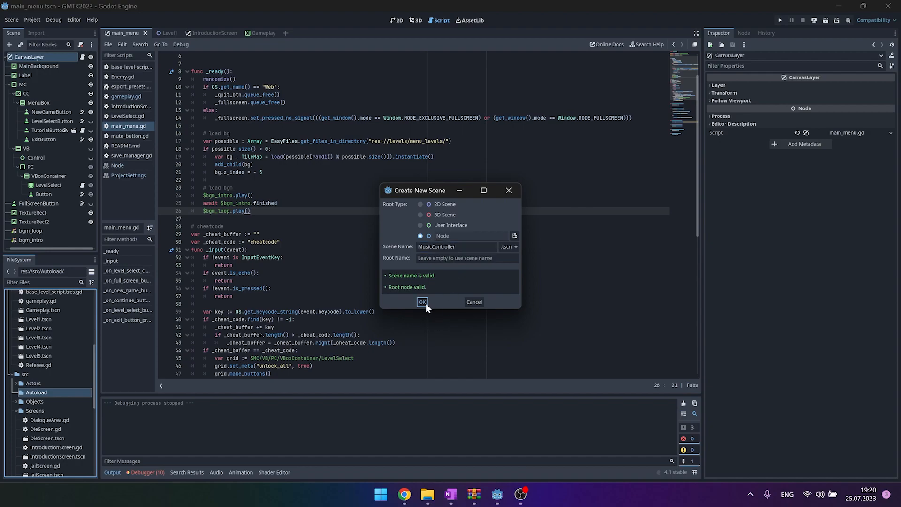
{"action": "left_click", "coordinate": [421, 301]}
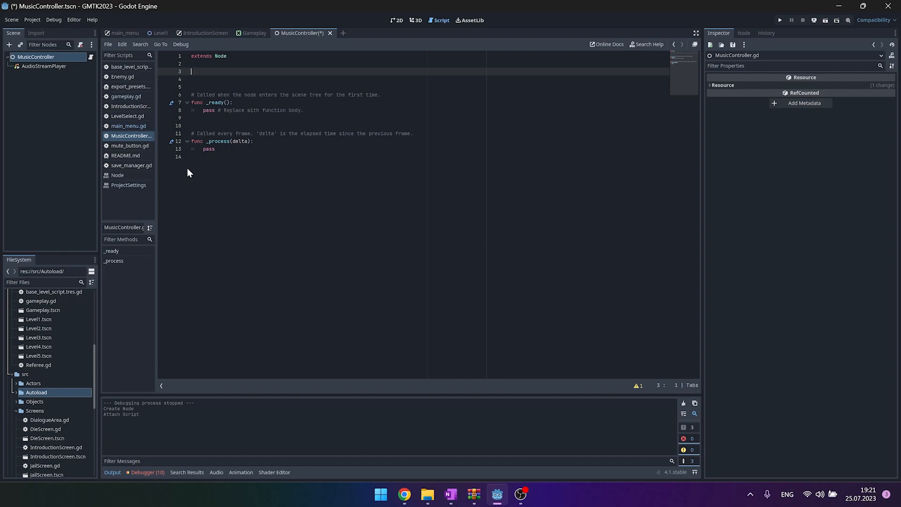
Declare bgm_intro and bgm_loop variables loading Background - Intro.ogg and Background loop.ogg
{"action": "type", "text": "var bgm_intro"}
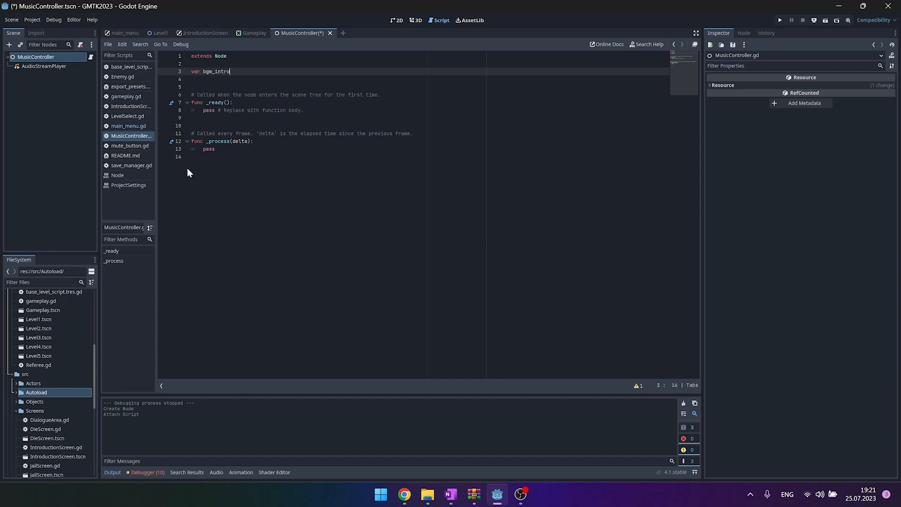
{"action": "type", "text": "= load("}
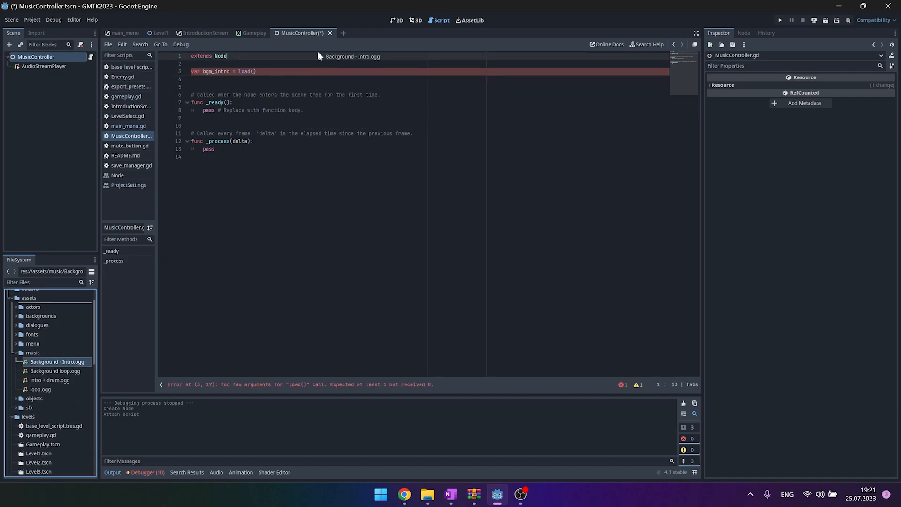
{"action": "type", "text": "\"res://assets/music/Background - Intro.ogg\""}
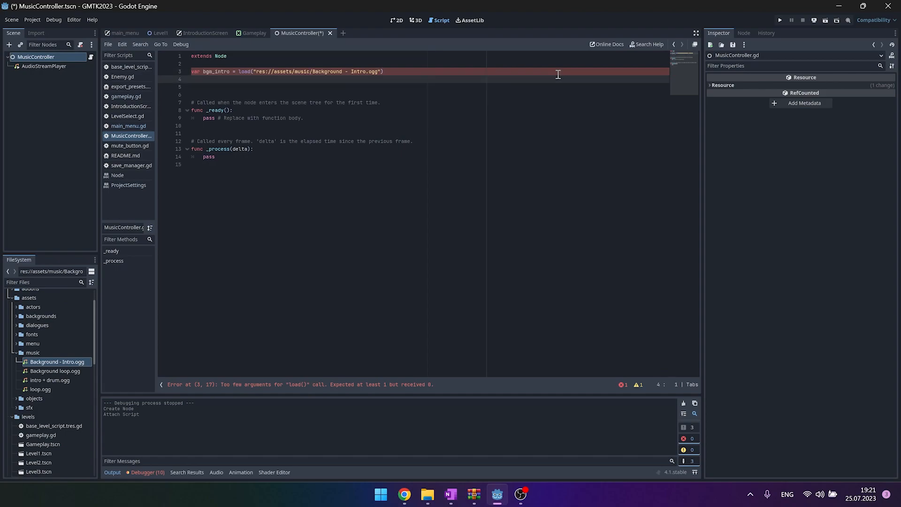
{"action": "type", "text": "var bgm_l"}
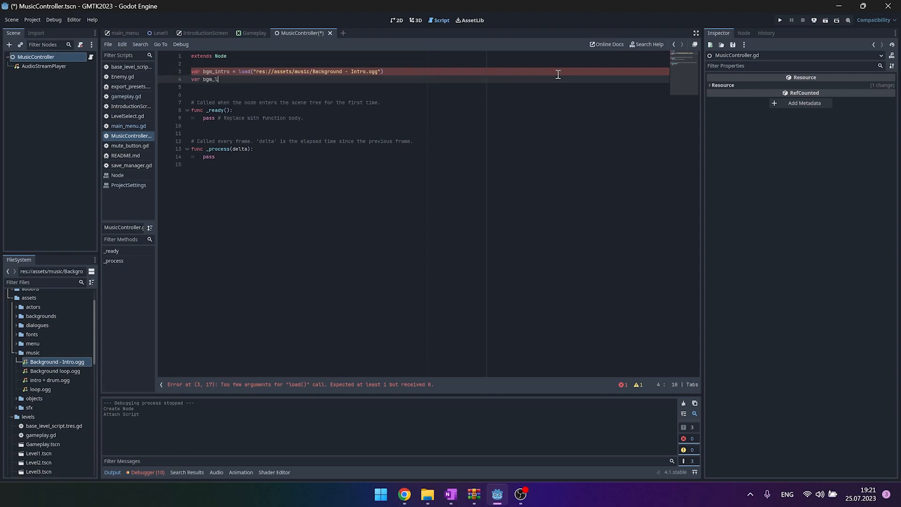
{"action": "type", "text": "oop = load(\"res://assets/music/Background loop.ogg"}
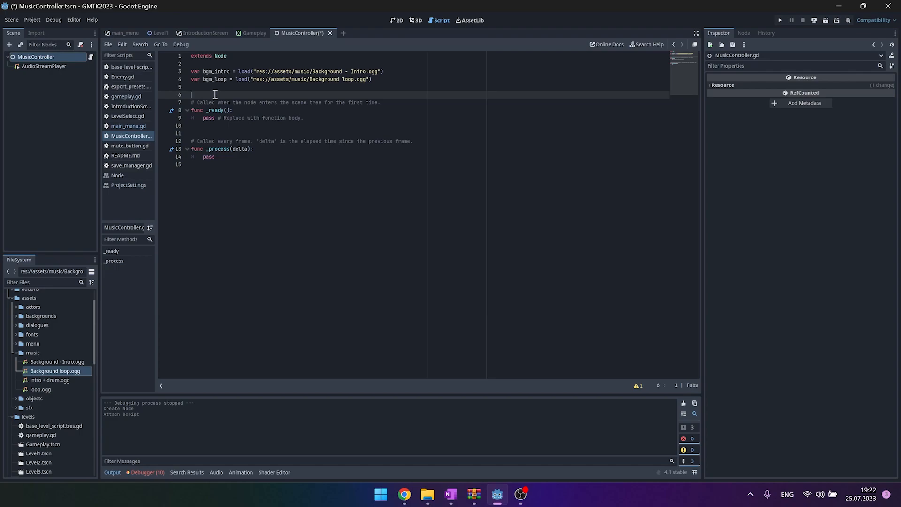
Write func playTheme setting $AudioStreamPlayer.stream to bgm_intro, playing it and awaiting finished
{"action": "key", "text": "Return"}
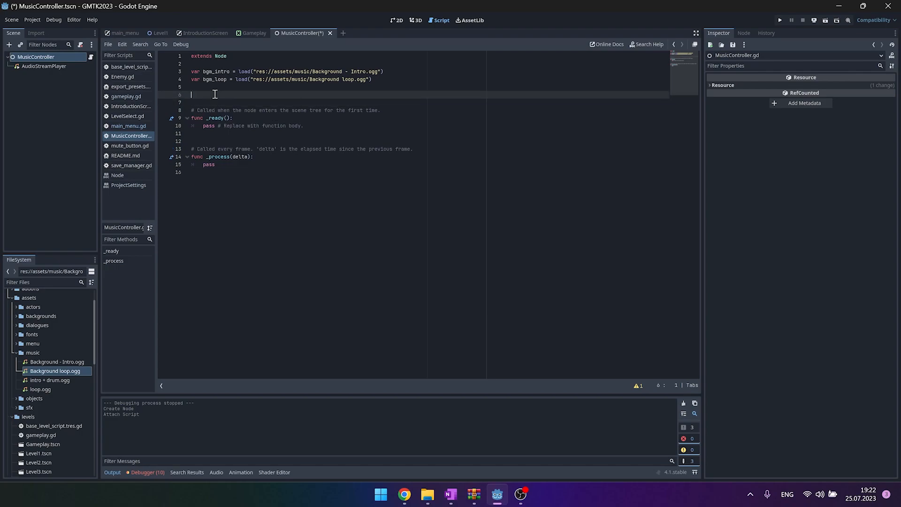
{"action": "type", "text": "func"}
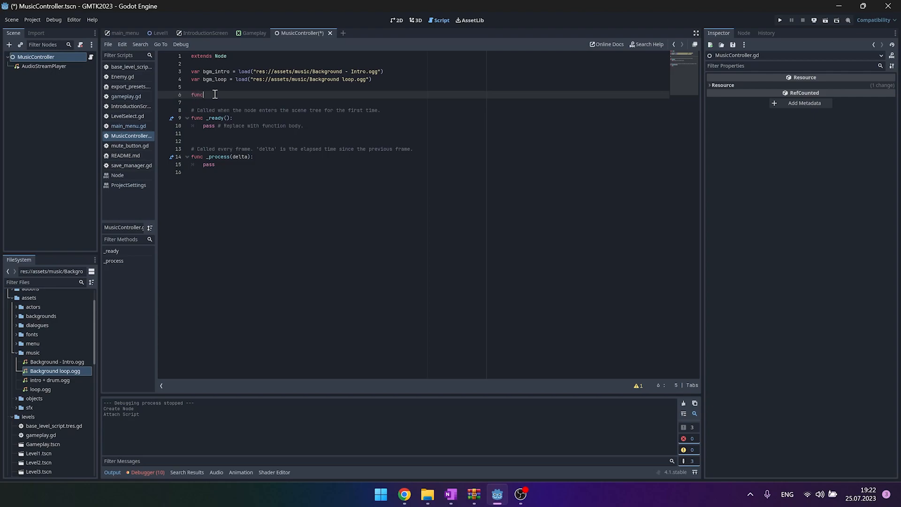
{"action": "type", "text": "playTheme():"}
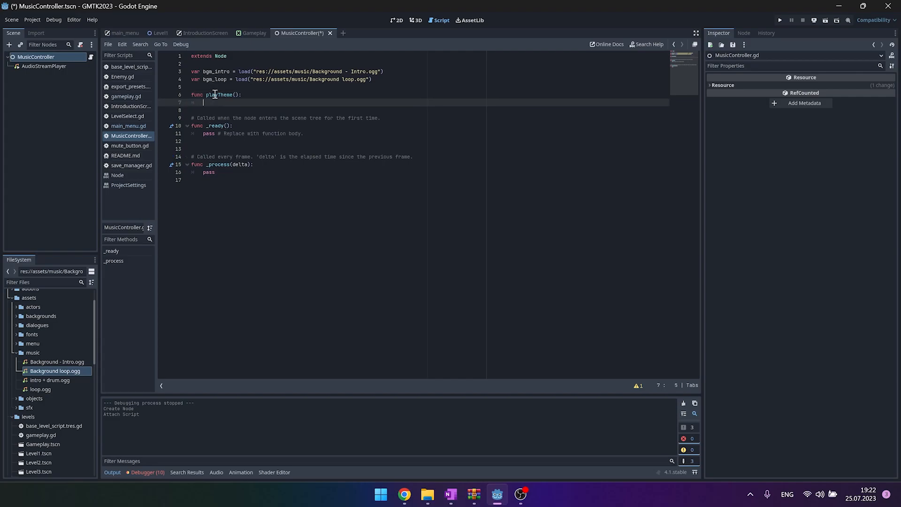
{"action": "type", "text": "$AudioStreamPlayer"}
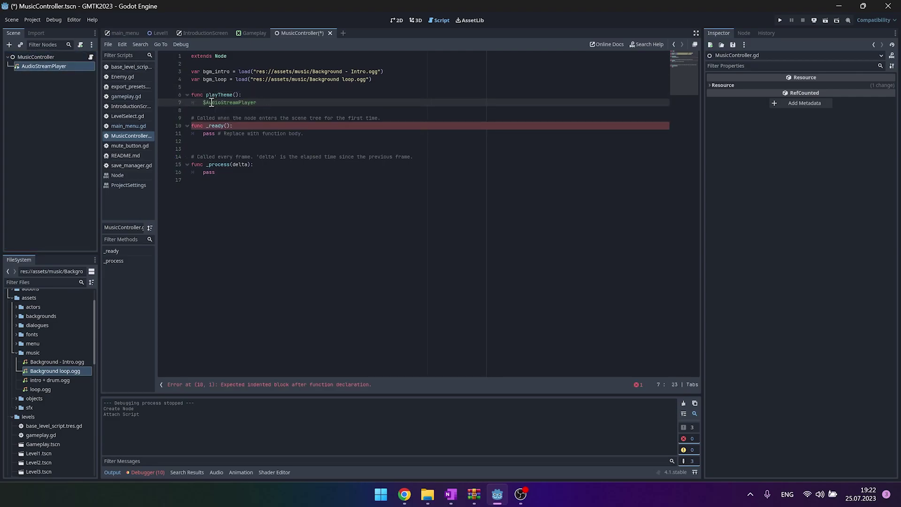
{"action": "type", "text": ".stream = bgm_intro"}
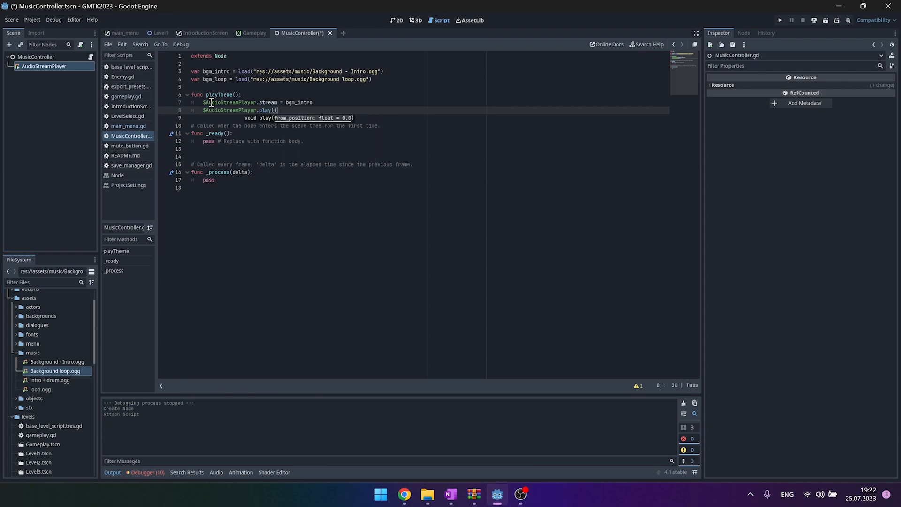
{"action": "type", "text": "await $"}
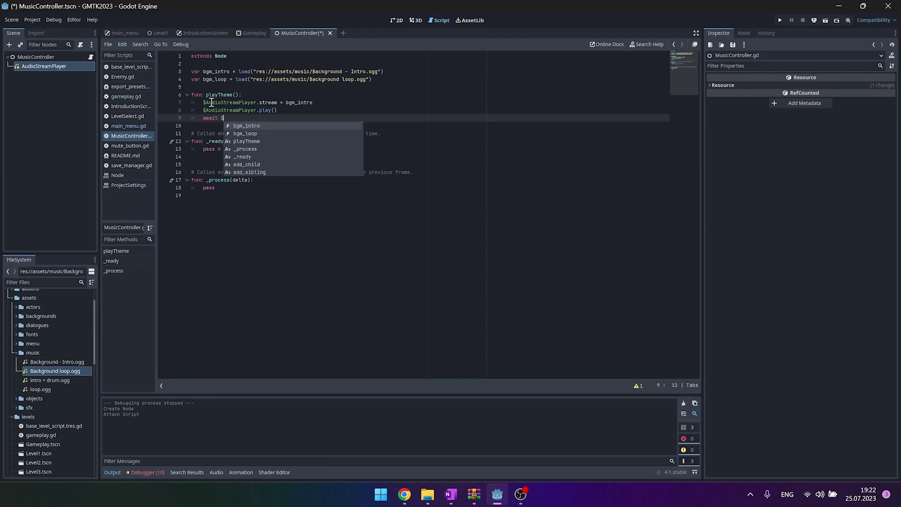
{"action": "type", "text": "$AudioStreamPlayer.finished"}
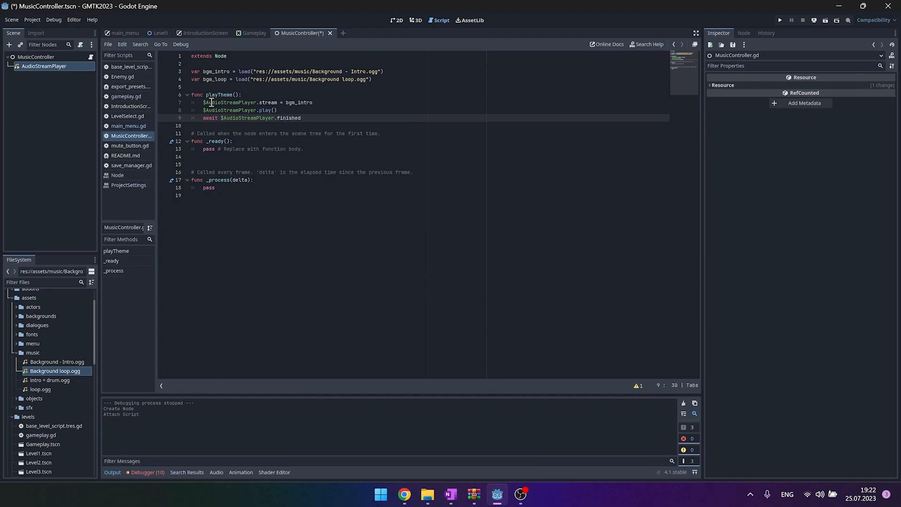
{"action": "type", "text": "$AudioStreamPlayer.stream = bgm_loop"}
{"action": "type", "text": "$AudioStreamPlayer.play("}
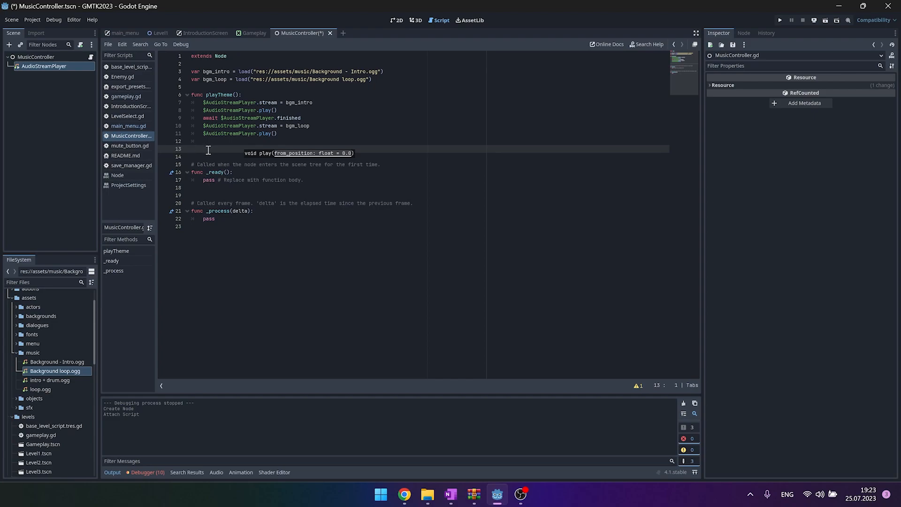
Add a stop() function that stops the AudioStreamPlayer
{"action": "type", "text": "func stop():"}
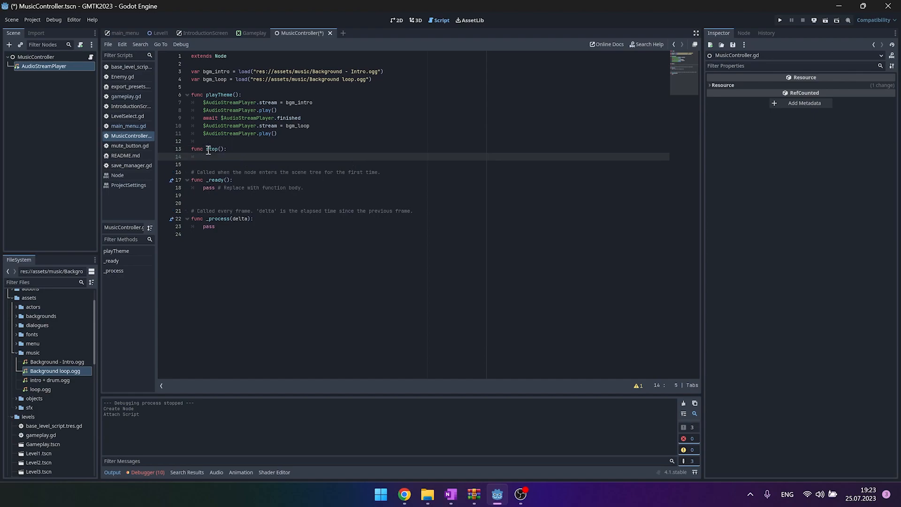
{"action": "type", "text": "$"}
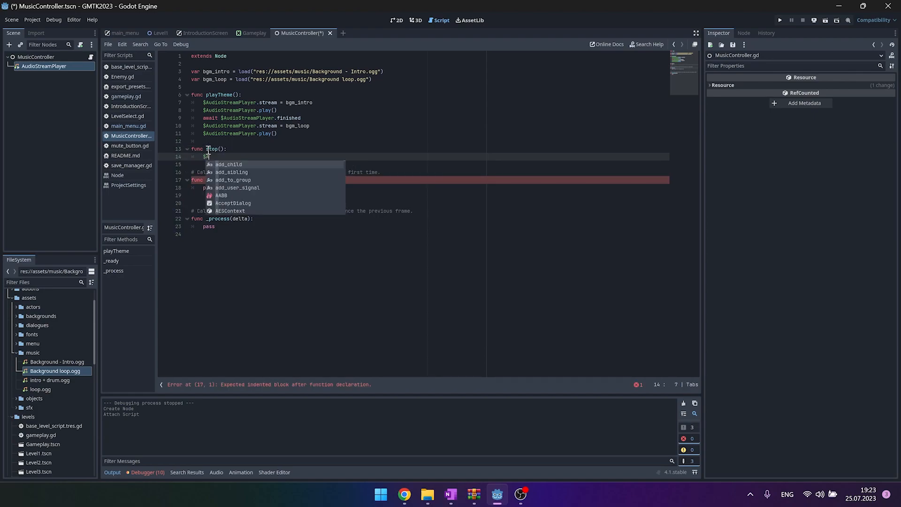
{"action": "type", "text": "AudioStreamPlayer.stop("}
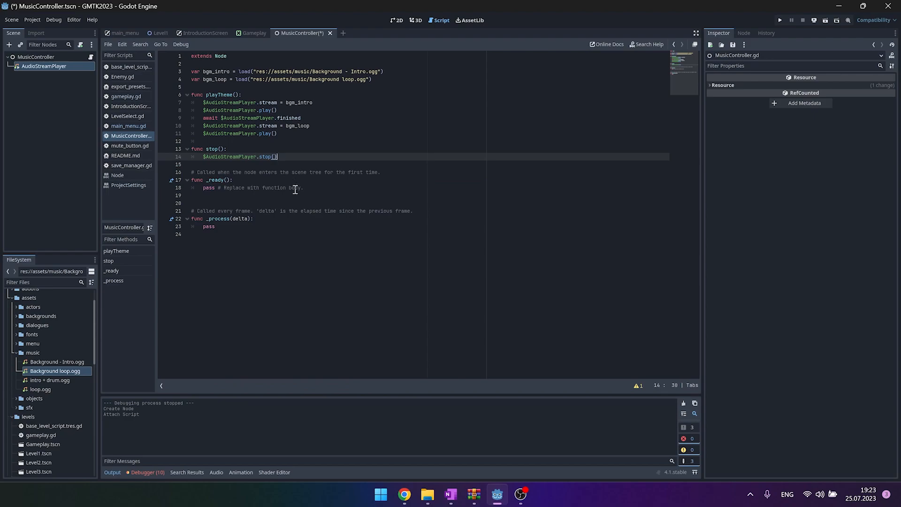
{"action": "mouse_move", "coordinate": [301, 221]}
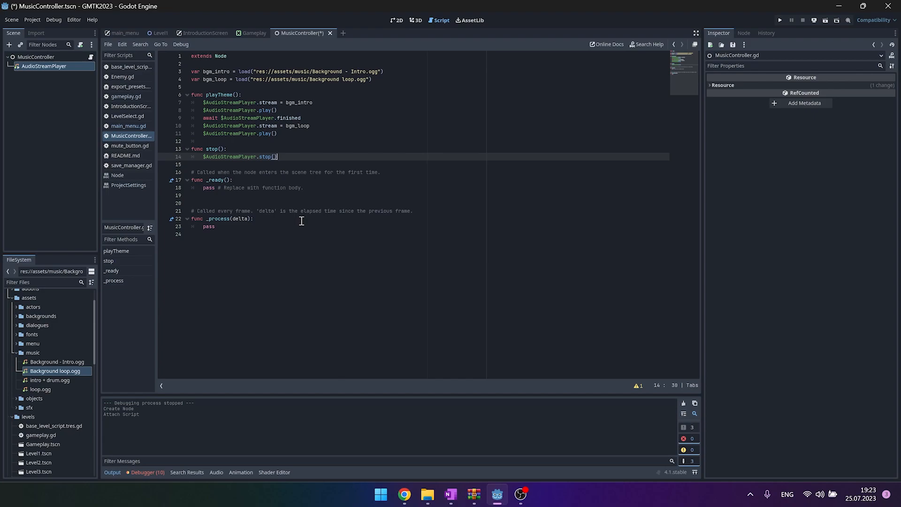
Declare level_intro and level_loop variables loading the level music tracks
{"action": "left_click", "coordinate": [373, 79]}
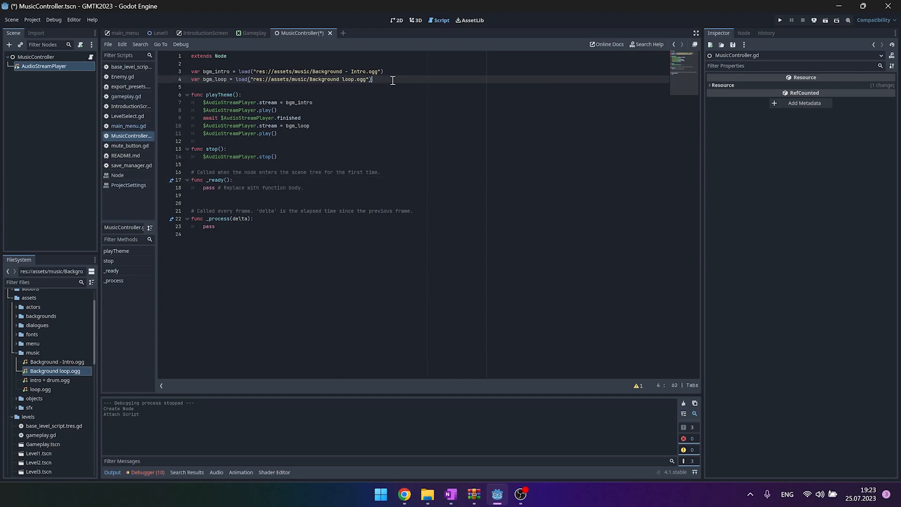
{"action": "type", "text": "var level"}
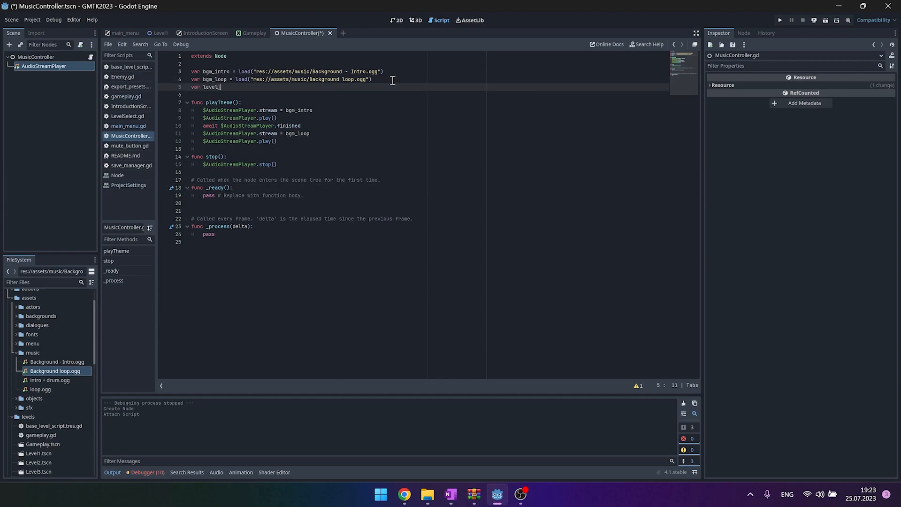
{"action": "type", "text": "_intro = load(\"res://assets/music/intro + drum.ogg"}
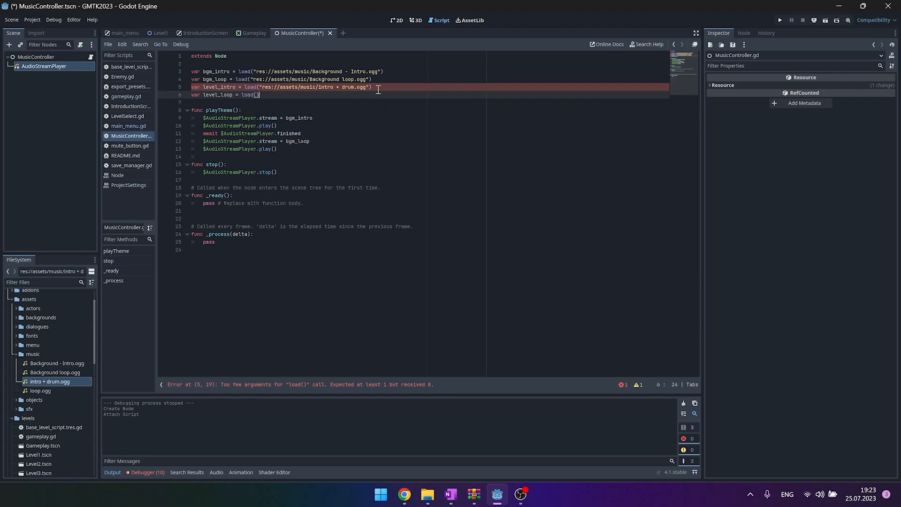
{"action": "type", "text": "\"res://assets/music/loop.ogg\""}
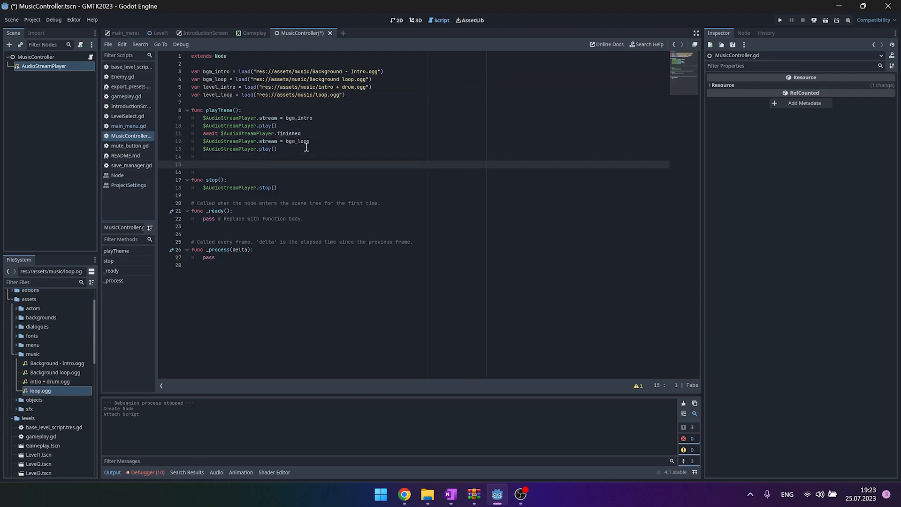
Write playLevelTheme mirroring playTheme and fix which loop track it uses
{"action": "type", "text": "func playi"}
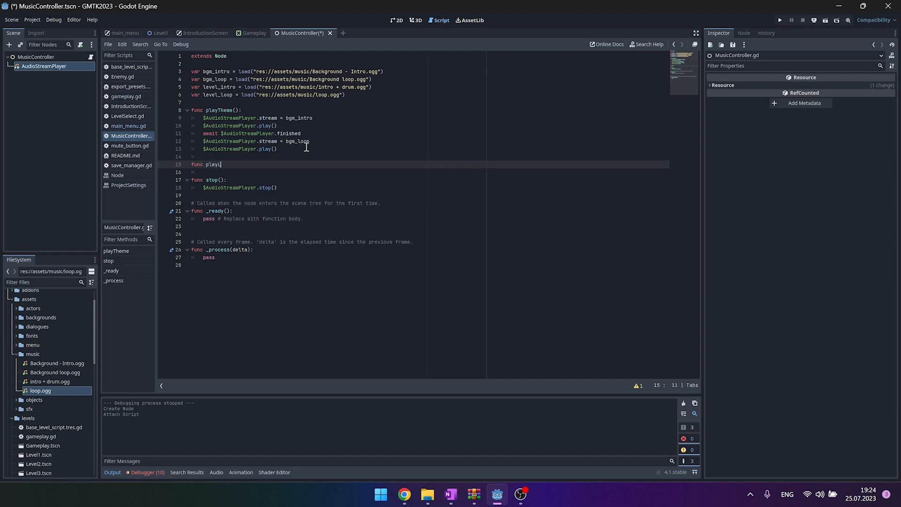
{"action": "type", "text": "Level("}
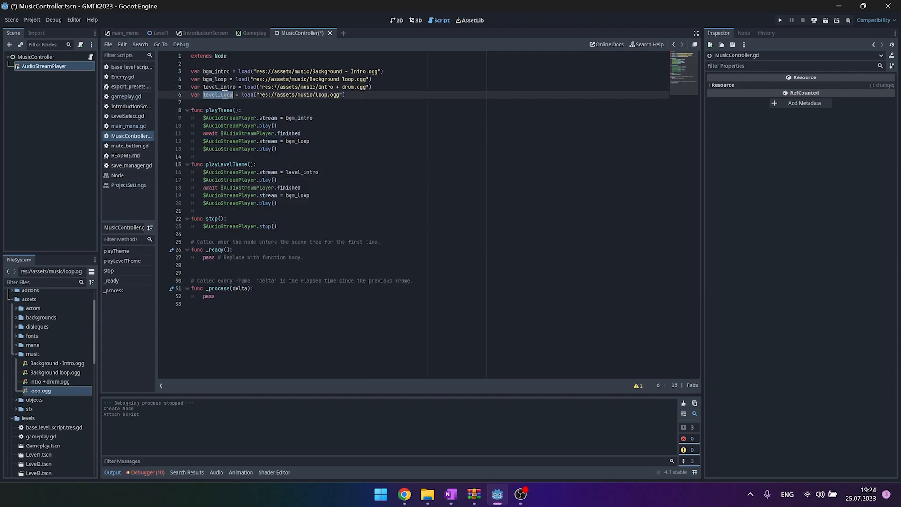
{"action": "left_click", "coordinate": [339, 234]}
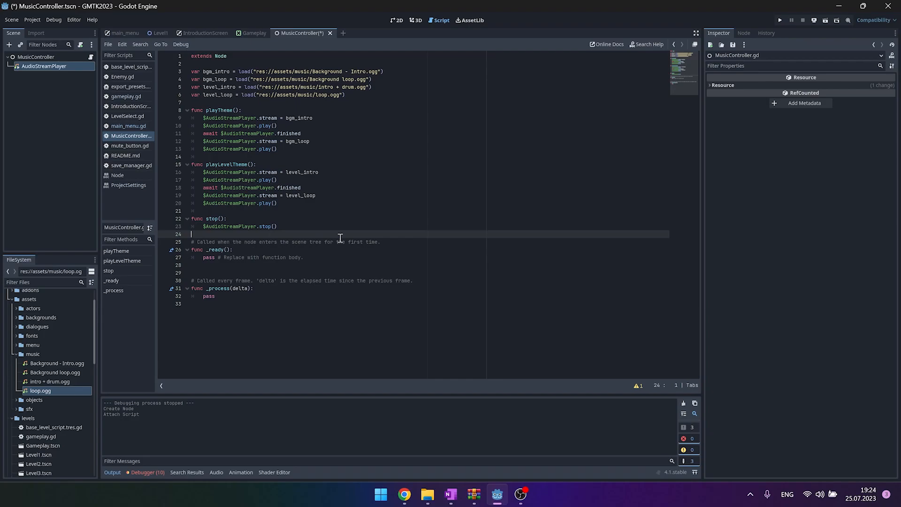
{"action": "mouse_move", "coordinate": [530, 243]}
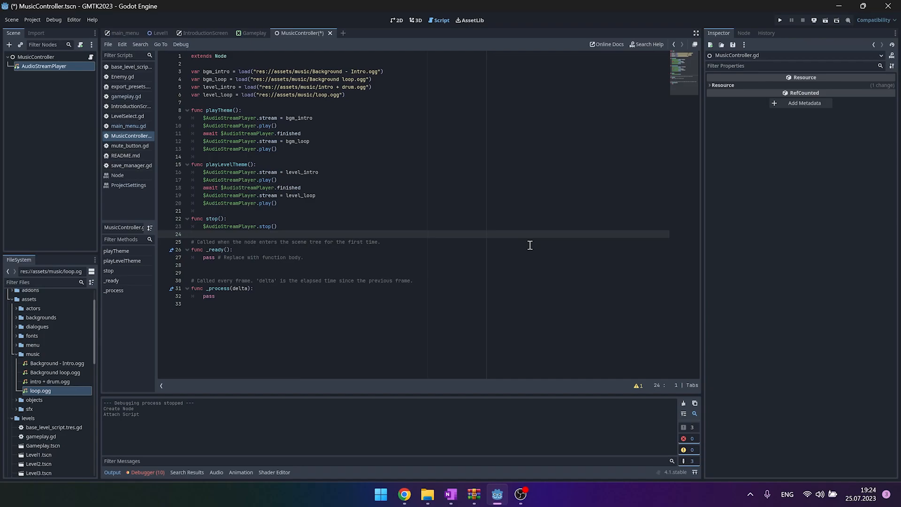
Add res://src/Autoload/MusicController.tscn as an autoload in Project Settings and close the dialog
{"action": "left_click", "coordinate": [31, 19]}
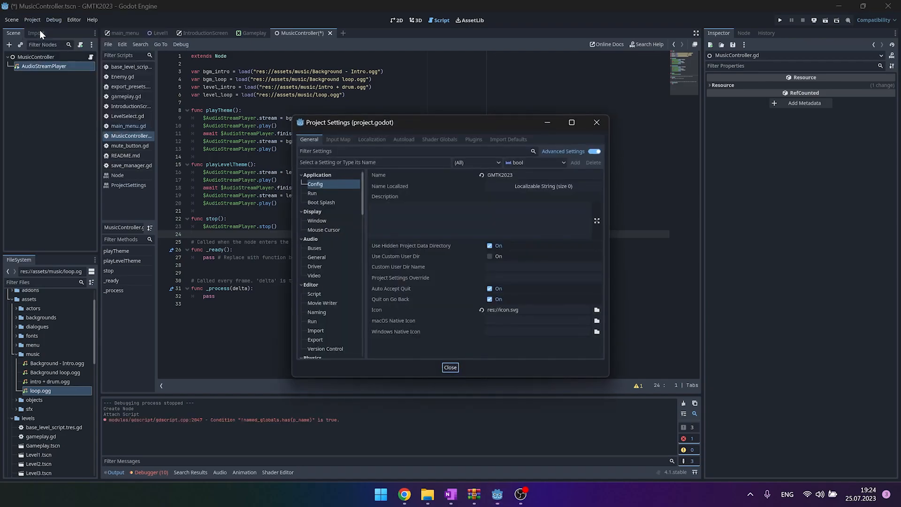
{"action": "left_click", "coordinate": [404, 139]}
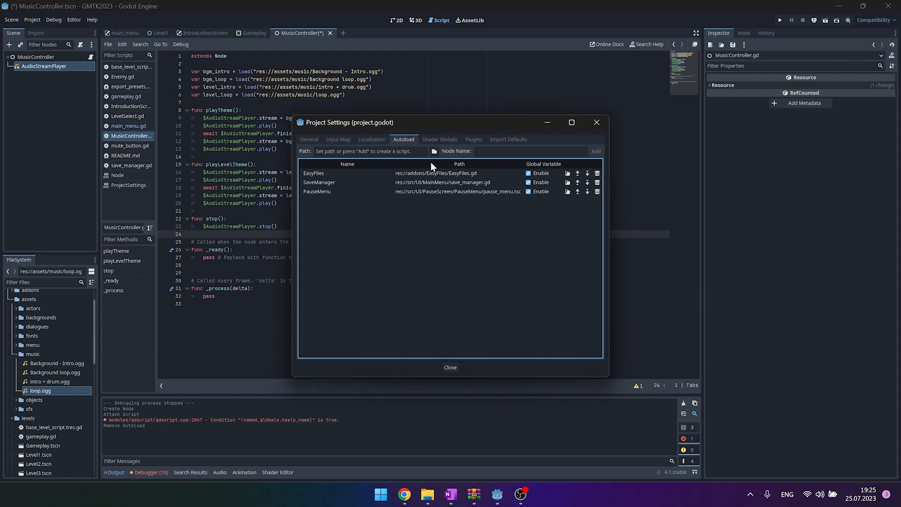
{"action": "left_click", "coordinate": [433, 151]}
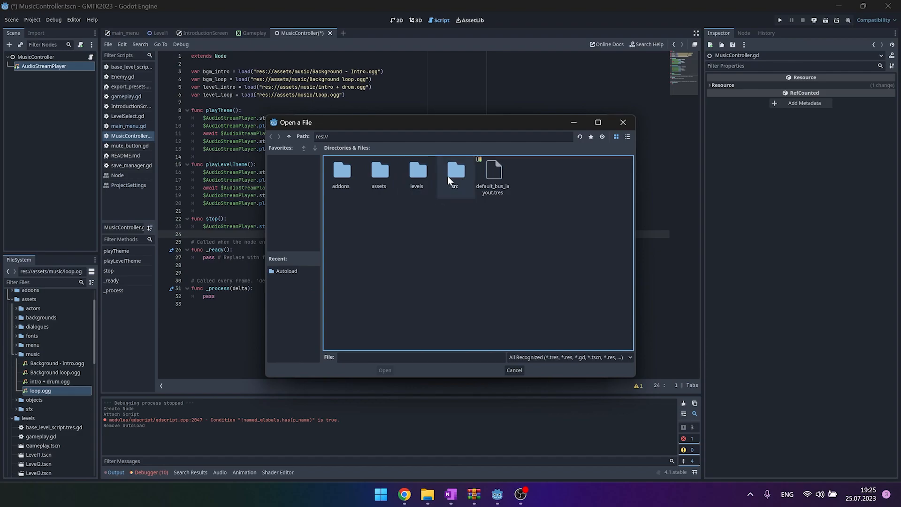
{"action": "double_click", "coordinate": [454, 173]}
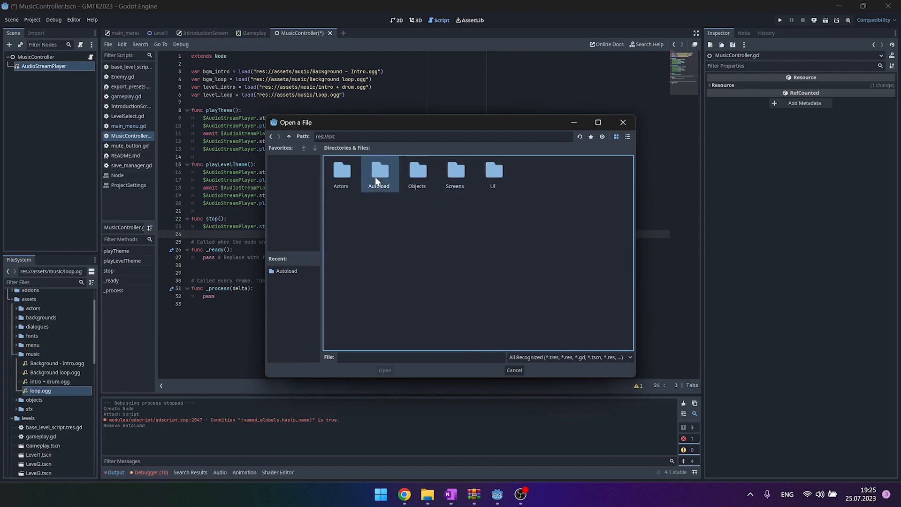
{"action": "double_click", "coordinate": [378, 173]}
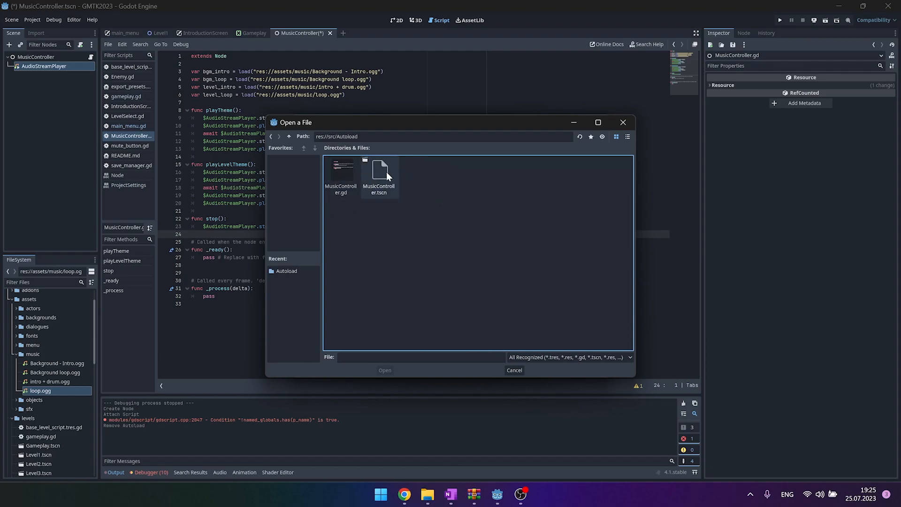
{"action": "left_click", "coordinate": [384, 369]}
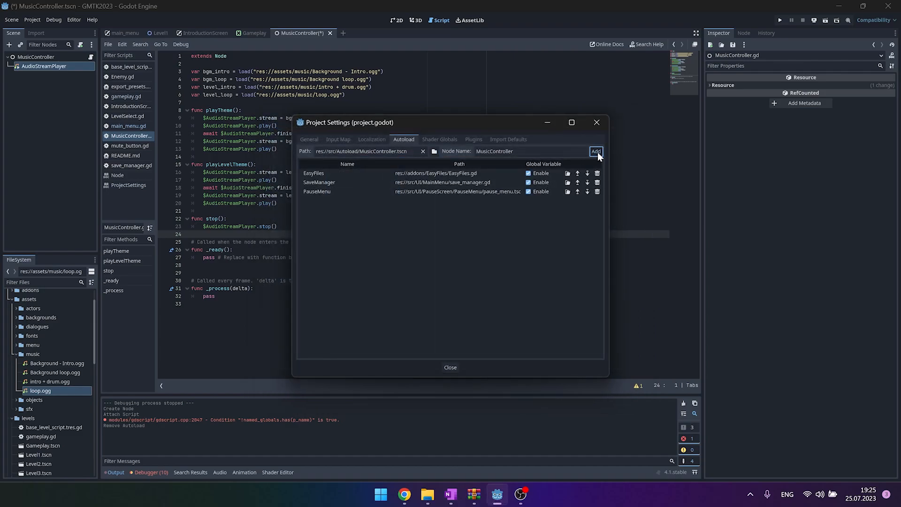
{"action": "left_click", "coordinate": [596, 151]}
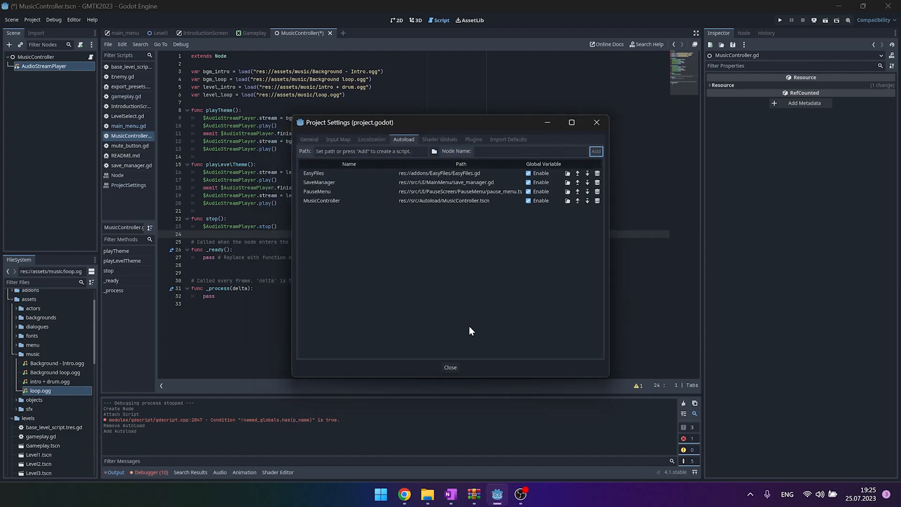
{"action": "left_click", "coordinate": [449, 367]}
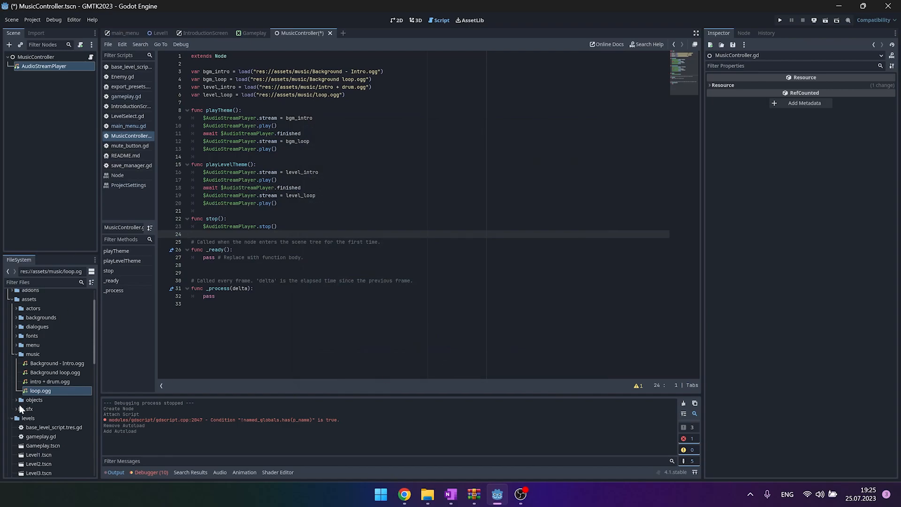
Replace main_menu.tscn's bgm_intro/bgm_loop play lines in _ready with MusicController.playTheme() and save
{"action": "scroll", "scroll_direction": "down", "scroll_amount": 3}
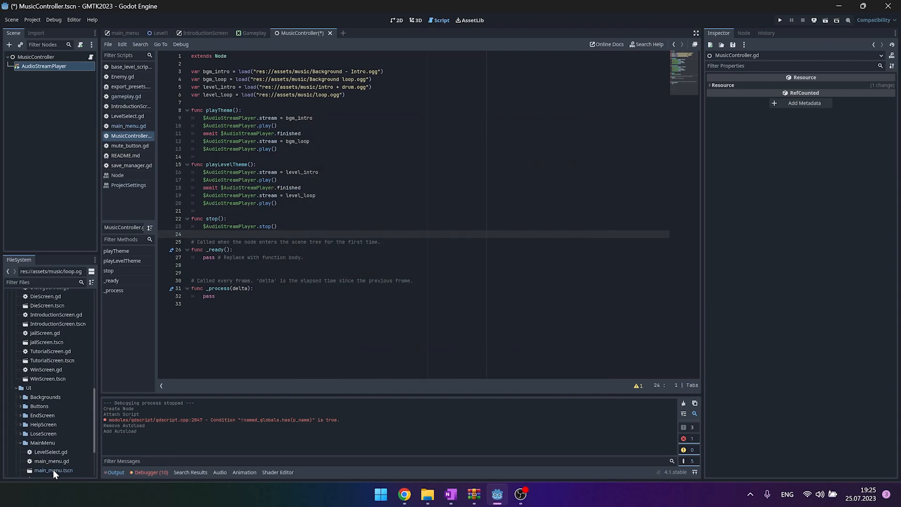
{"action": "double_click", "coordinate": [54, 470]}
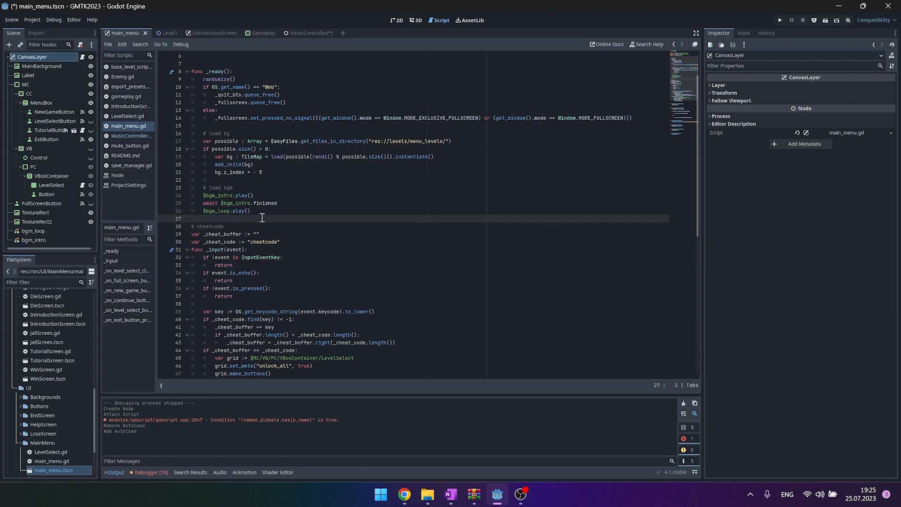
{"action": "mouse_move", "coordinate": [259, 215]}
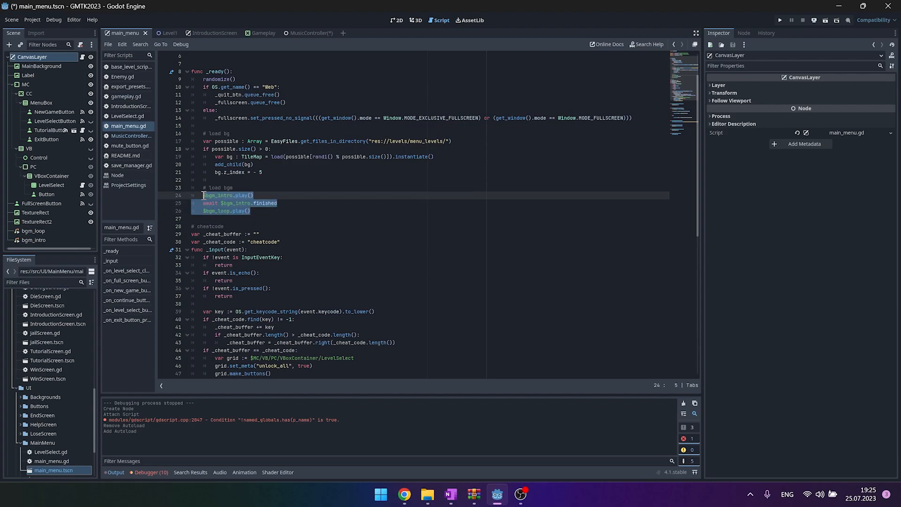
{"action": "type", "text": "MusicController."}
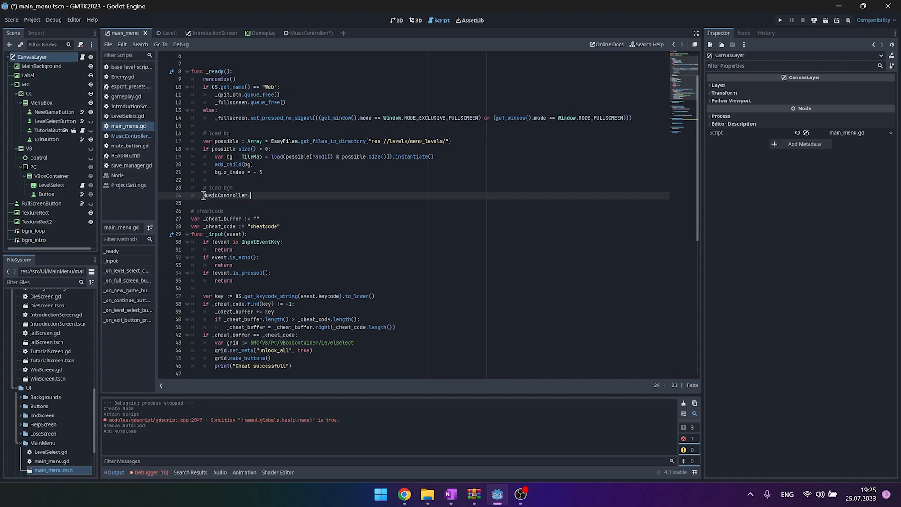
{"action": "type", "text": "playThem"}
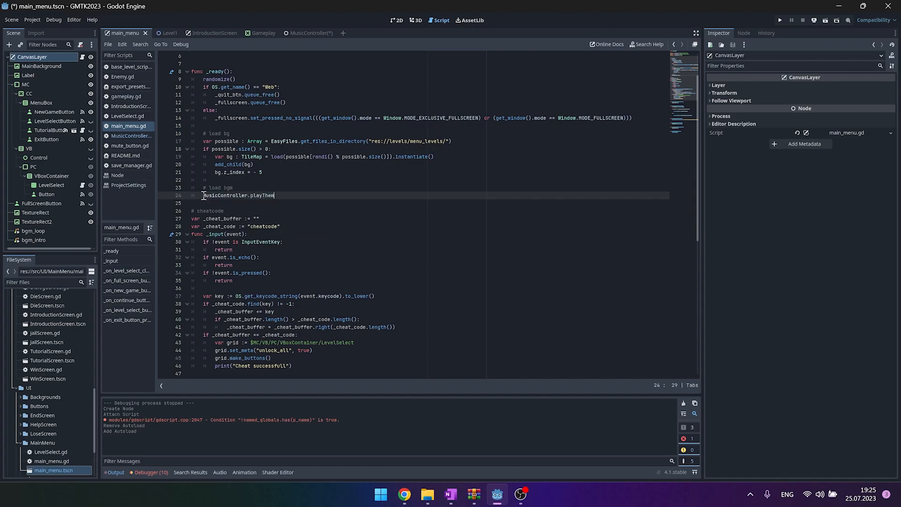
{"action": "key", "text": "ctrl+s"}
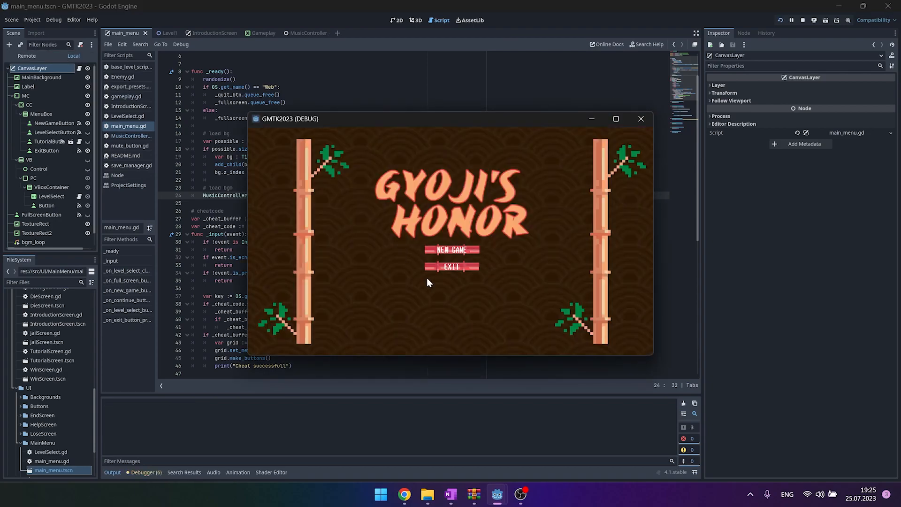
{"action": "mouse_move", "coordinate": [460, 267]}
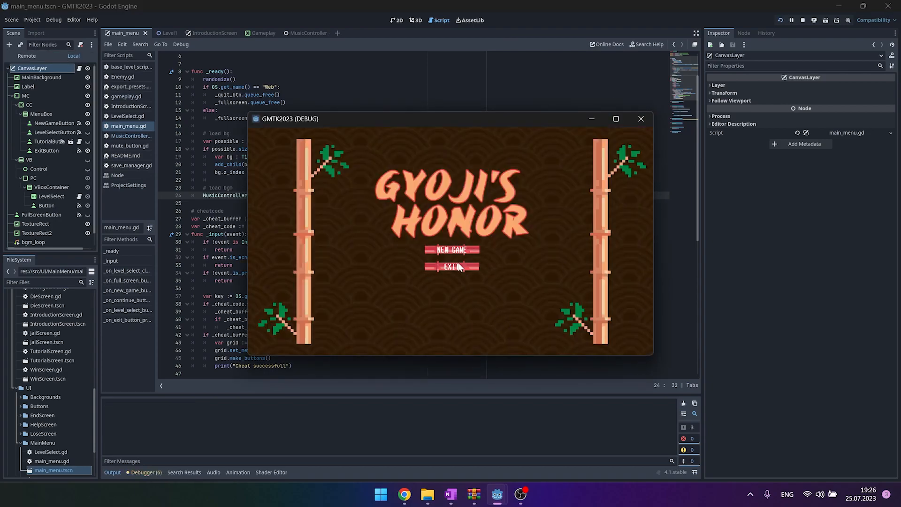
Start a New Game, skip the intro with Space to reach the sumo match, then close the game
{"action": "left_click", "coordinate": [452, 250]}
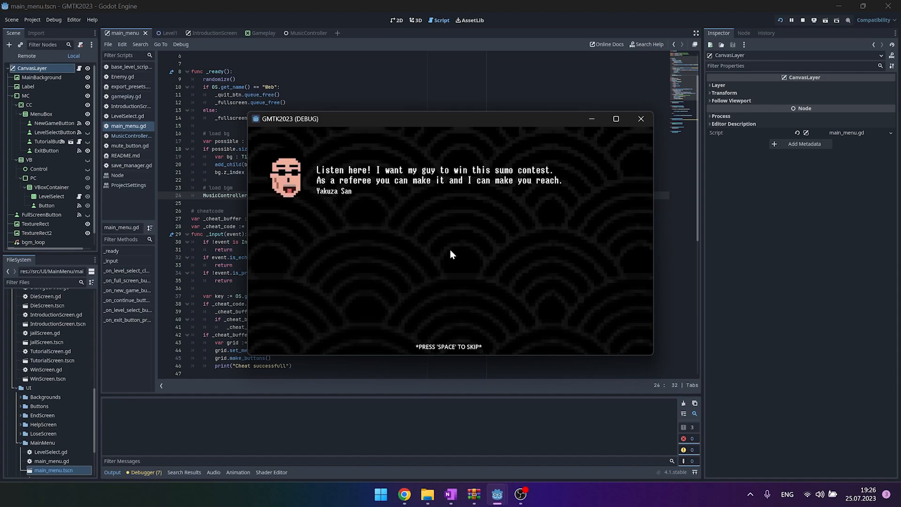
{"action": "key", "text": "space"}
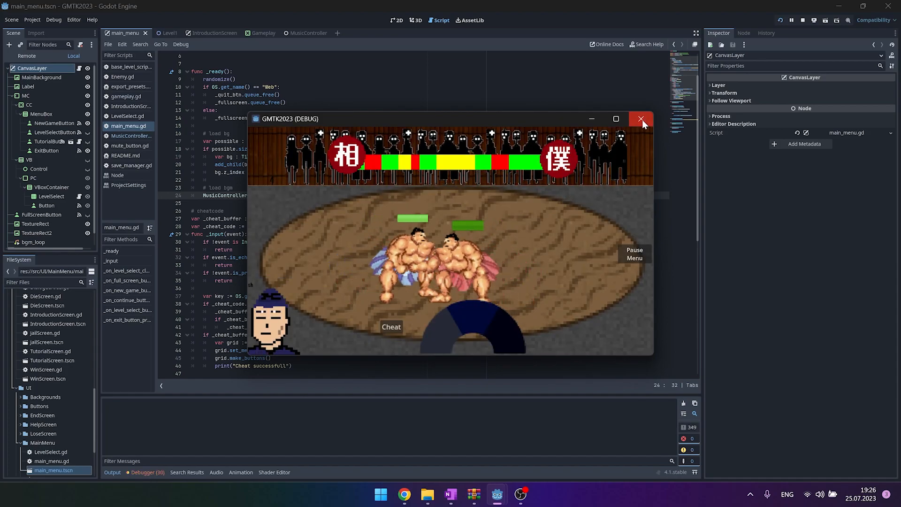
{"action": "left_click", "coordinate": [640, 120]}
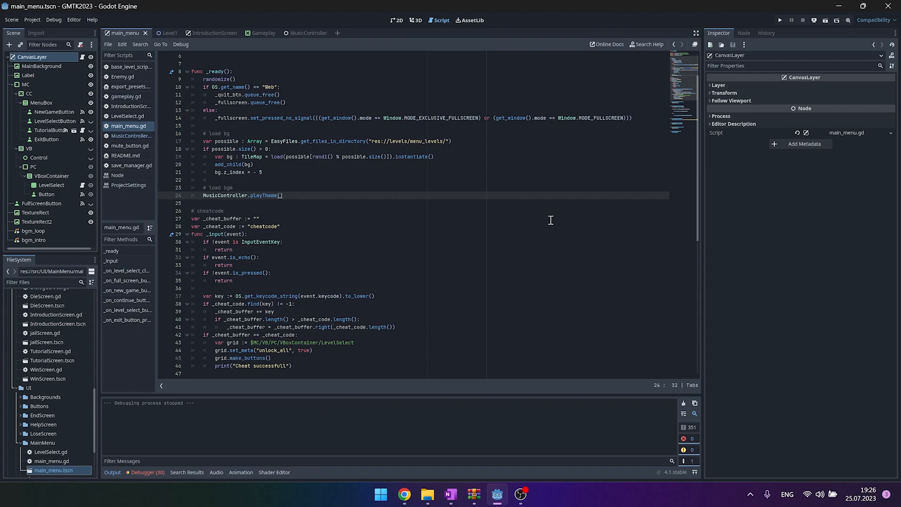
Add MusicController.playLevelTheme() to base_level_script's _on_ready in the Level1 scene
{"action": "scroll", "scroll_direction": "down", "scroll_amount": 3}
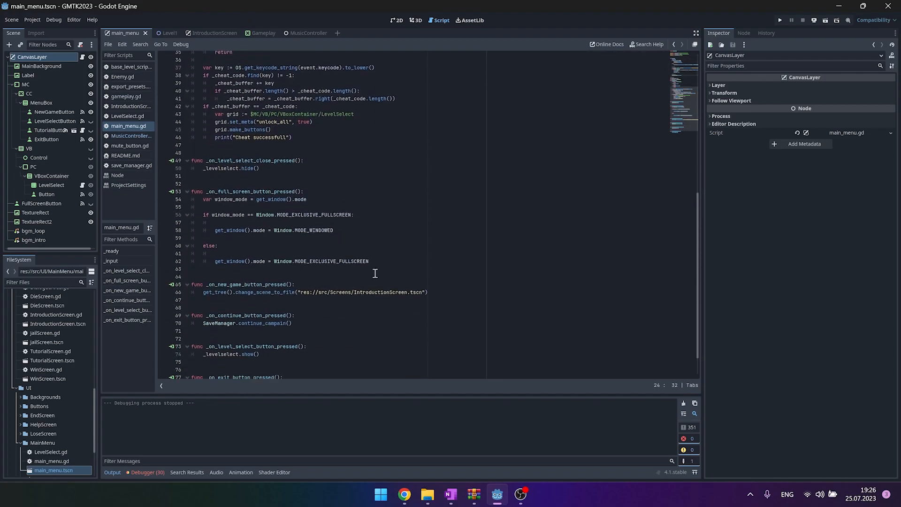
{"action": "left_click", "coordinate": [206, 33]}
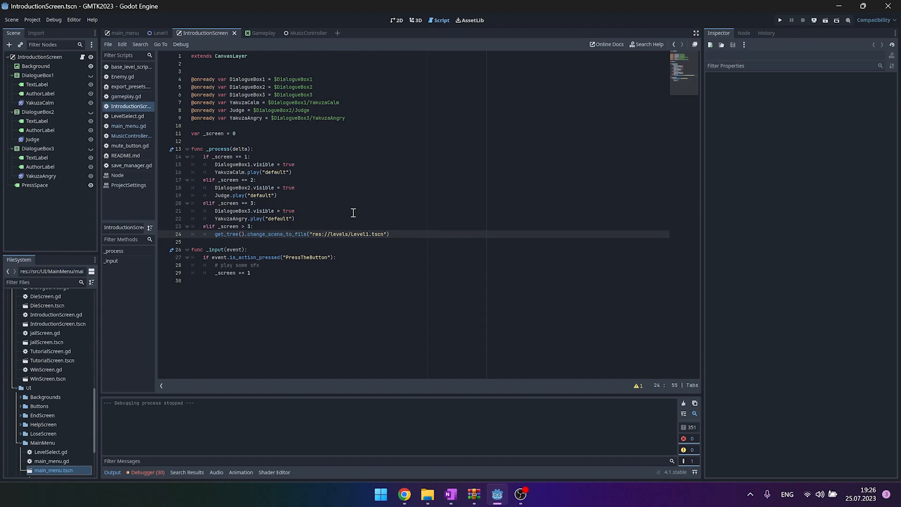
{"action": "left_click", "coordinate": [160, 33]}
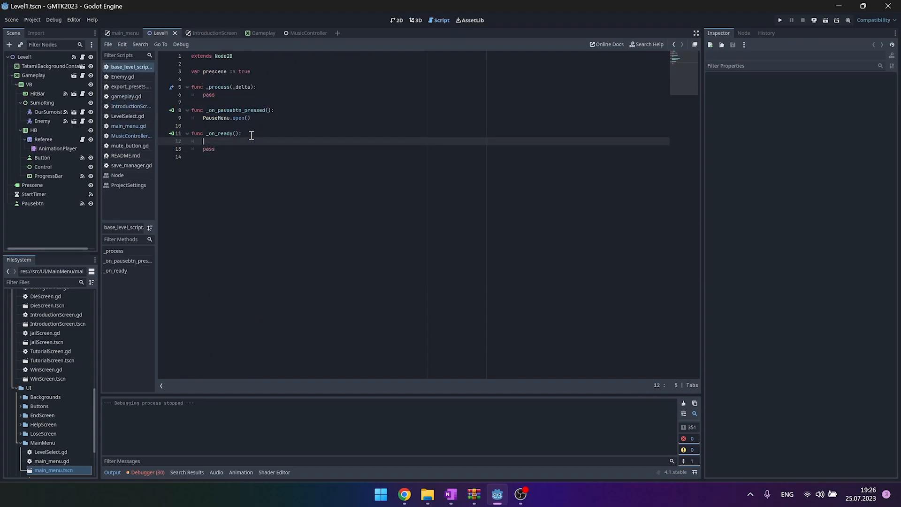
{"action": "type", "text": "Music"}
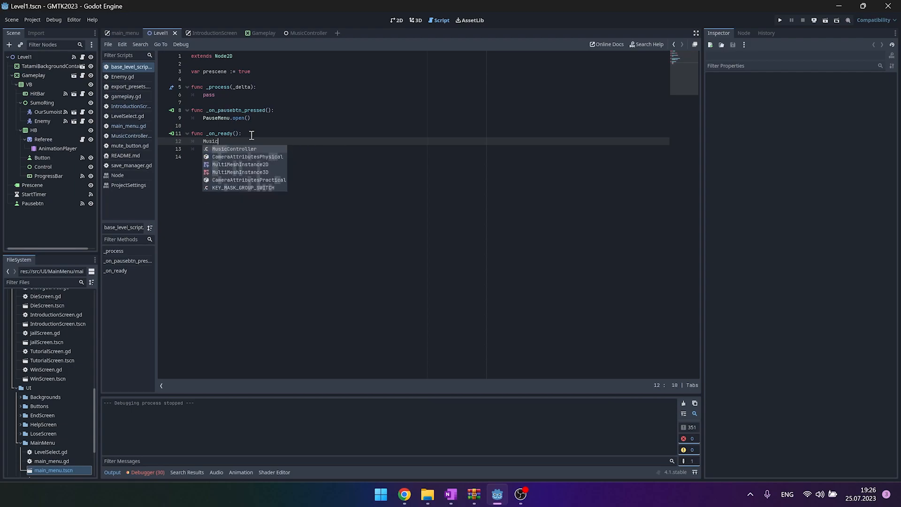
{"action": "type", "text": "Controller.playLevelTh"}
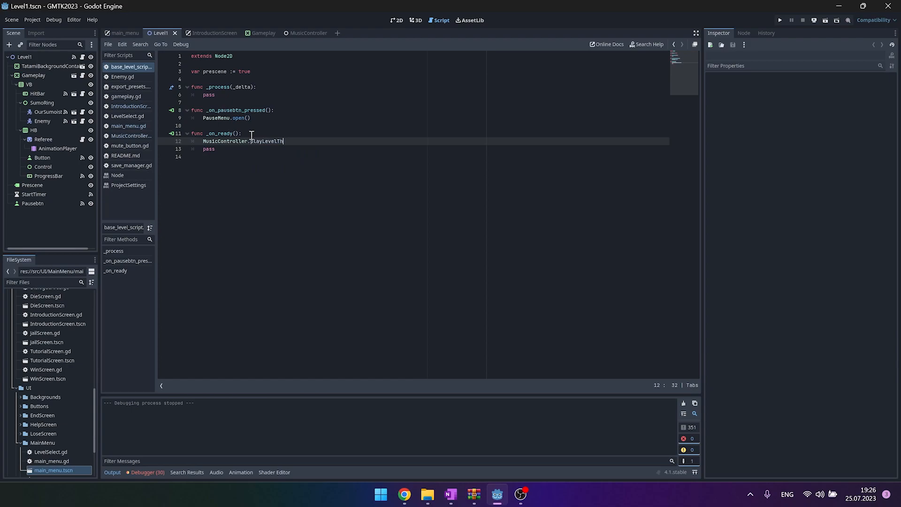
{"action": "type", "text": "eme()"}
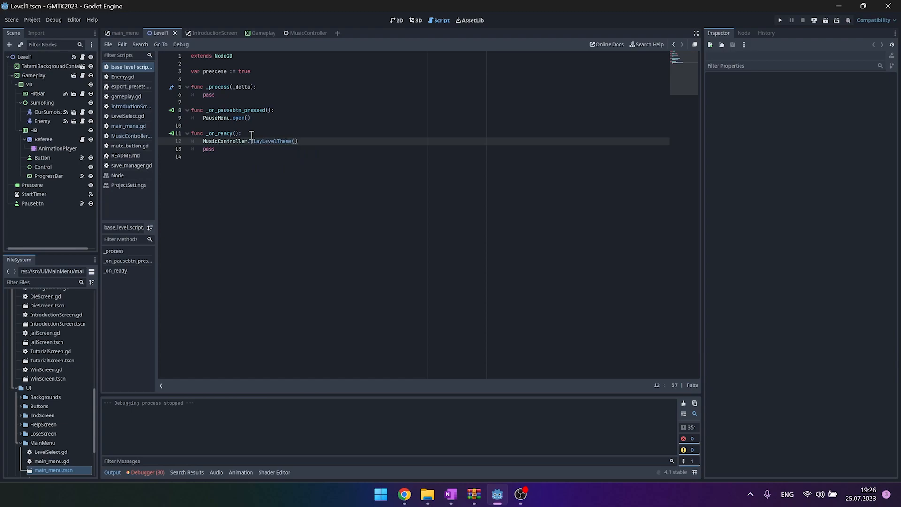
Run the project, start New Game, skip the intro, then Quit Game from the pause menu
{"action": "left_click", "coordinate": [779, 20]}
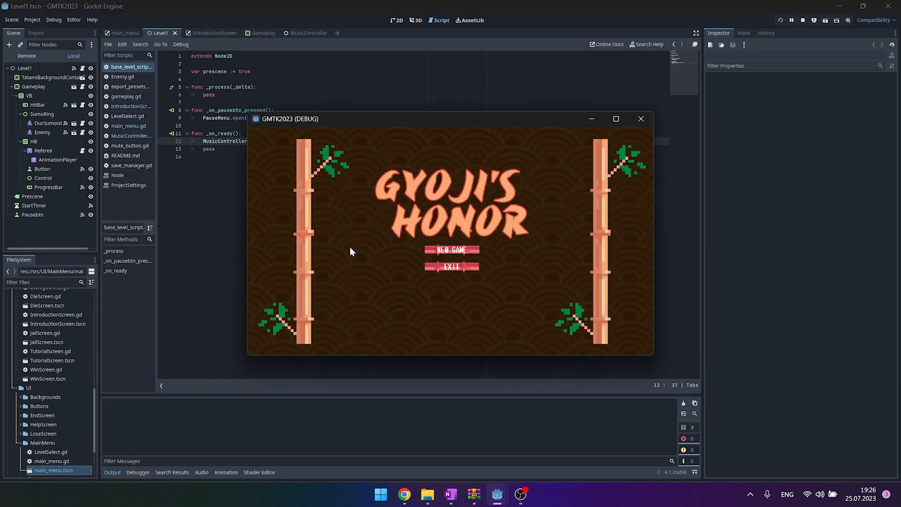
{"action": "left_click", "coordinate": [451, 250]}
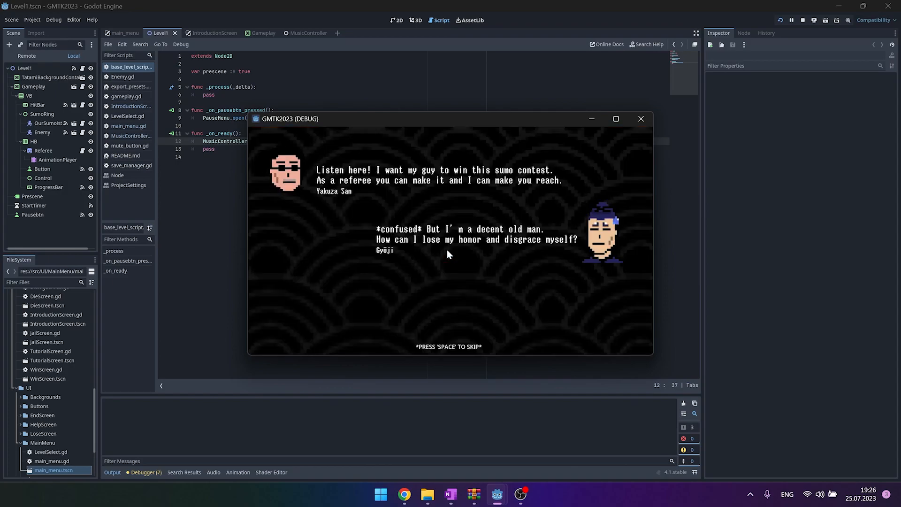
{"action": "key", "text": "space"}
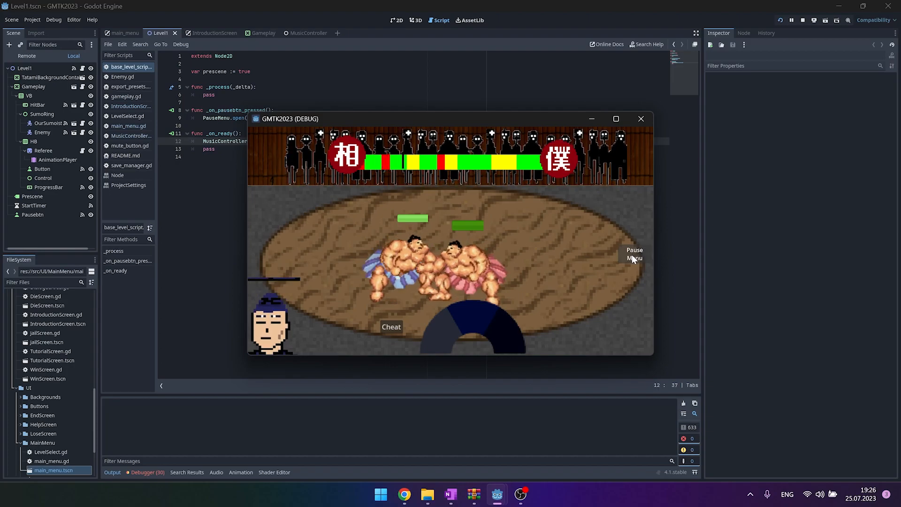
{"action": "left_click", "coordinate": [634, 253]}
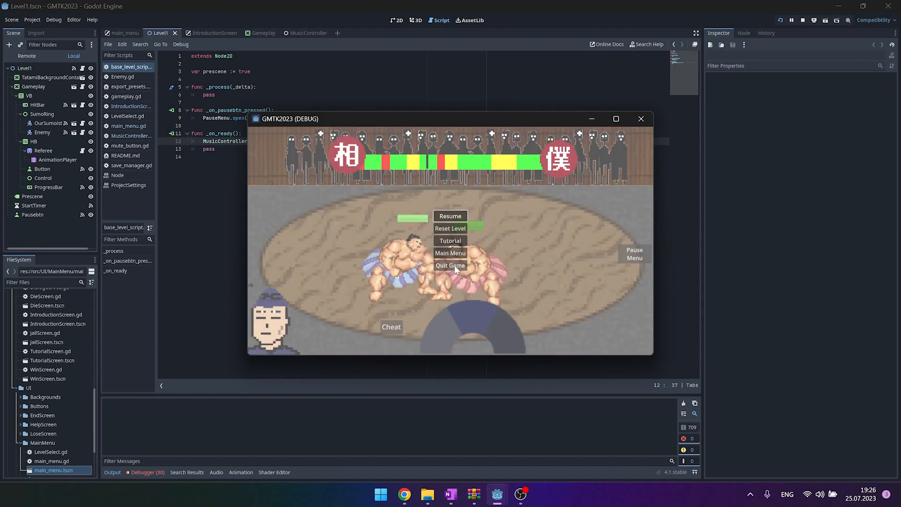
{"action": "left_click", "coordinate": [449, 265]}
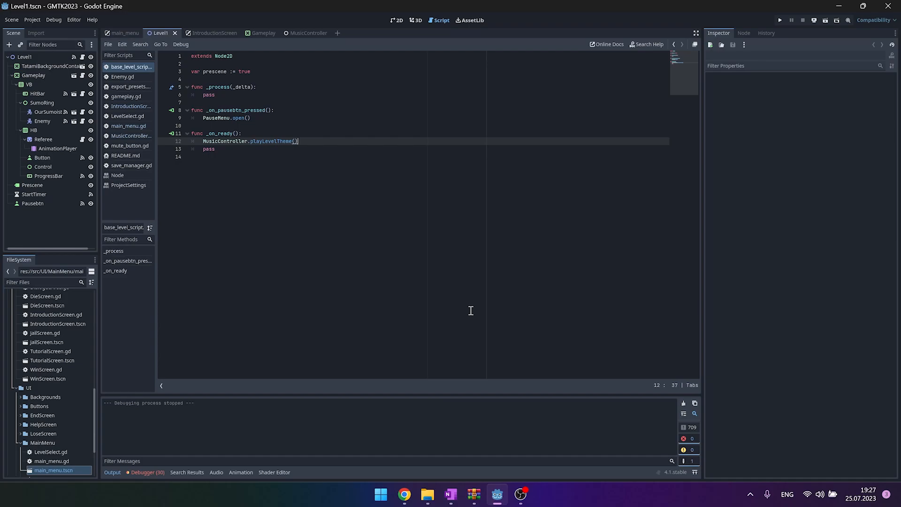
{"action": "mouse_move", "coordinate": [482, 339]}
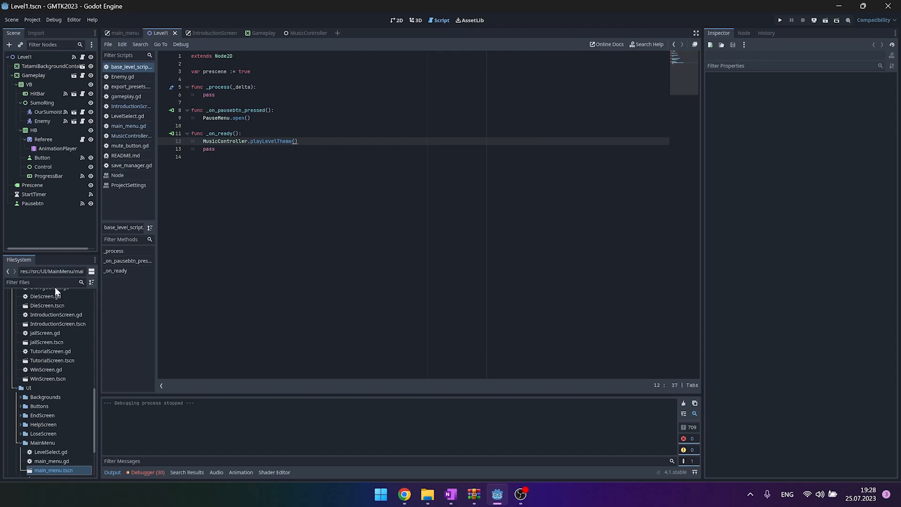
{"action": "scroll", "scroll_direction": "up", "scroll_amount": 3}
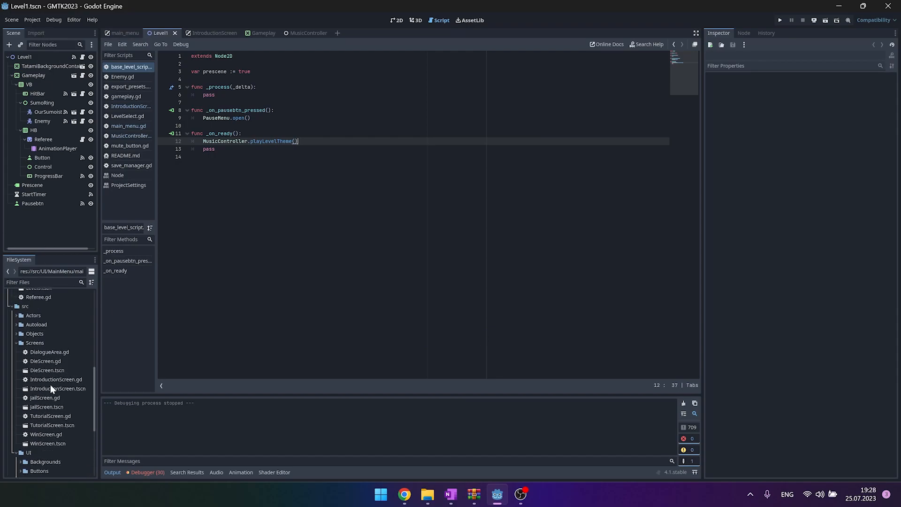
Create a new scene named SfxController inside the src/Autoload folder
{"action": "scroll", "scroll_direction": "up", "scroll_amount": 3}
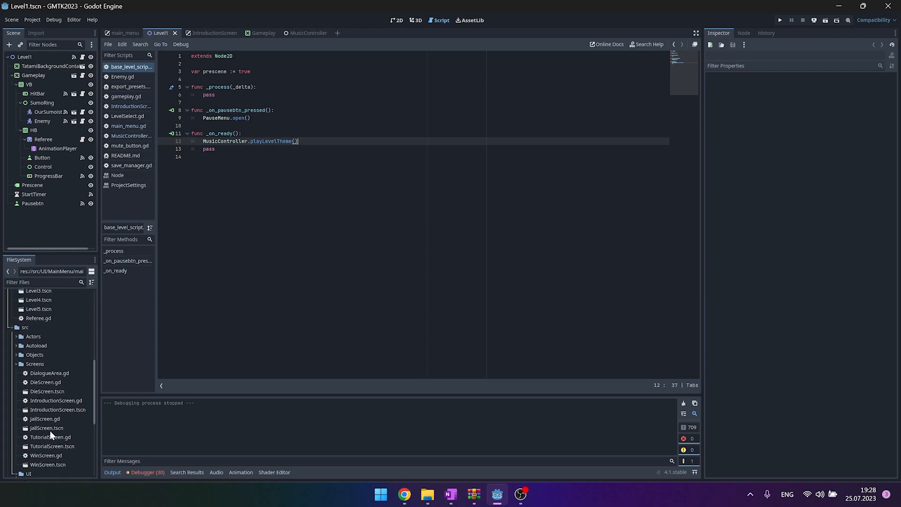
{"action": "left_click", "coordinate": [37, 377]}
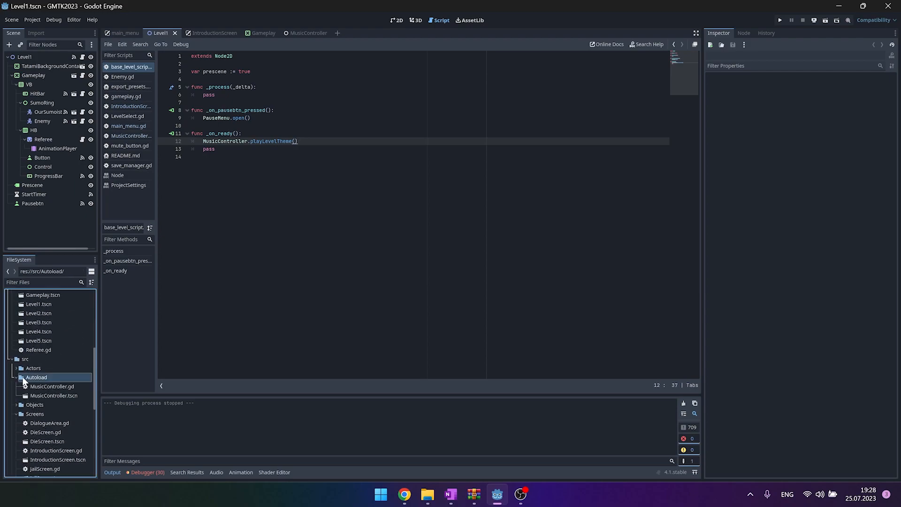
{"action": "right_click", "coordinate": [37, 377]}
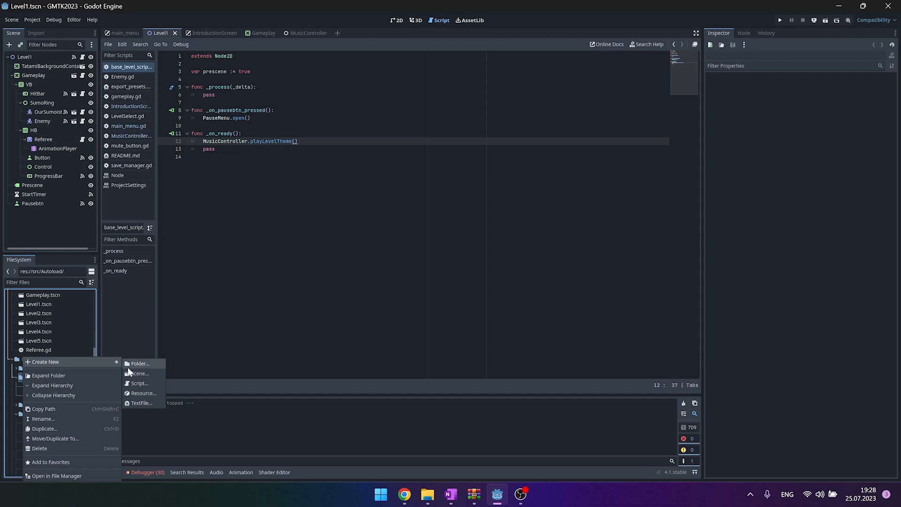
{"action": "left_click", "coordinate": [138, 373]}
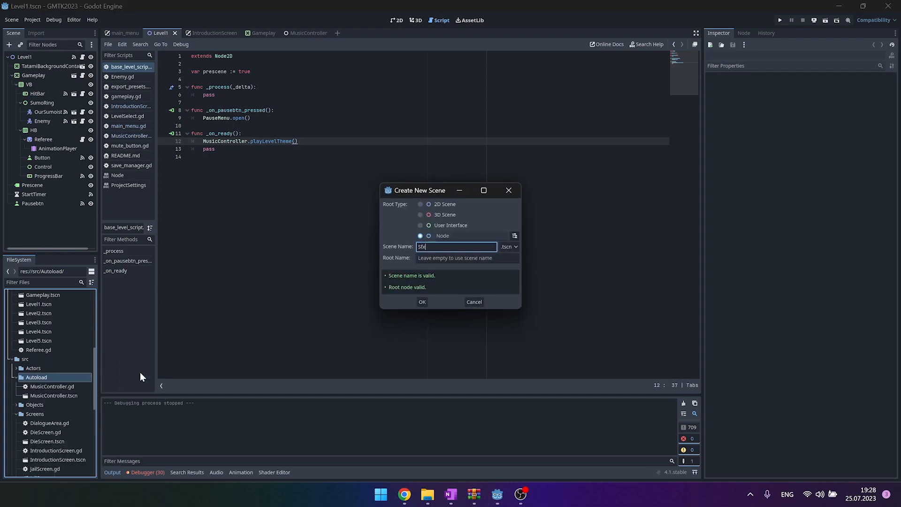
{"action": "left_click", "coordinate": [422, 301]}
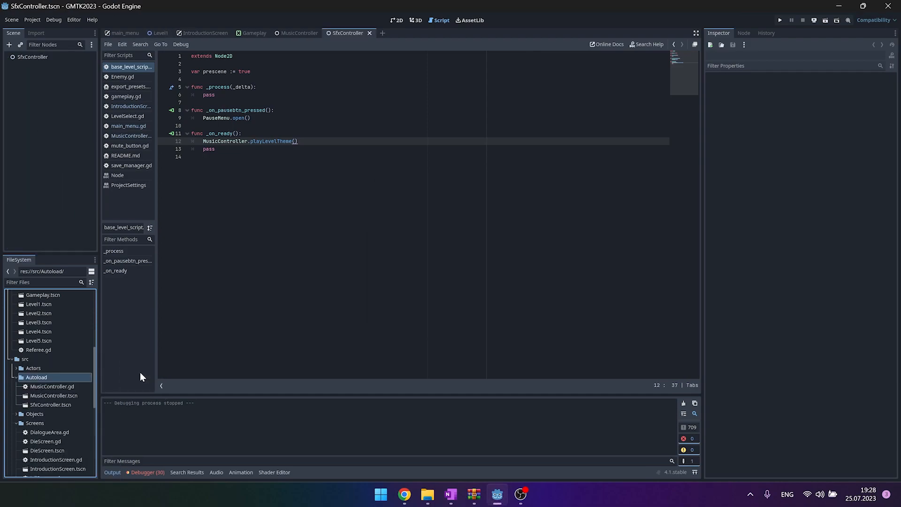
Attach a new script to the SfxController root node
{"action": "right_click", "coordinate": [33, 56]}
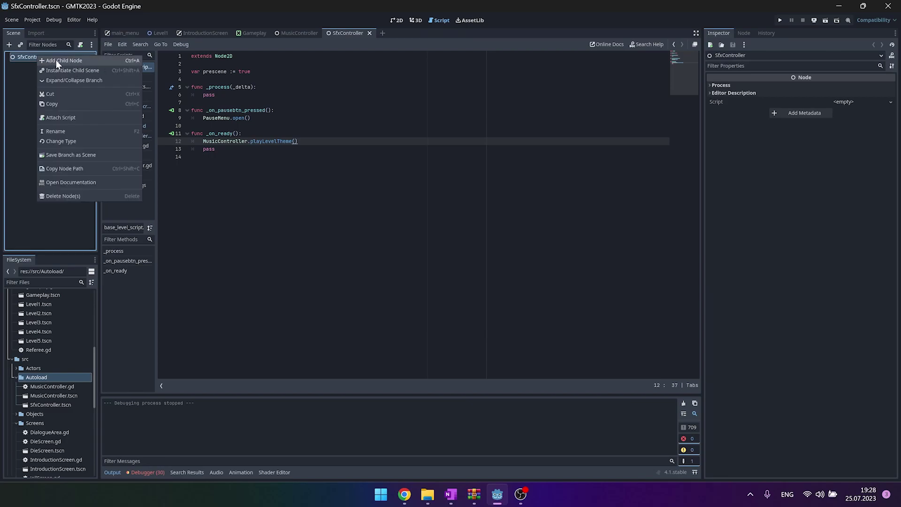
{"action": "left_click", "coordinate": [60, 117]}
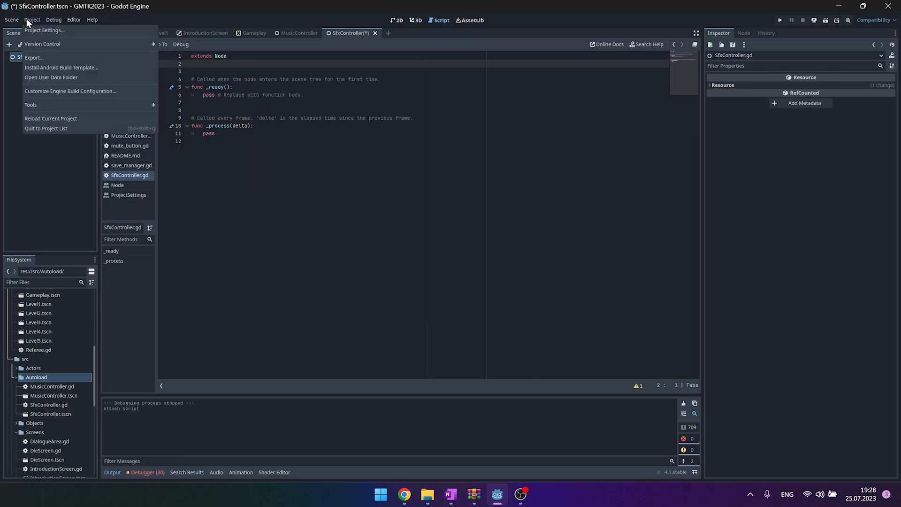
Register SfxController.tscn as an autoload alongside MusicController and close Project Settings
{"action": "left_click", "coordinate": [44, 30]}
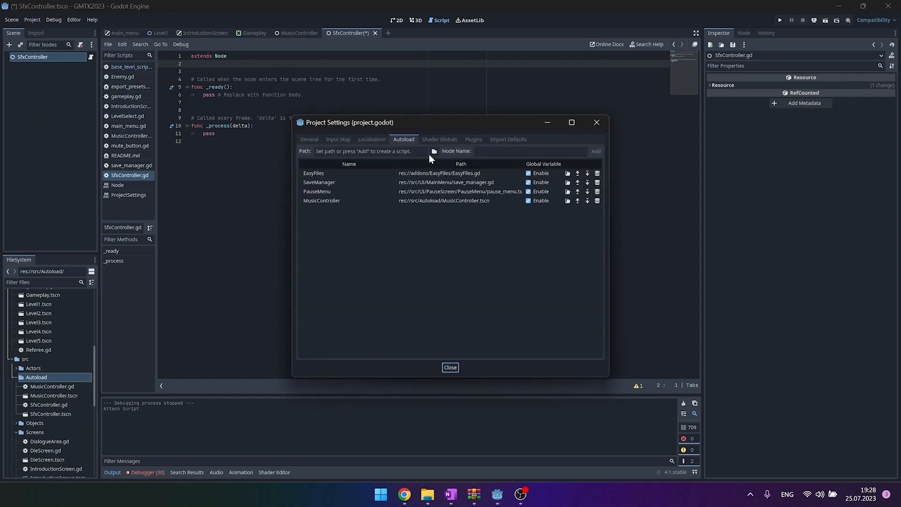
{"action": "left_click", "coordinate": [434, 150]}
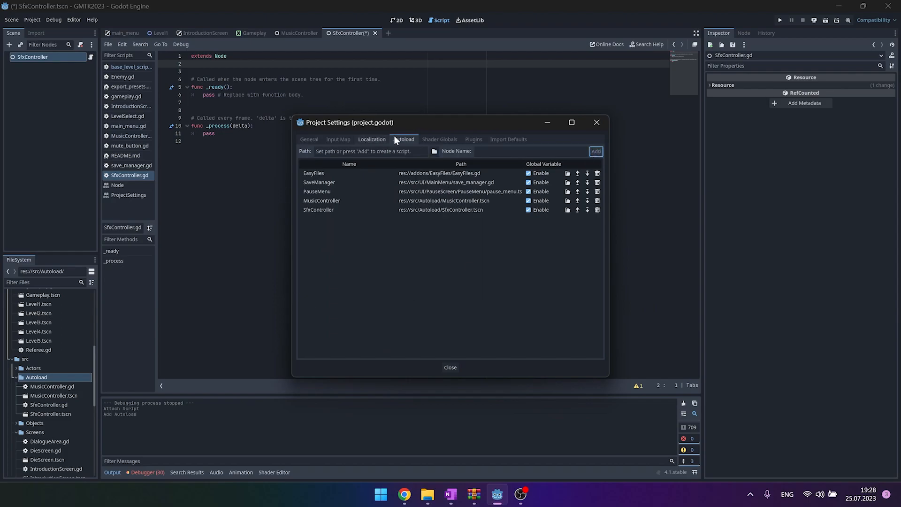
{"action": "left_click", "coordinate": [449, 367]}
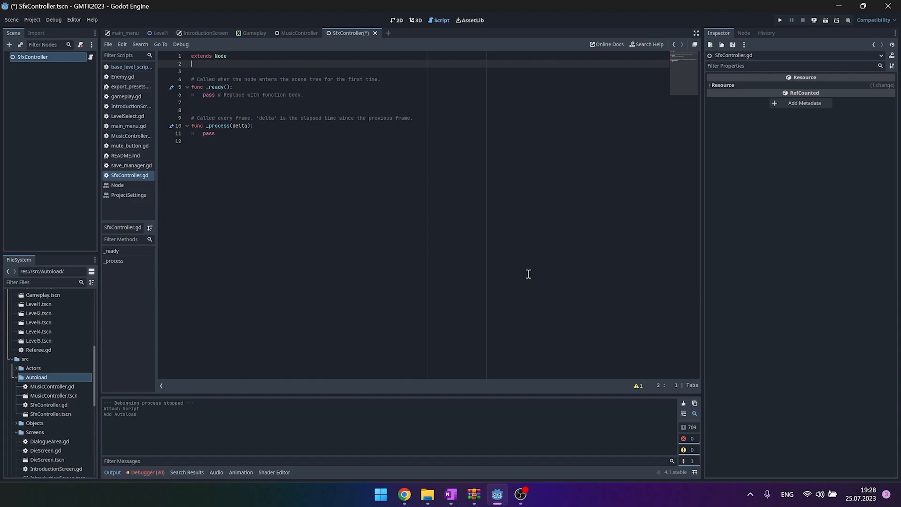
Add var hit = load("res://assets/sfx/Hit.wav") and start func playHit() creating an AudioStreamPlayer
{"action": "key", "text": "enter"}
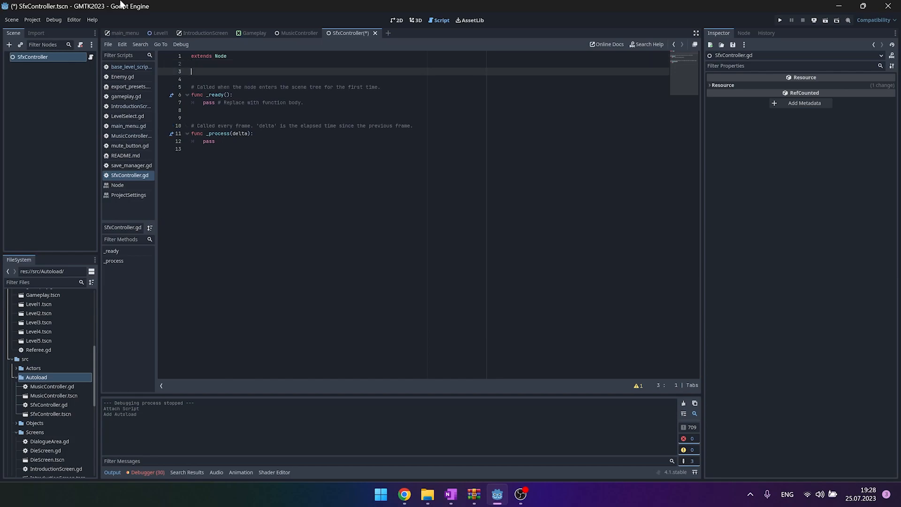
{"action": "type", "text": "var hit = load("}
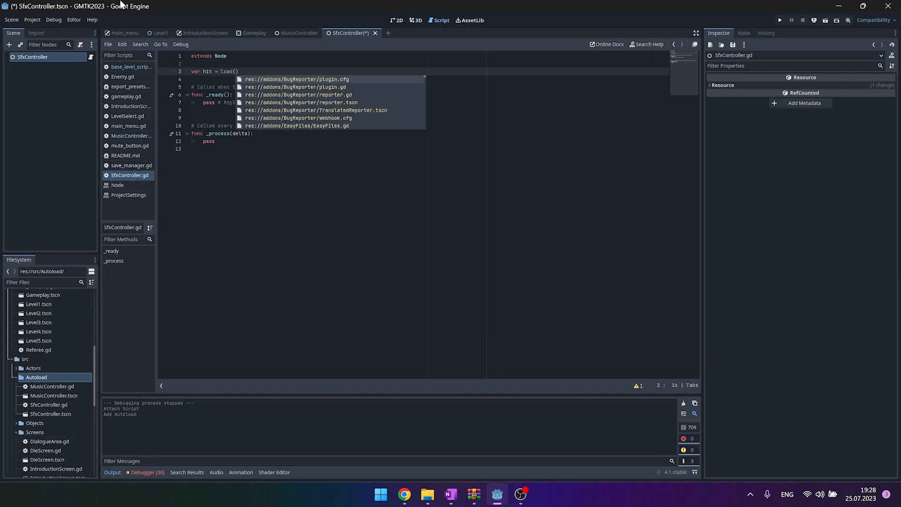
{"action": "left_click", "coordinate": [39, 441]}
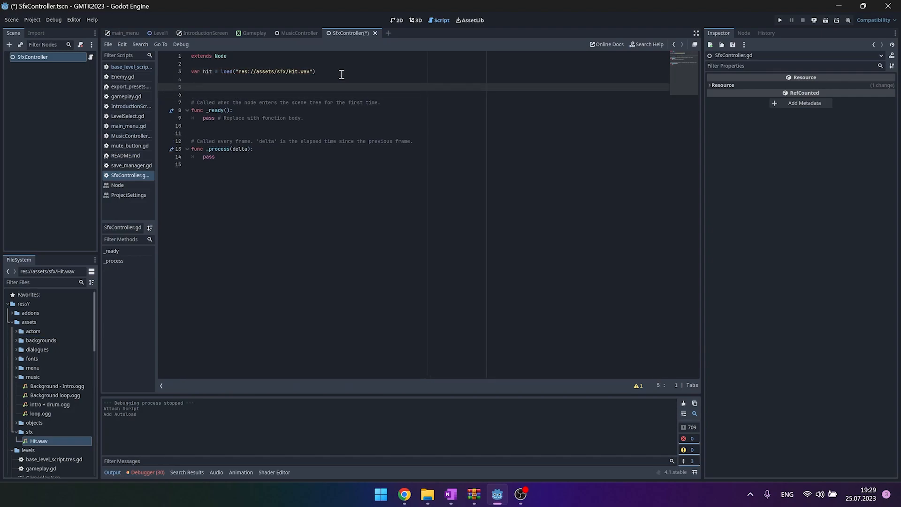
{"action": "type", "text": "func playHit():"}
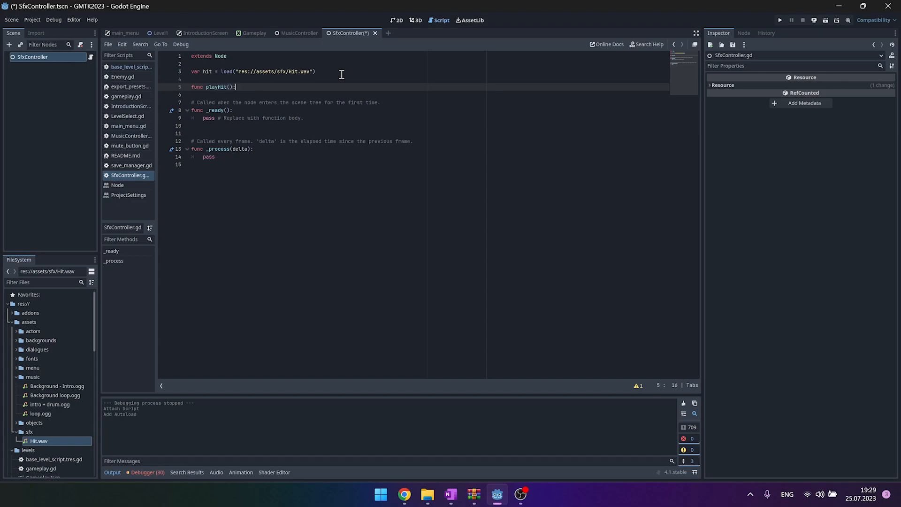
{"action": "type", "text": "var player = A"}
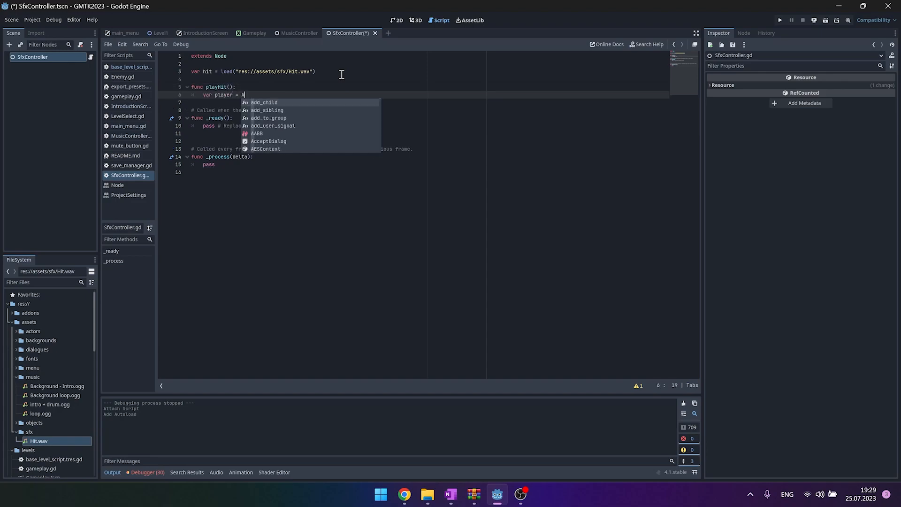
{"action": "type", "text": "udioStreamPlayer"}
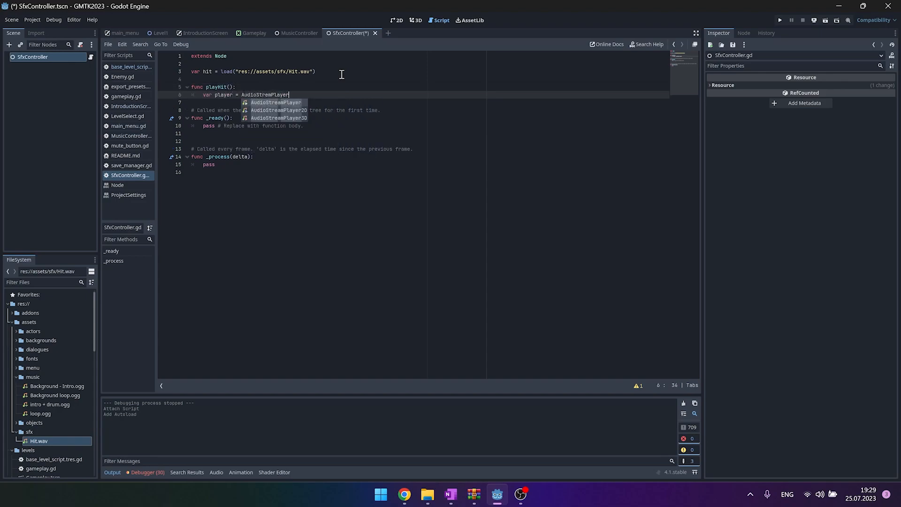
{"action": "type", "text": ".new("}
{"action": "type", "text": "add_child(player"}
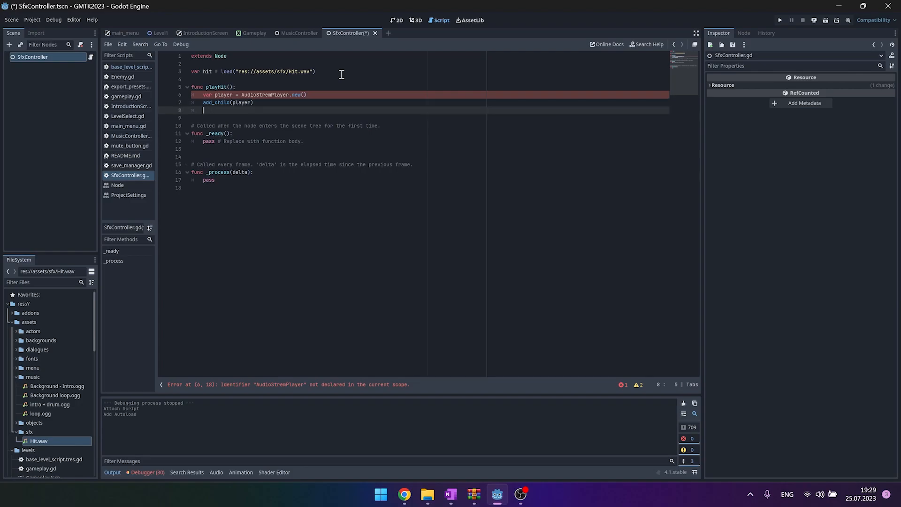
In playHit set player.stream, play it, await finished, then remove_child(player)
{"action": "type", "text": "player.stream=hit"}
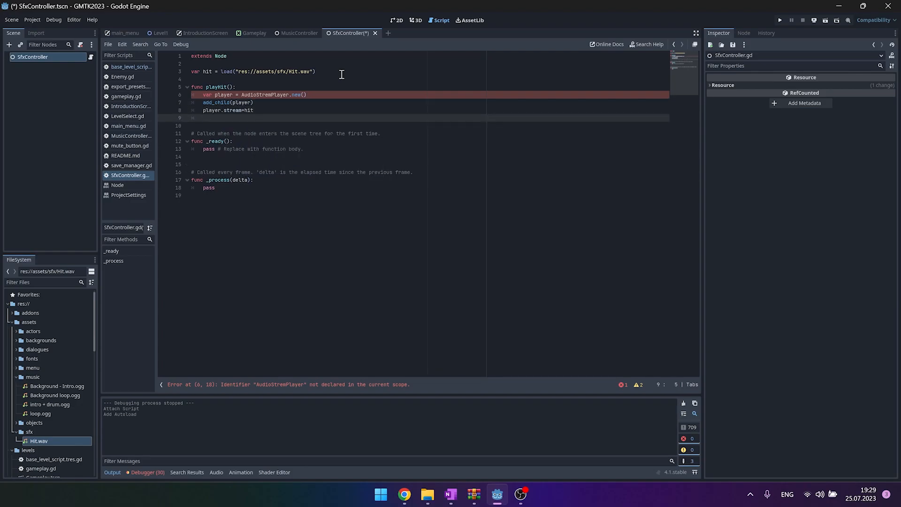
{"action": "type", "text": "player"}
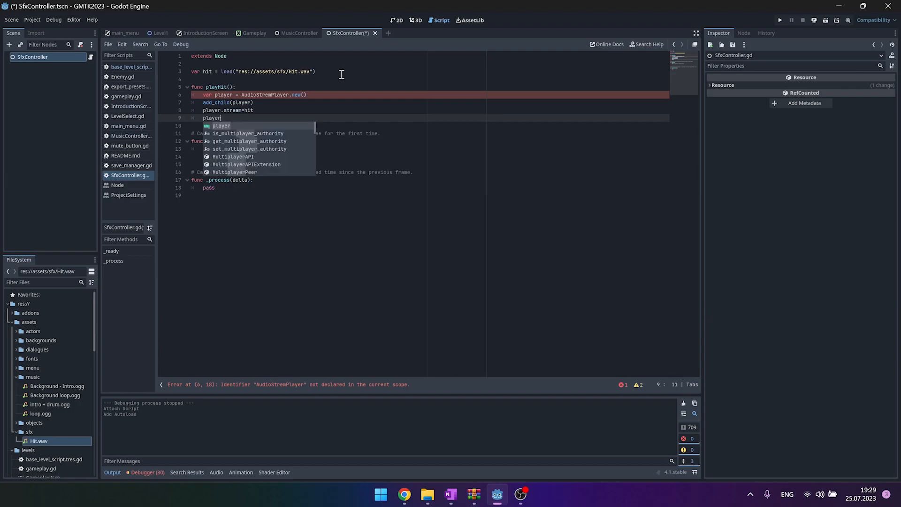
{"action": "type", "text": ".play"}
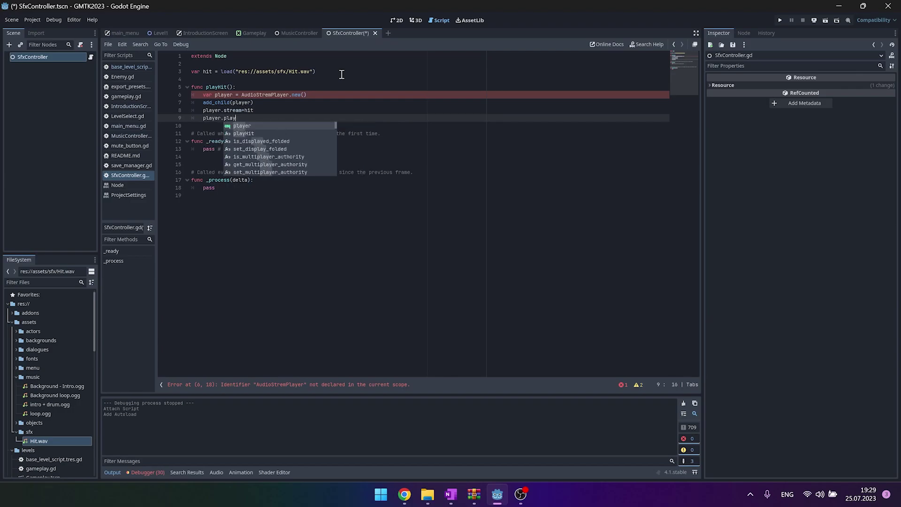
{"action": "type", "text": "await"}
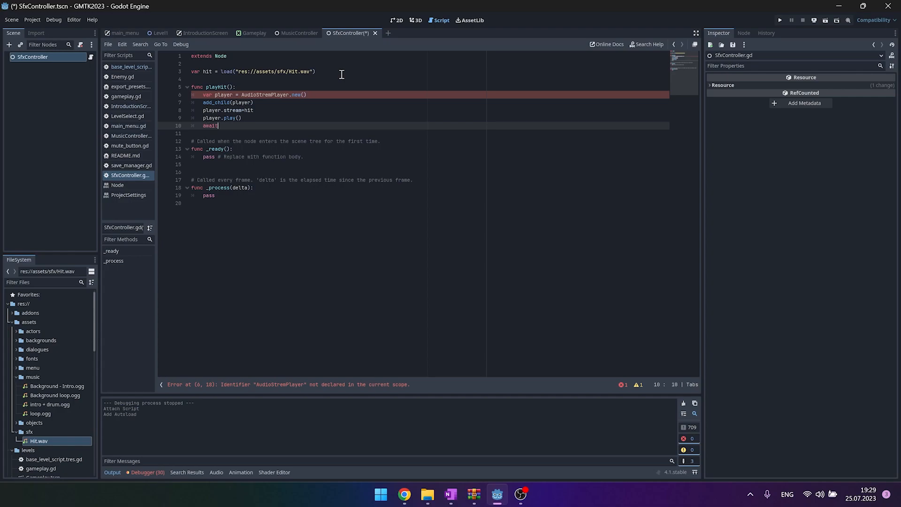
{"action": "type", "text": "player.g"}
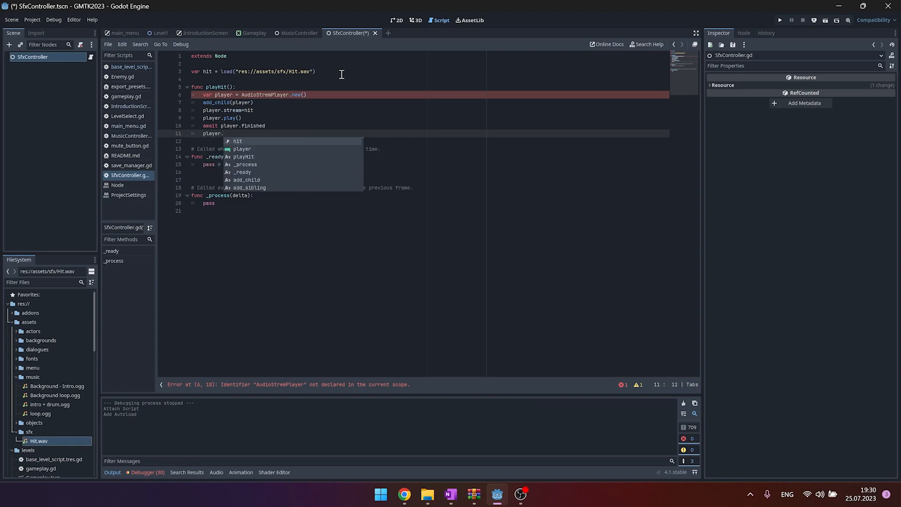
{"action": "type", "text": "remove_child(pla"}
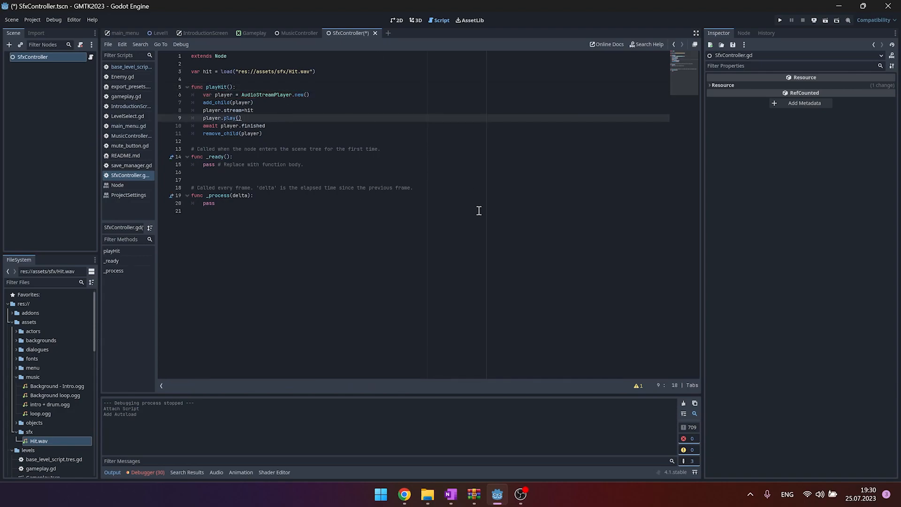
{"action": "mouse_move", "coordinate": [272, 95]}
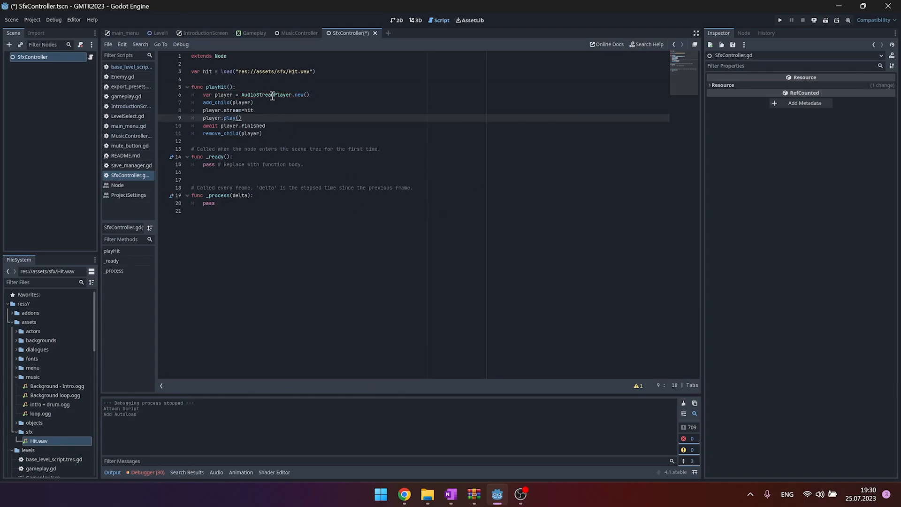
{"action": "left_click", "coordinate": [273, 95]}
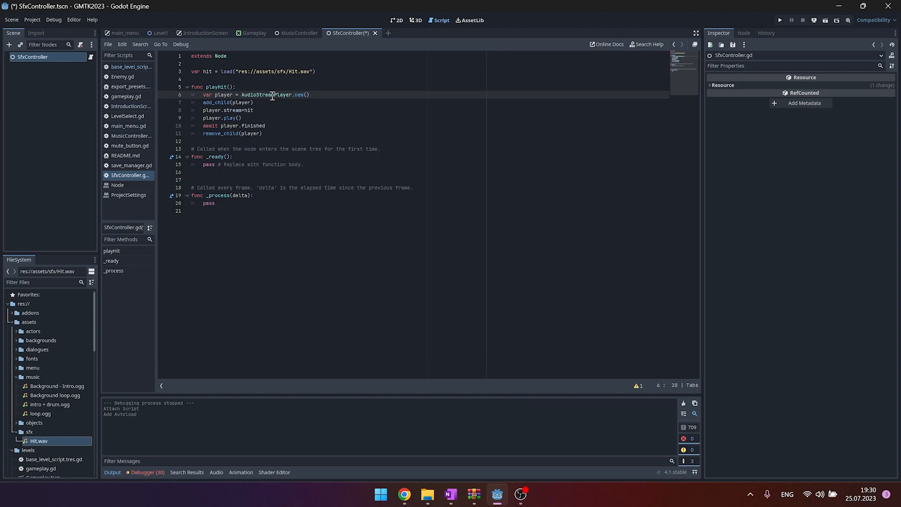
{"action": "mouse_move", "coordinate": [229, 119]}
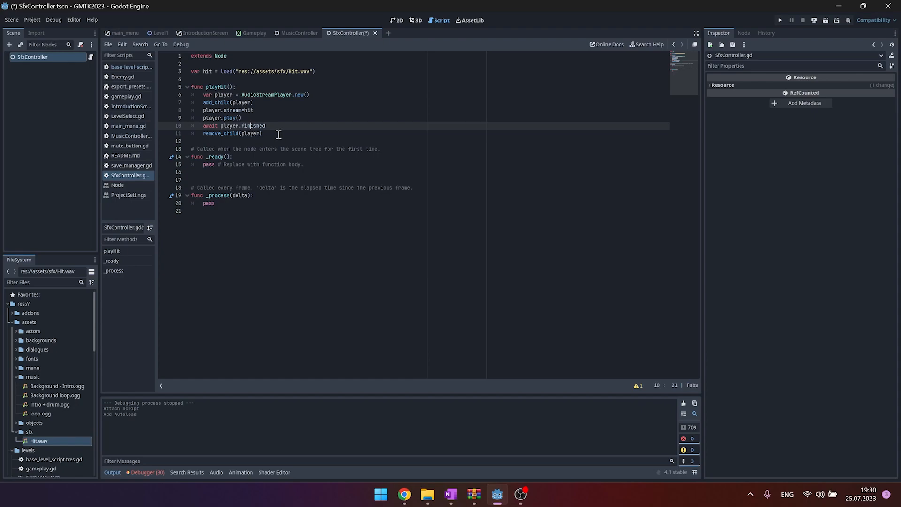
{"action": "left_click", "coordinate": [263, 133]}
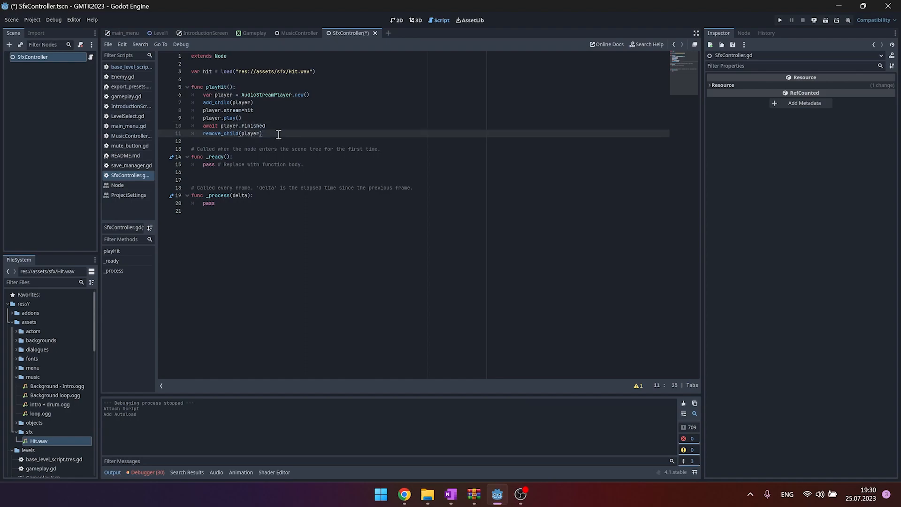
{"action": "mouse_move", "coordinate": [122, 44]}
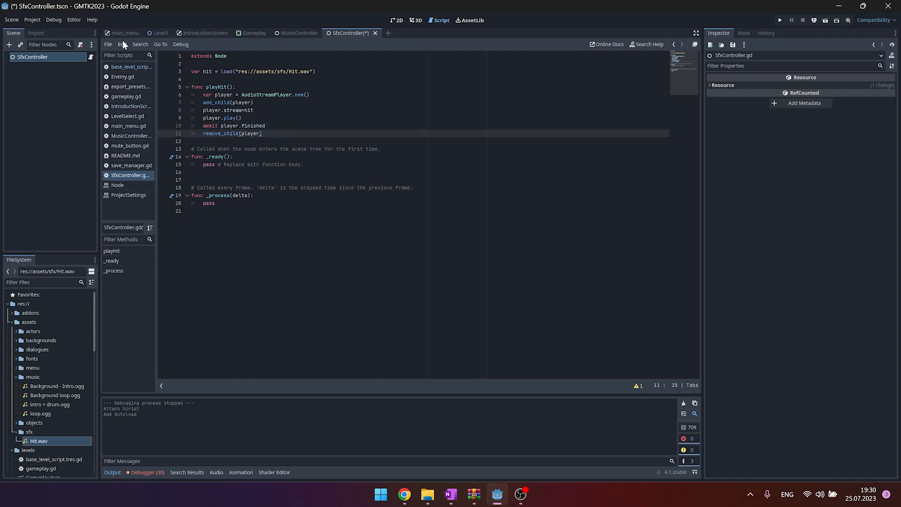
Call SfxController.playHit() in IntroductionScreen.gd's _input handler
{"action": "left_click", "coordinate": [124, 33]}
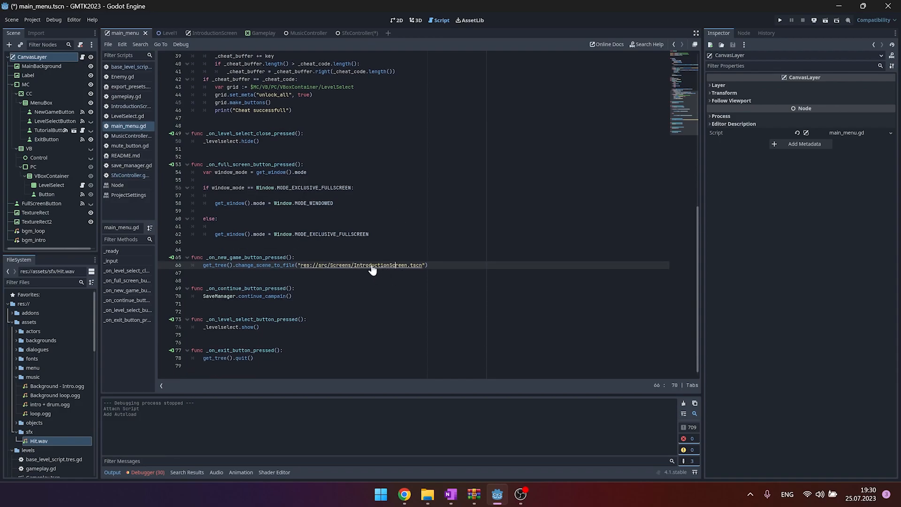
{"action": "left_click", "coordinate": [206, 33]}
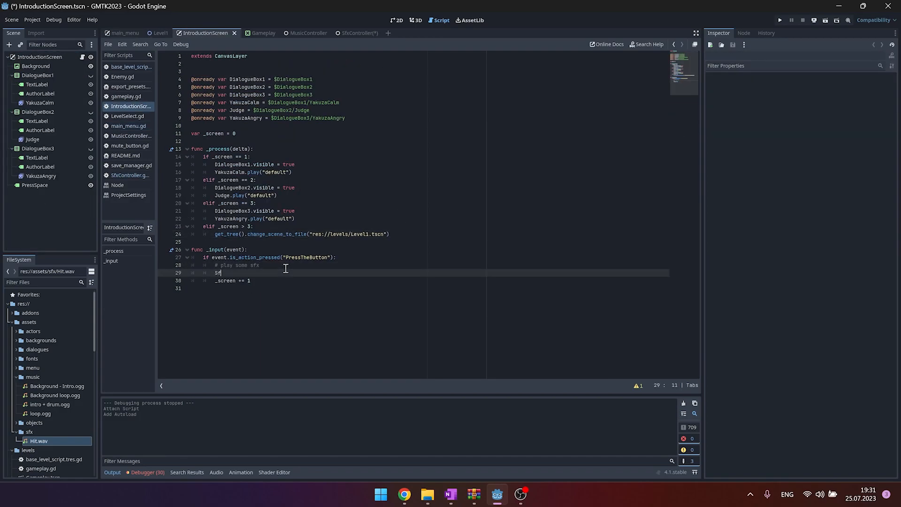
{"action": "type", "text": "SfxController.playHit("}
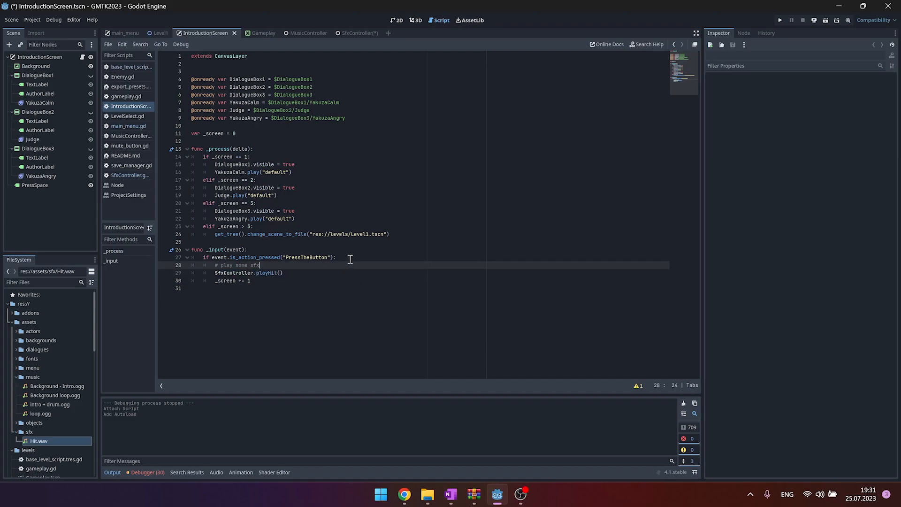
Call SfxController.playHit() in gameplay.gd's _on_action_button_pressed handler
{"action": "left_click", "coordinate": [160, 33]}
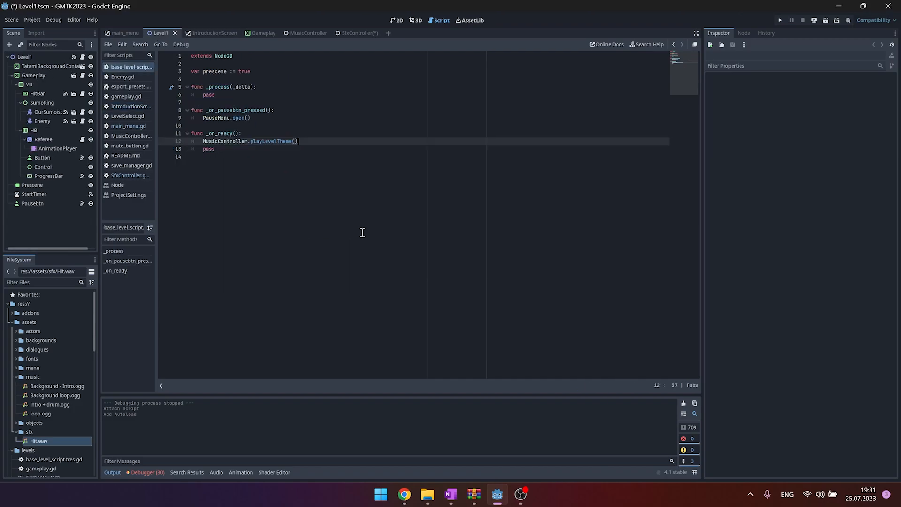
{"action": "mouse_move", "coordinate": [138, 42]}
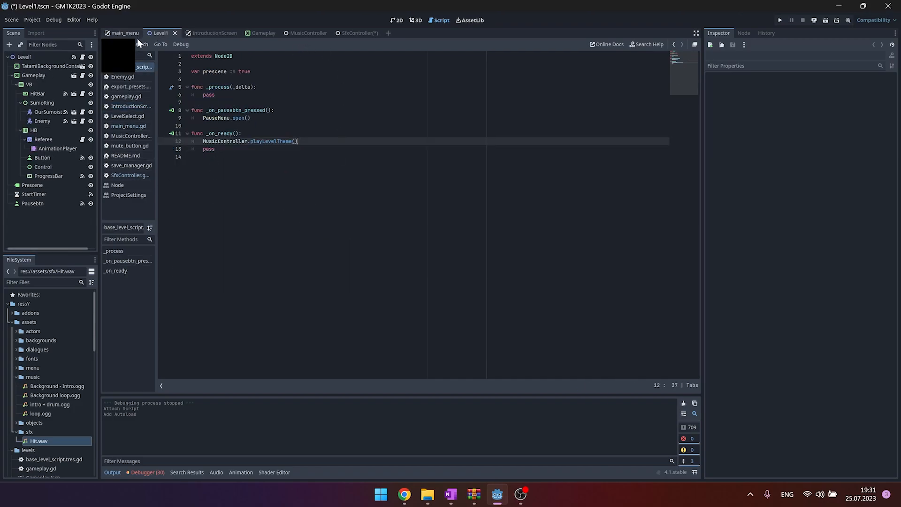
{"action": "left_click", "coordinate": [125, 96]}
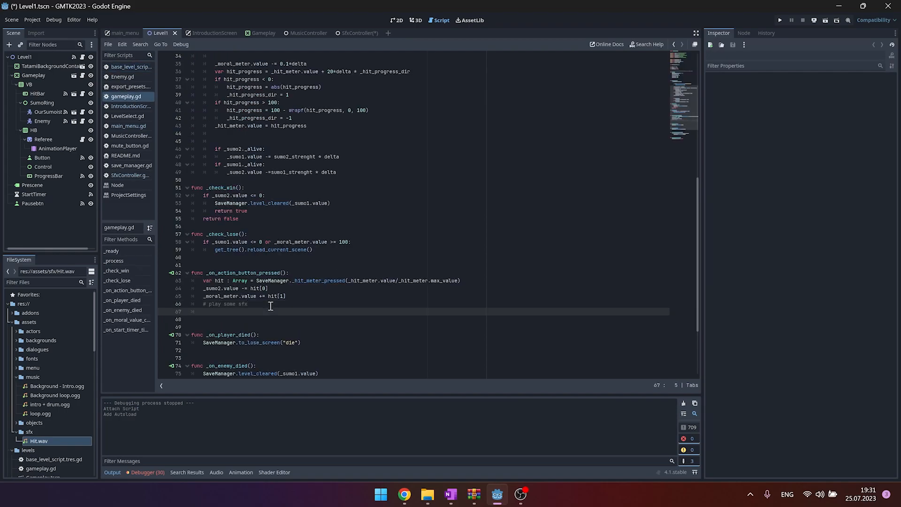
{"action": "type", "text": "SfxController.playHit()"}
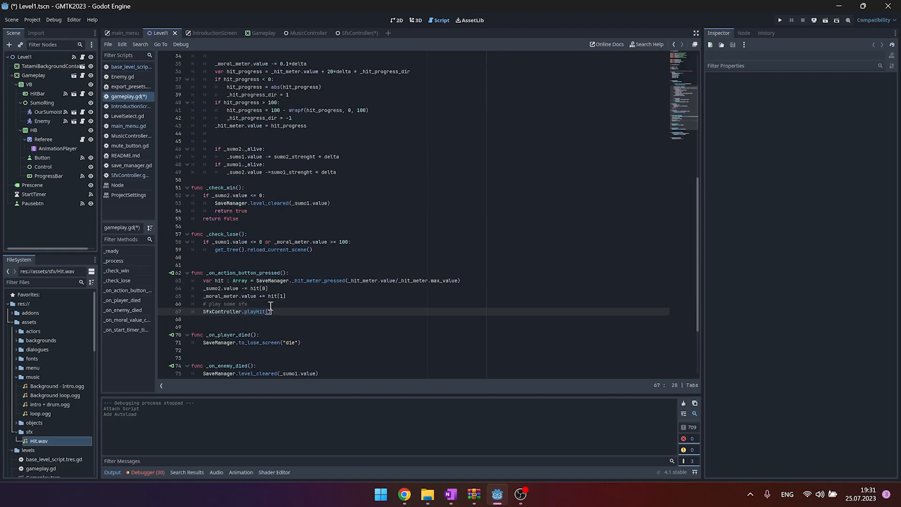
Run the project, start New Game, skip the intro into a sumo match, then quit via the pause menu
{"action": "left_click", "coordinate": [779, 20]}
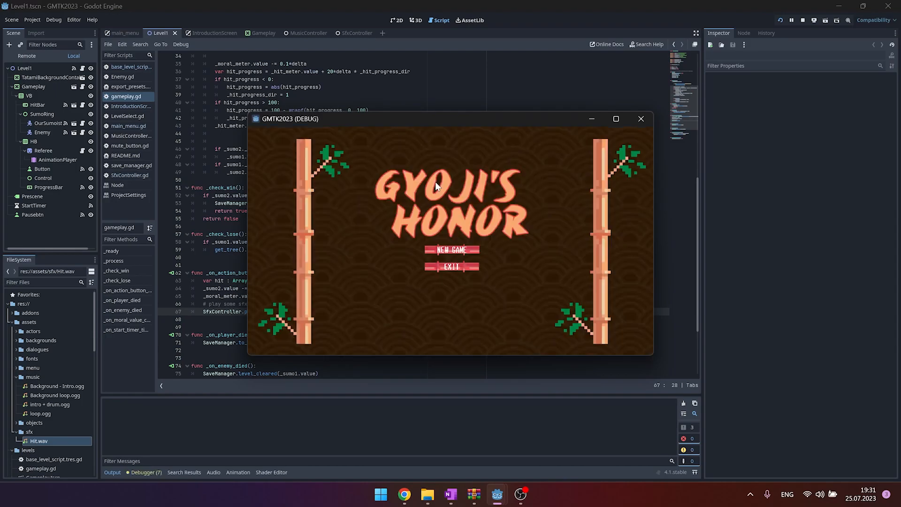
{"action": "left_click", "coordinate": [451, 249]}
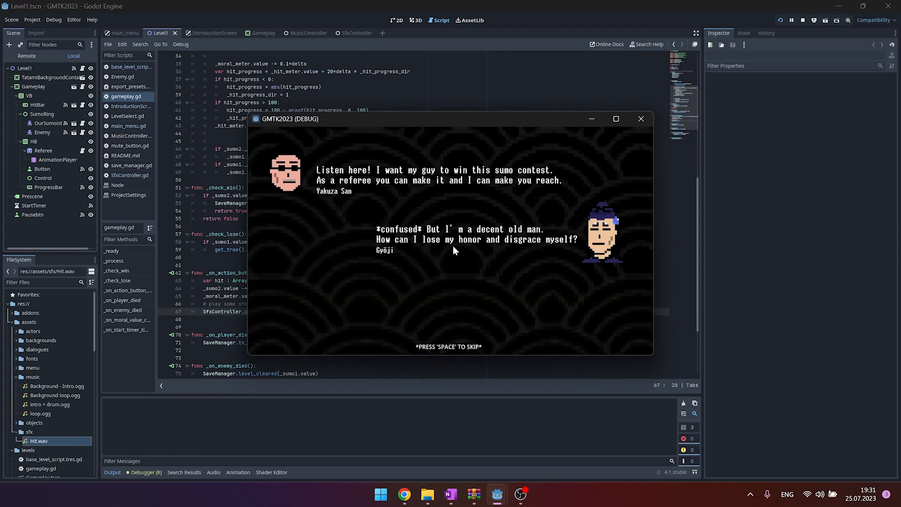
{"action": "key", "text": "space"}
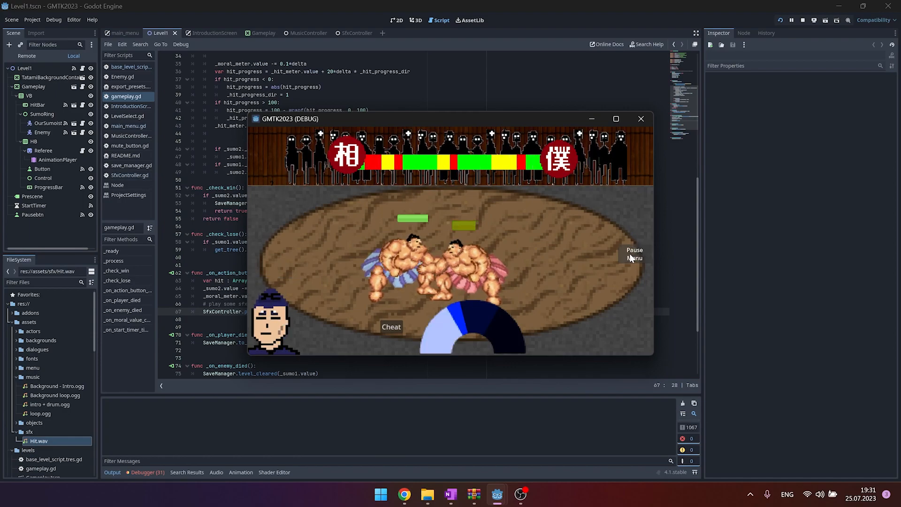
{"action": "left_click", "coordinate": [634, 253]}
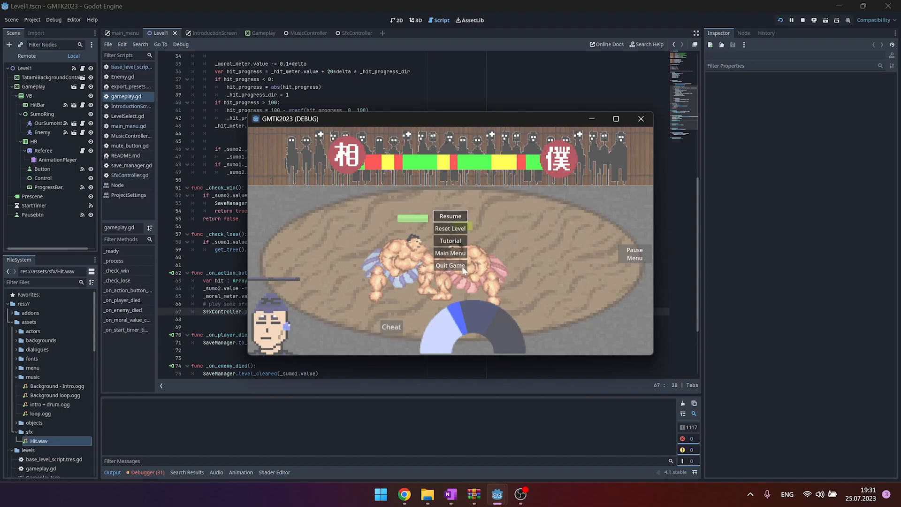
{"action": "left_click", "coordinate": [641, 120]}
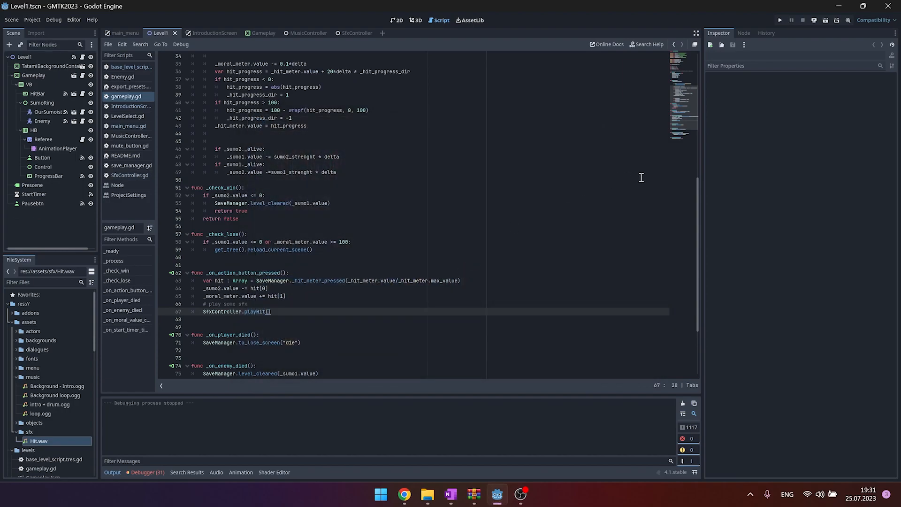